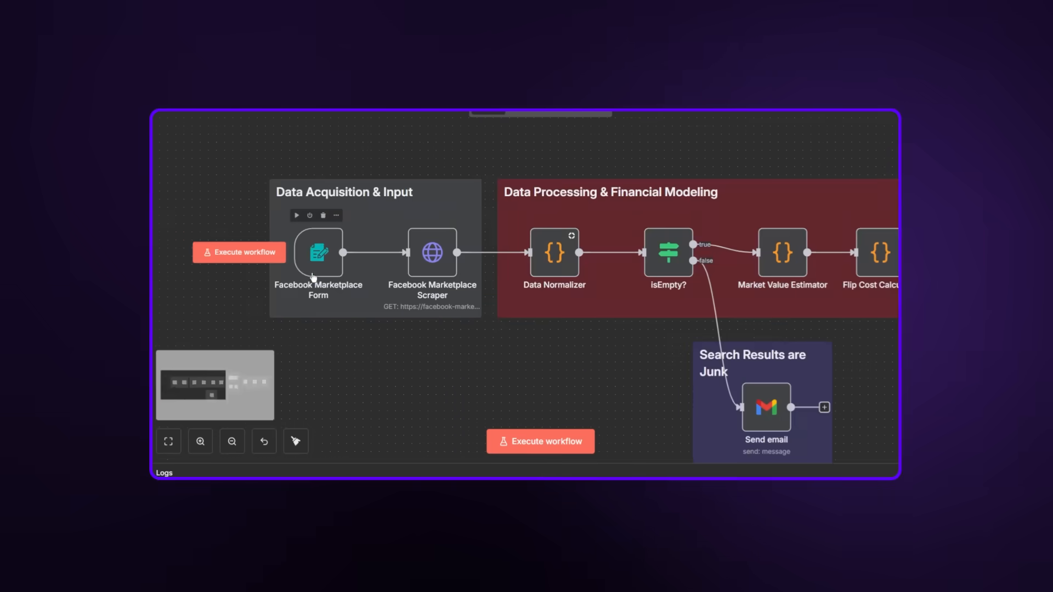
Open the AI Launchpad classroom and scroll the ZA5 car-flipping lesson down to its Resources.
{"action": "left_click", "coordinate": [540, 441]}
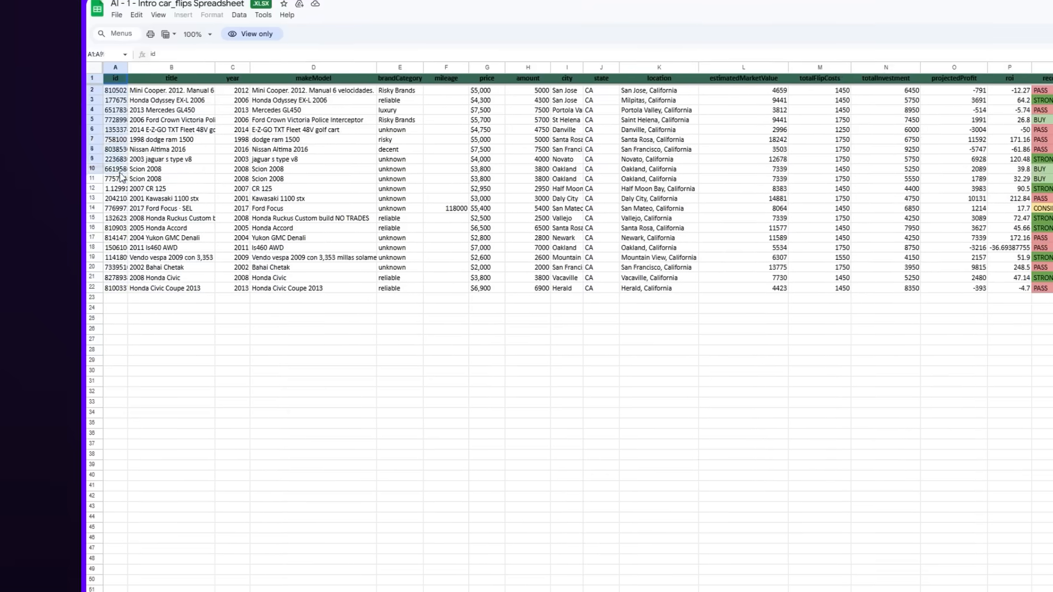
{"action": "scroll", "scroll_direction": "right", "scroll_amount": 3}
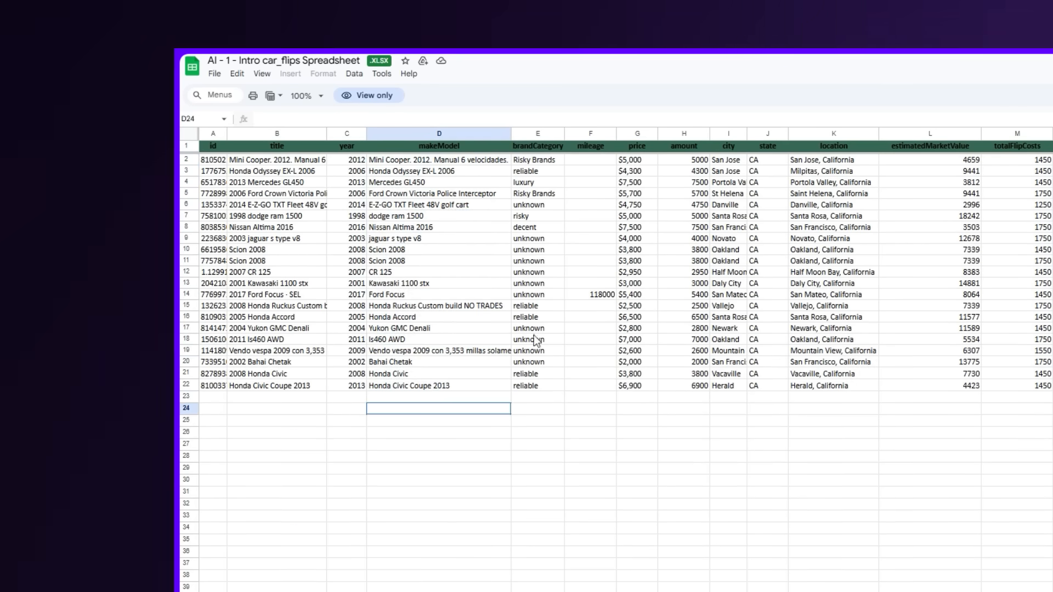
{"action": "scroll", "scroll_direction": "right", "scroll_amount": 3}
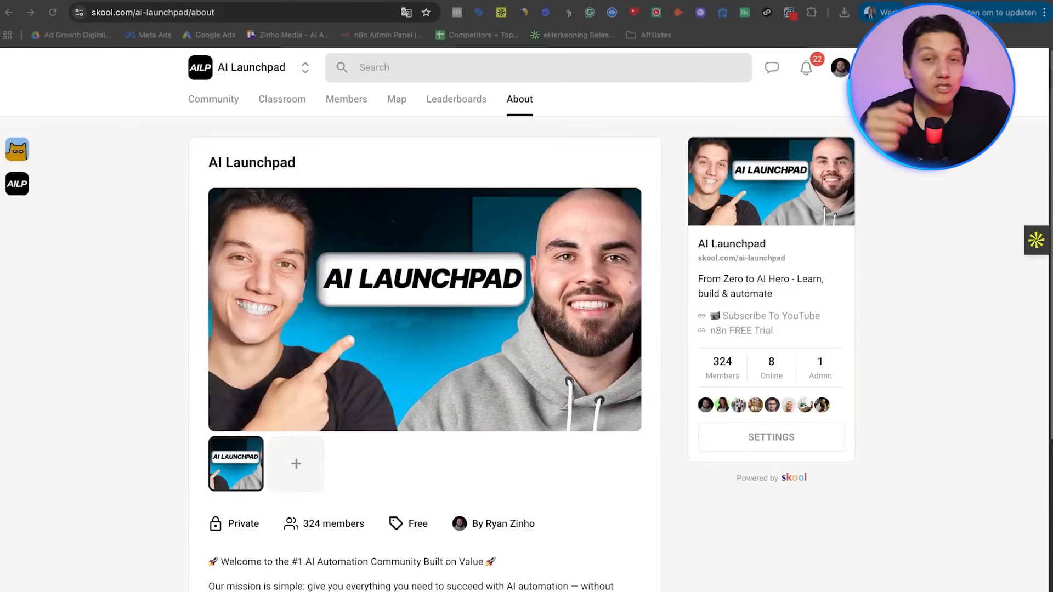
{"action": "mouse_move", "coordinate": [281, 104]}
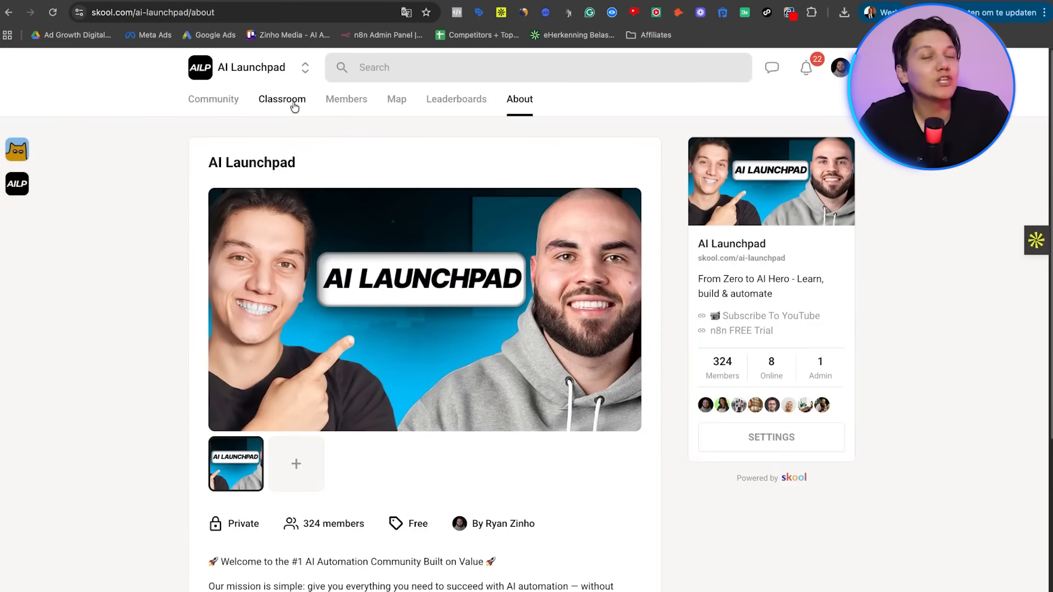
{"action": "left_click", "coordinate": [282, 98]}
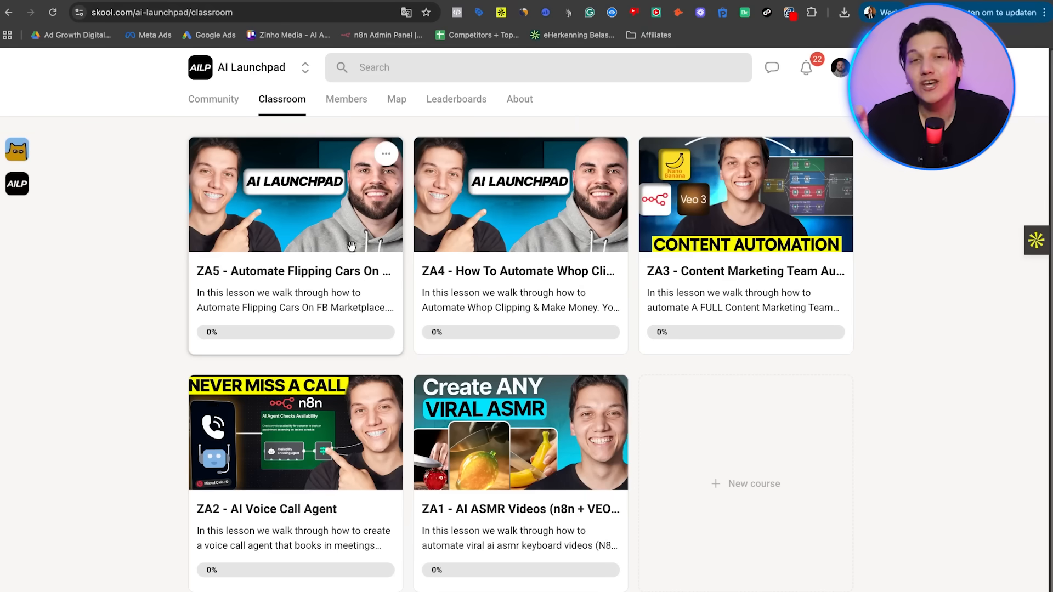
{"action": "mouse_move", "coordinate": [316, 289]}
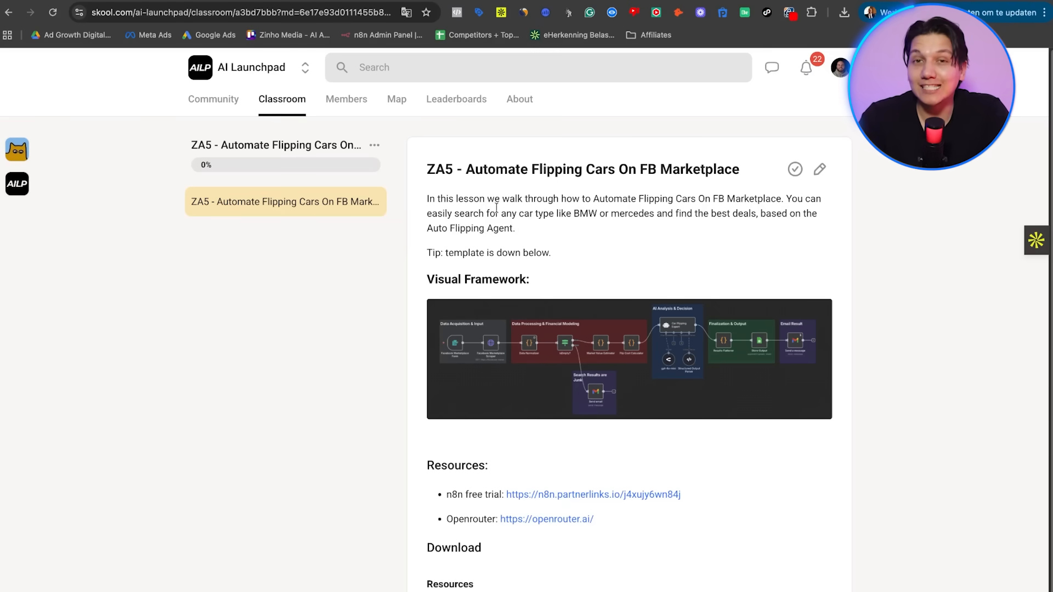
{"action": "scroll", "scroll_direction": "down", "scroll_amount": 3}
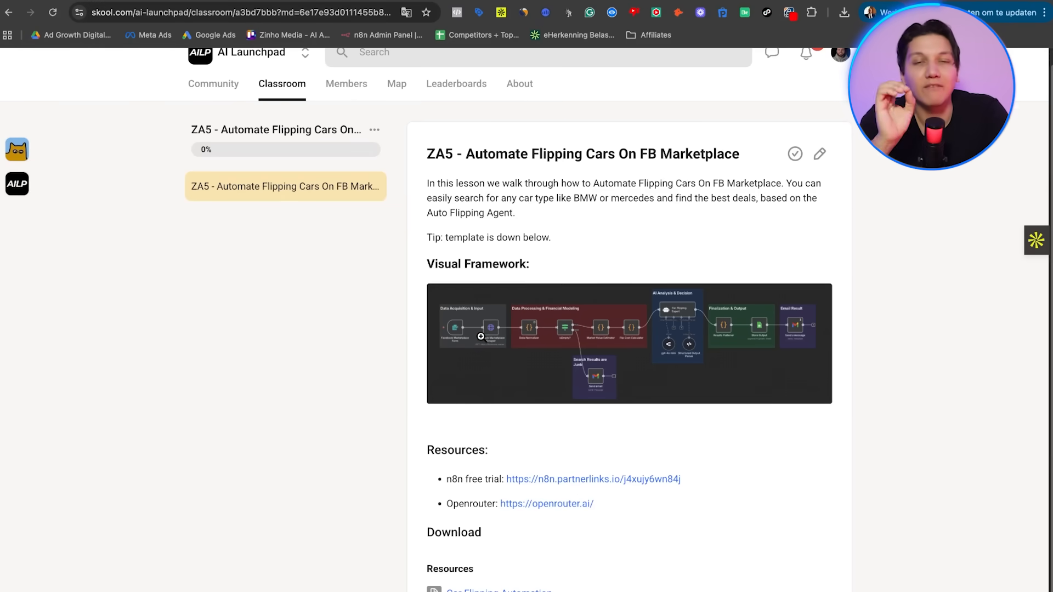
{"action": "mouse_move", "coordinate": [561, 384]}
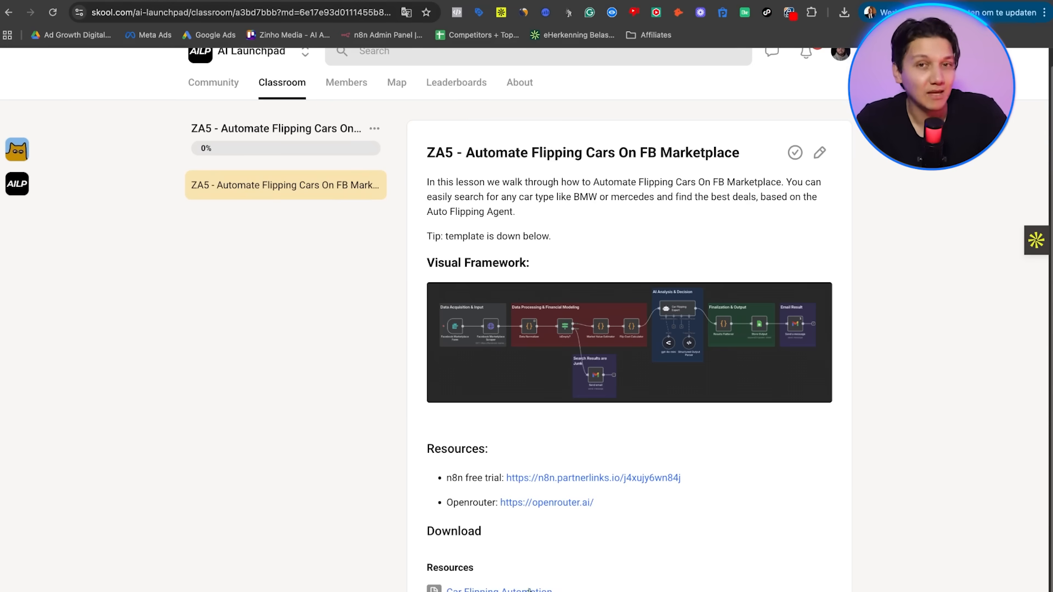
{"action": "mouse_move", "coordinate": [488, 581]}
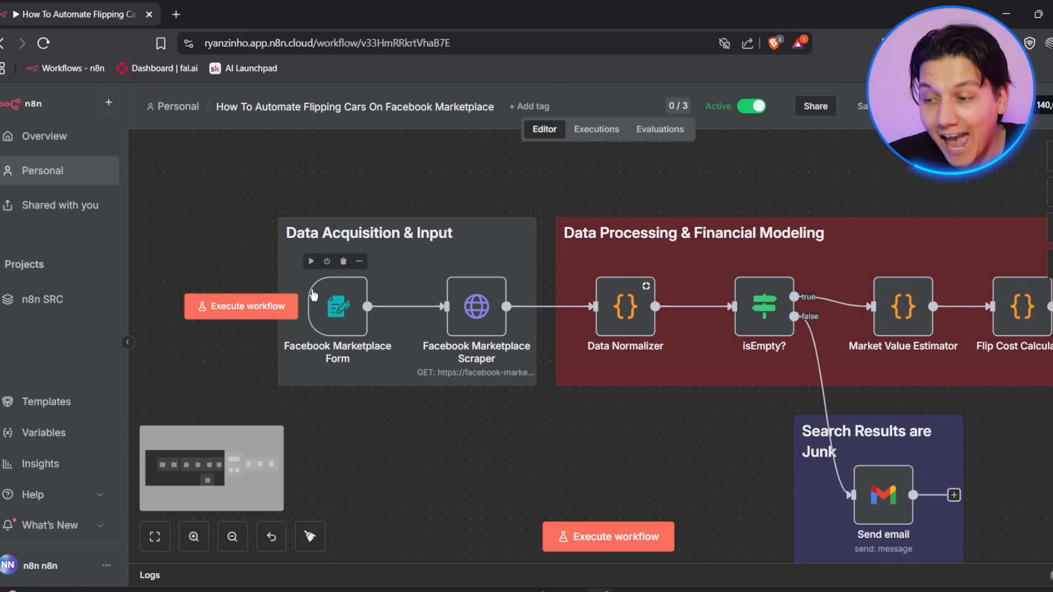
Open the Facebook Marketplace Form trigger, then execute the workflow to preview its test form.
{"action": "left_click", "coordinate": [336, 307]}
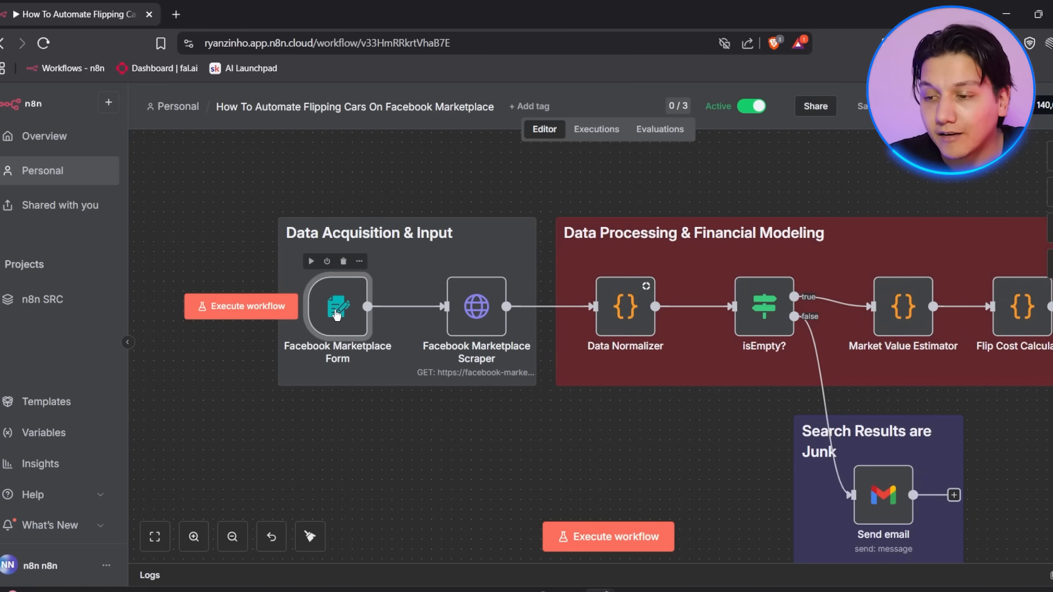
{"action": "double_click", "coordinate": [337, 307]}
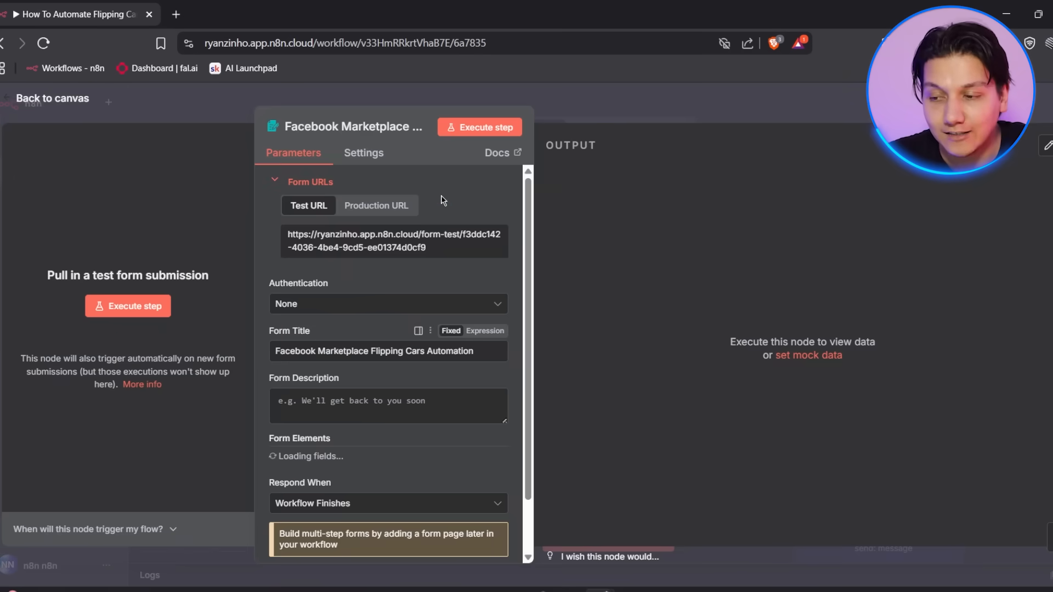
{"action": "left_click", "coordinate": [52, 98]}
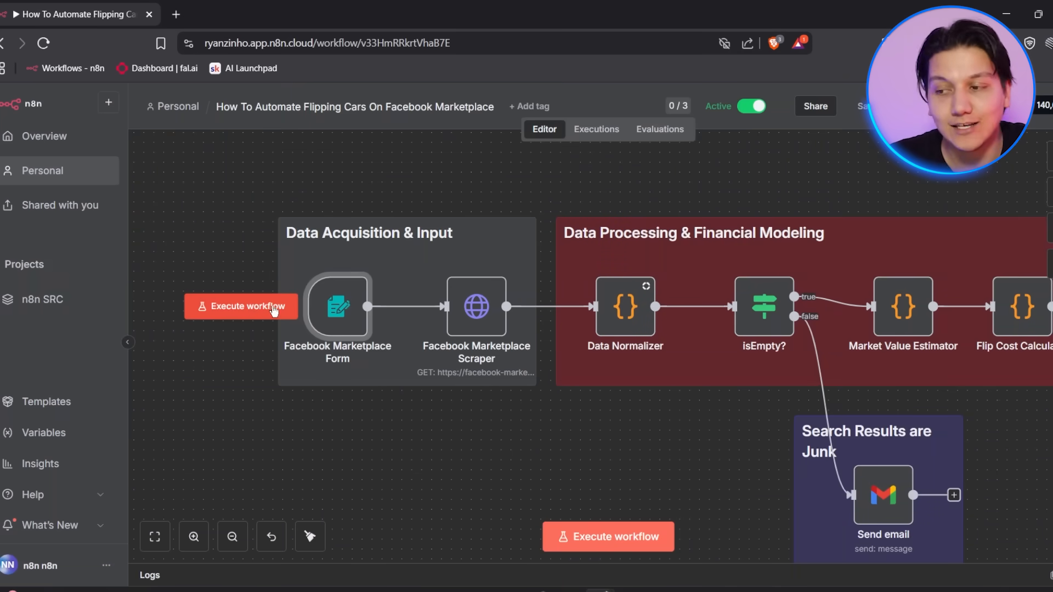
{"action": "left_click", "coordinate": [240, 306]}
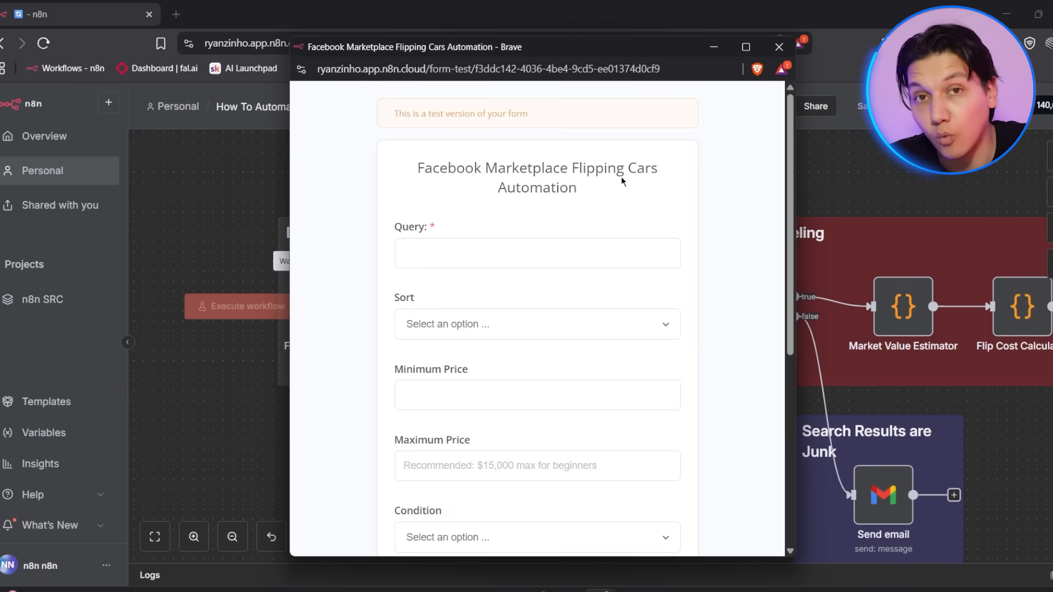
{"action": "left_click", "coordinate": [779, 47]}
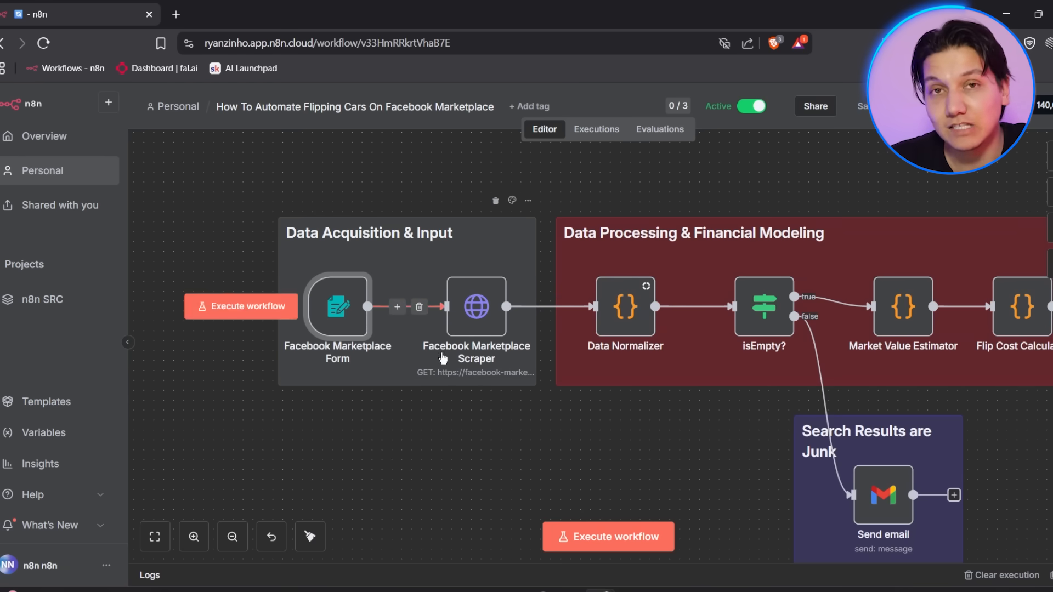
{"action": "mouse_move", "coordinate": [548, 354]}
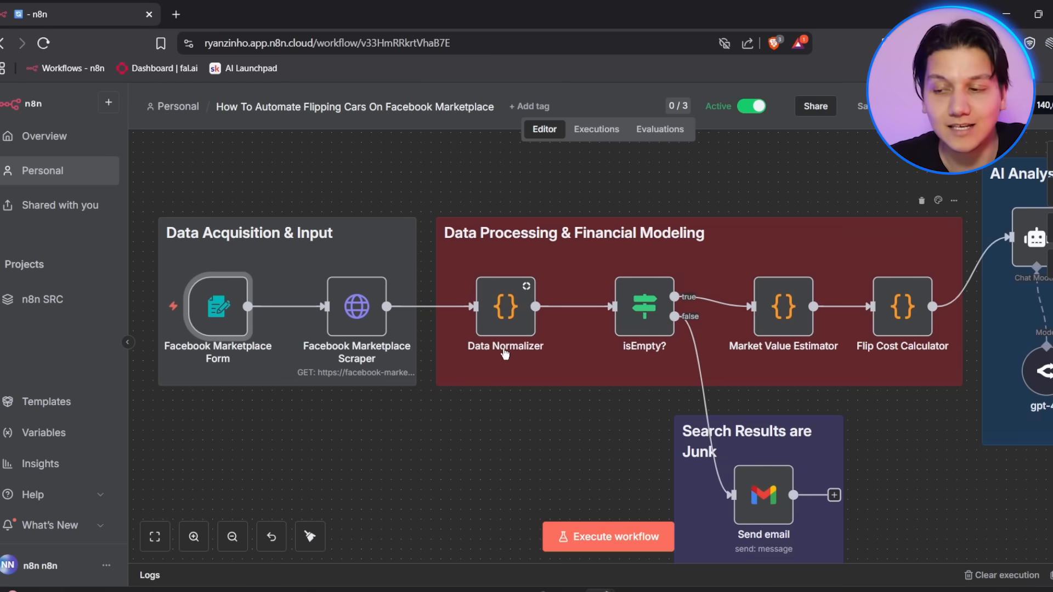
{"action": "mouse_move", "coordinate": [483, 282]}
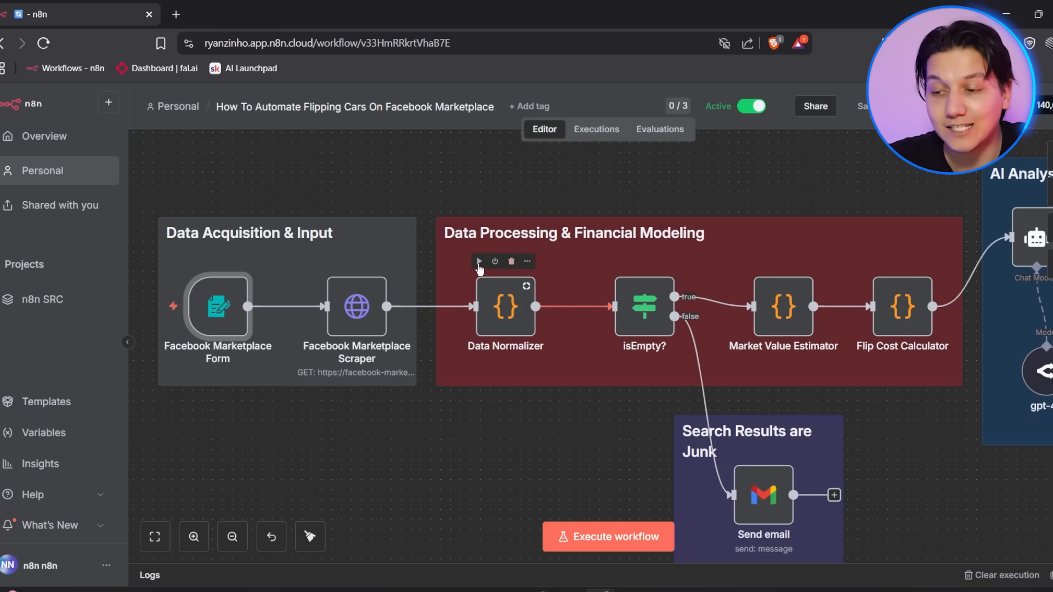
{"action": "mouse_move", "coordinate": [468, 300]}
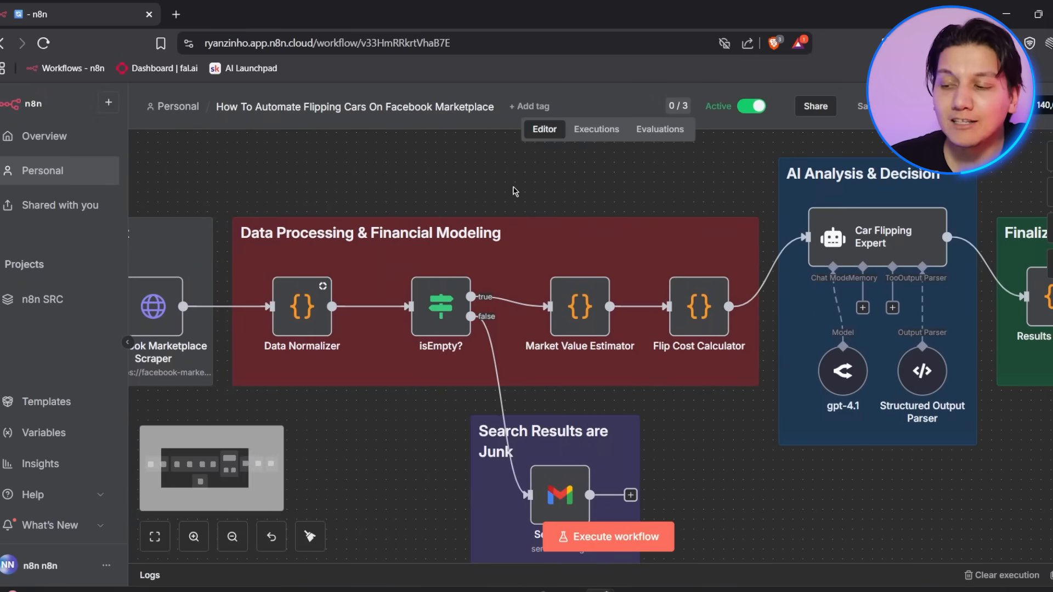
{"action": "scroll", "scroll_direction": "up", "scroll_amount": 3}
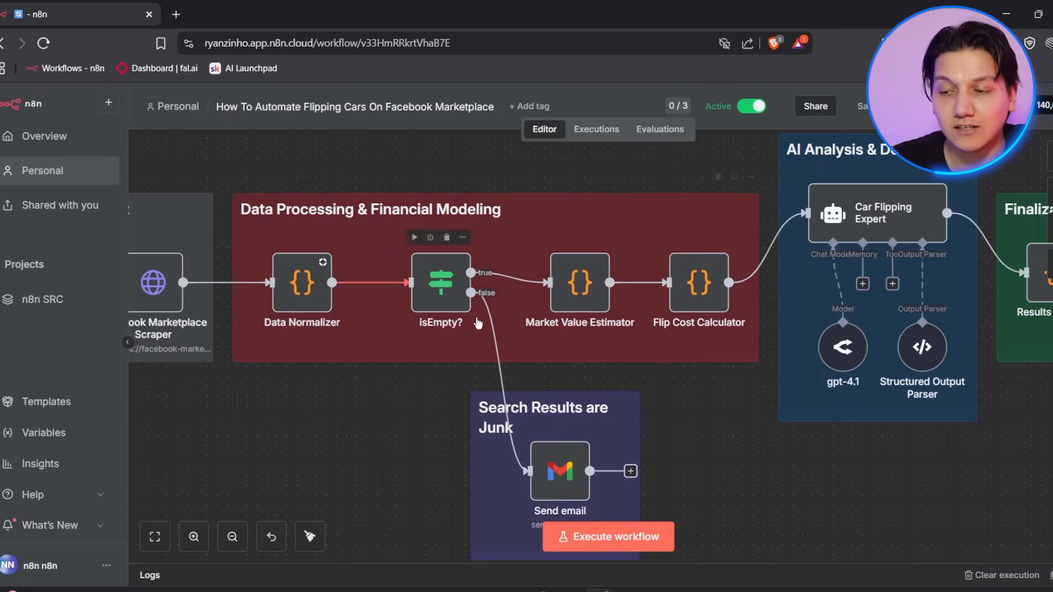
{"action": "mouse_move", "coordinate": [513, 372]}
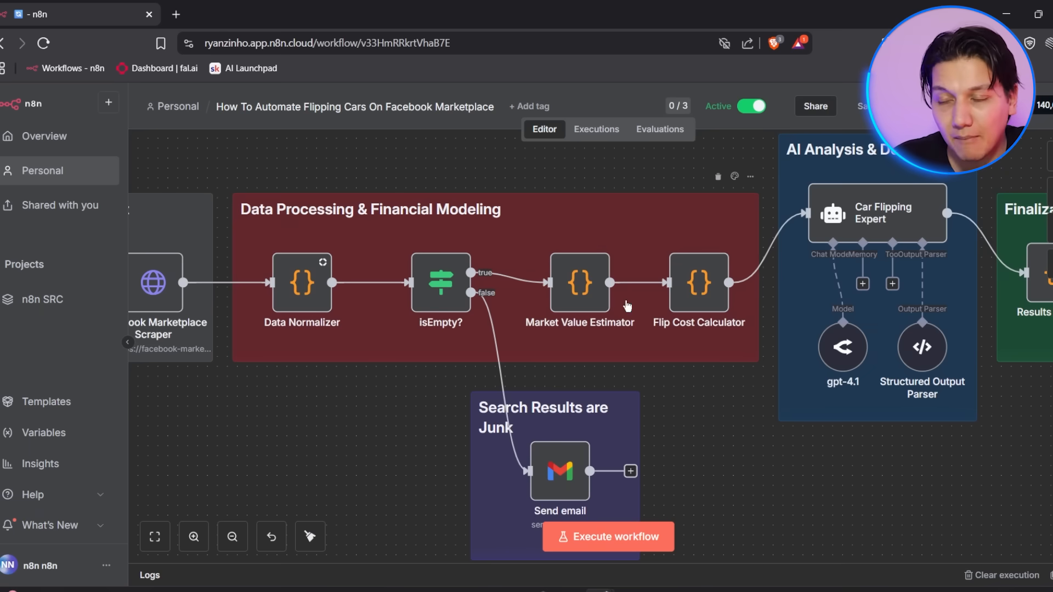
{"action": "mouse_move", "coordinate": [674, 326]}
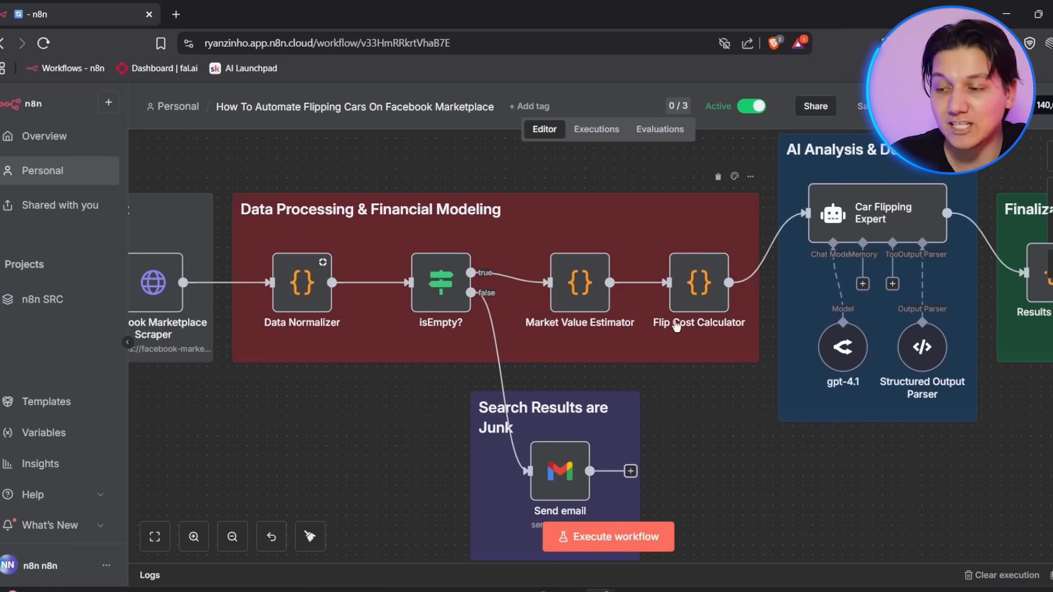
{"action": "mouse_move", "coordinate": [746, 282]}
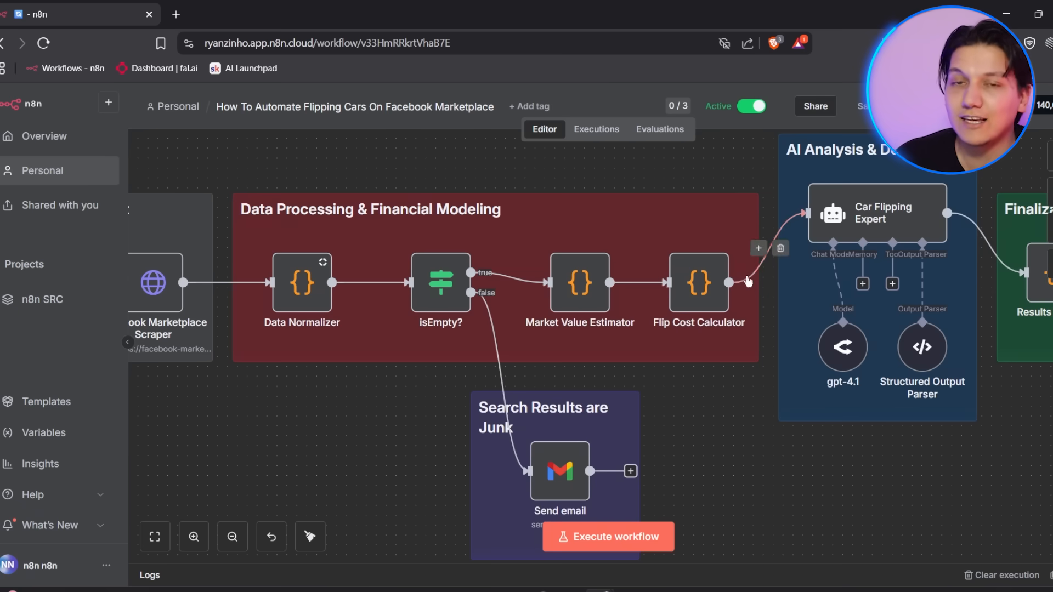
{"action": "mouse_move", "coordinate": [677, 261]}
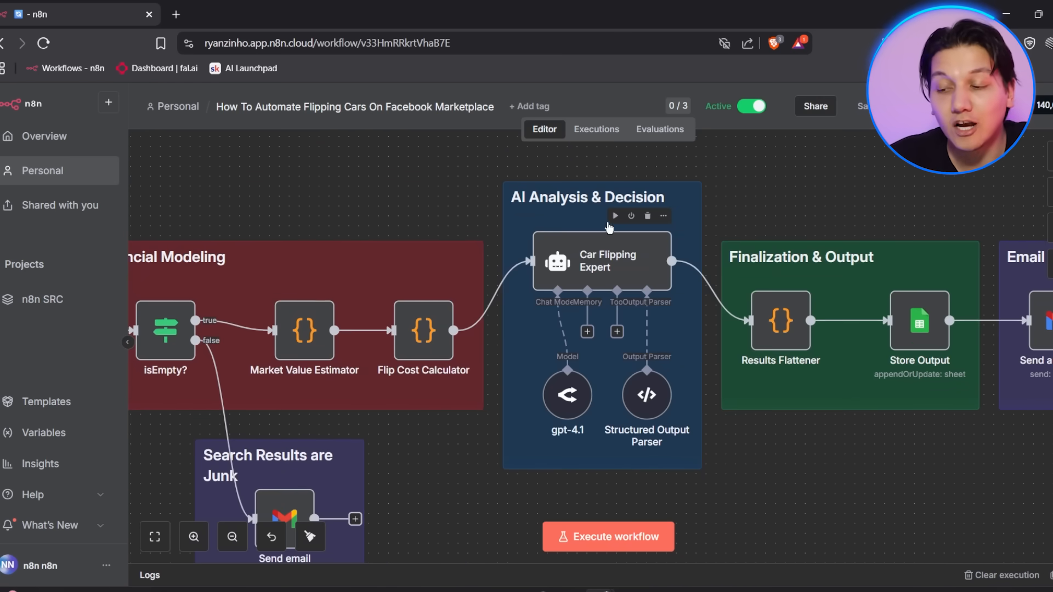
{"action": "mouse_move", "coordinate": [665, 234]}
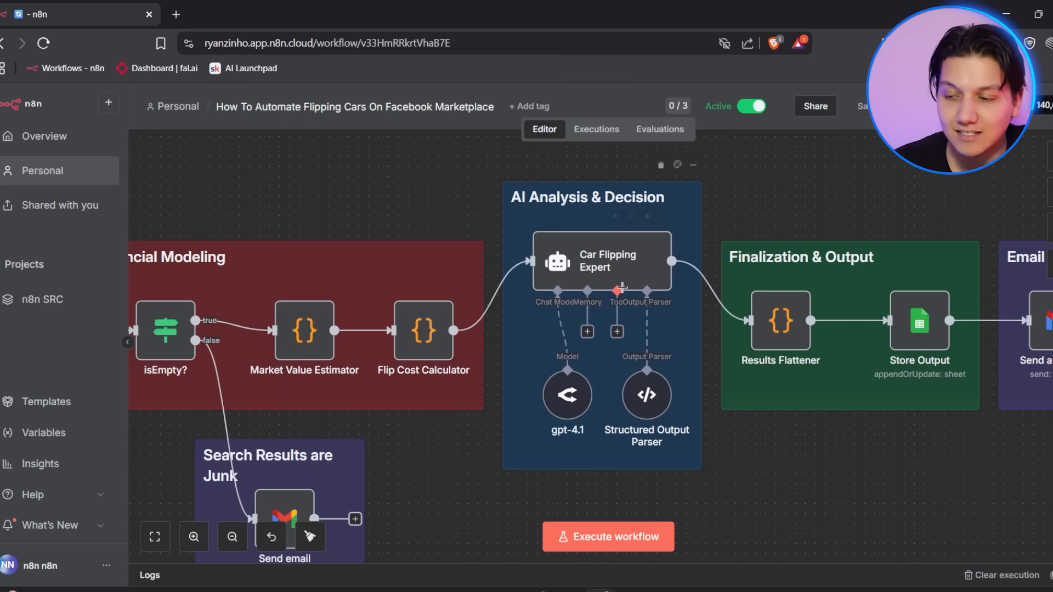
{"action": "mouse_move", "coordinate": [512, 275]}
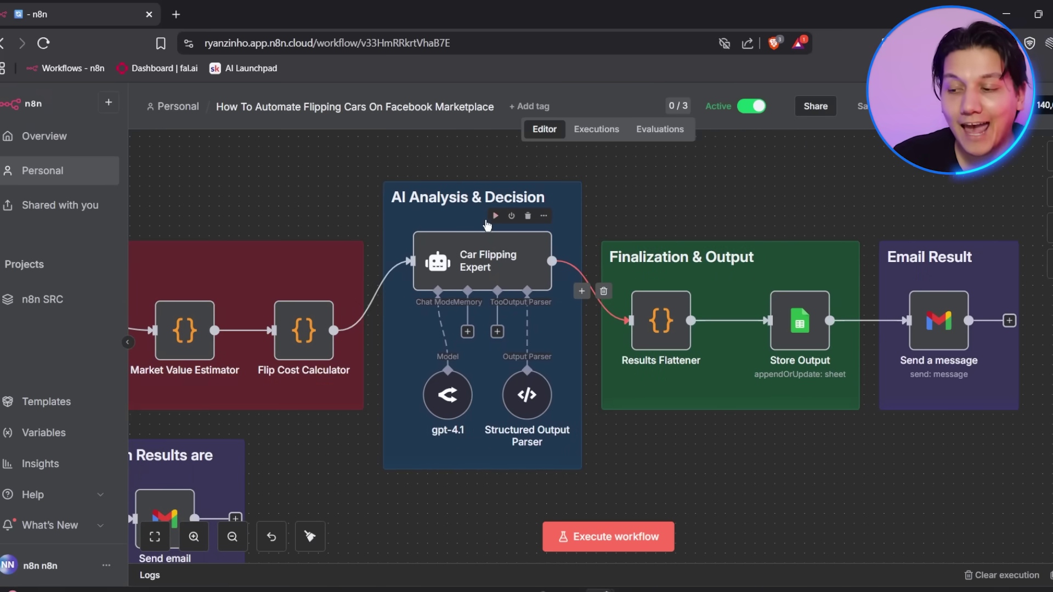
{"action": "mouse_move", "coordinate": [574, 310]}
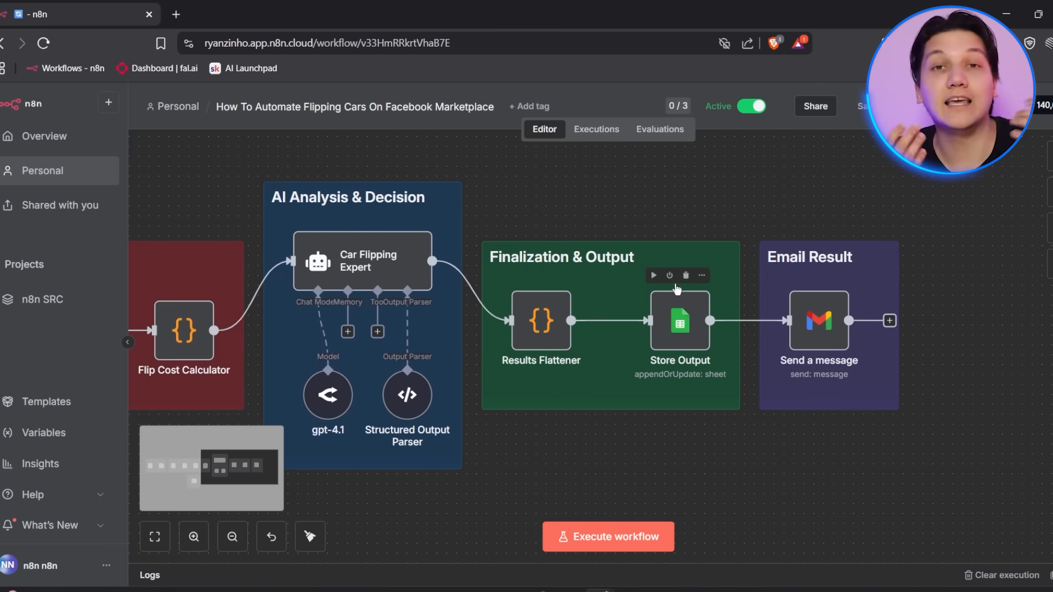
{"action": "mouse_move", "coordinate": [873, 290]}
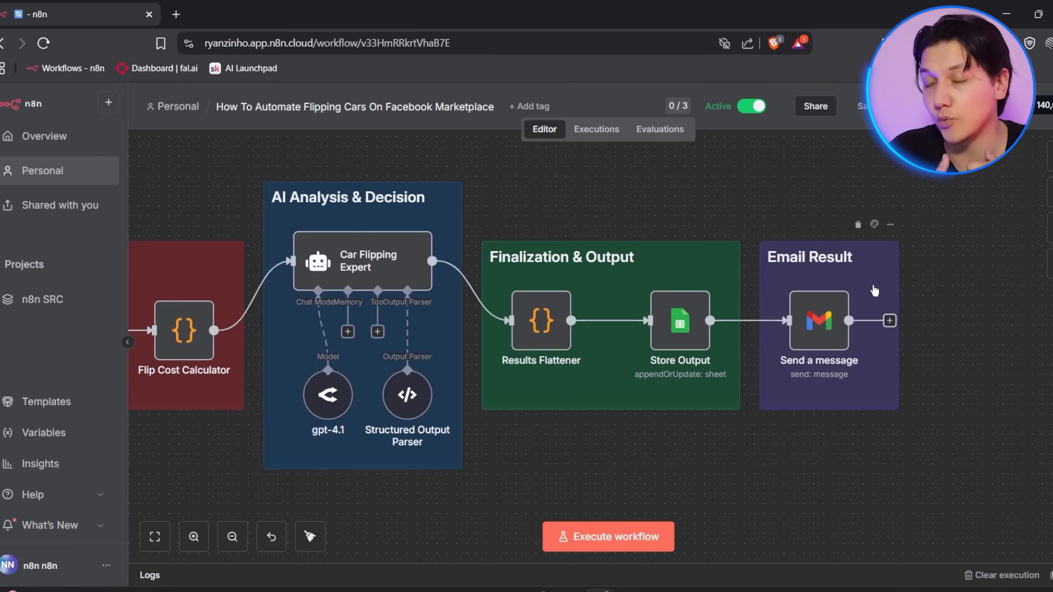
{"action": "mouse_move", "coordinate": [725, 360]}
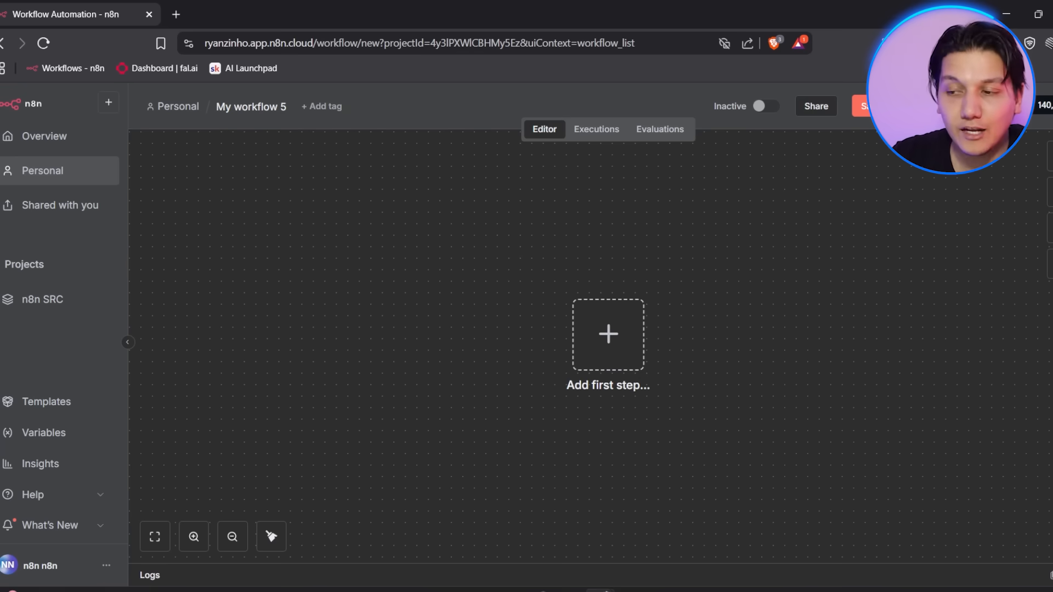
{"action": "mouse_move", "coordinate": [911, 253]}
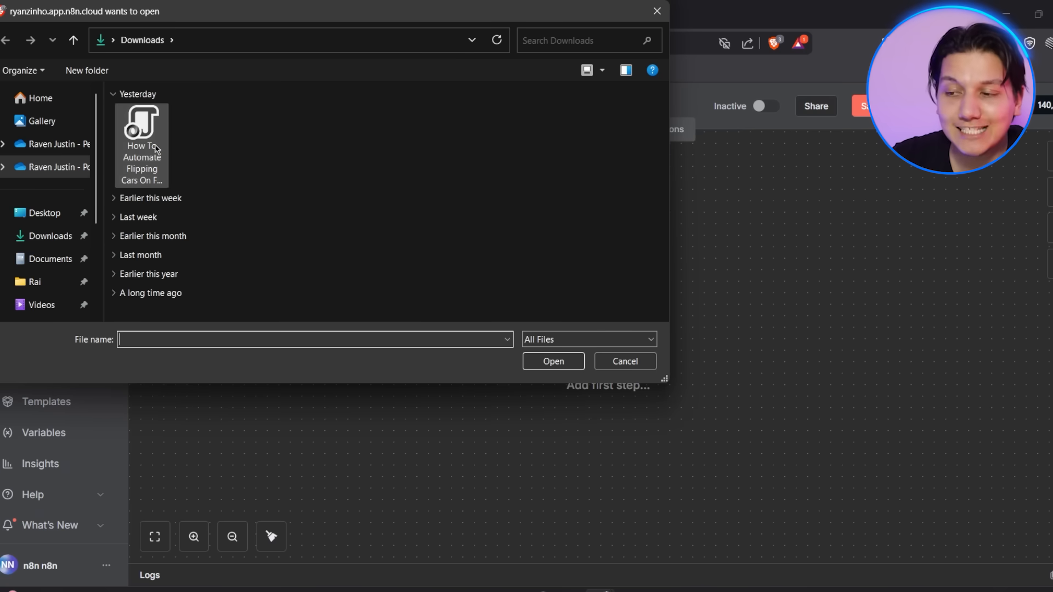
Import the 'How To Automate Flipping Cars On Facebook Marketplace' file from Downloads onto the canvas.
{"action": "left_click", "coordinate": [142, 127]}
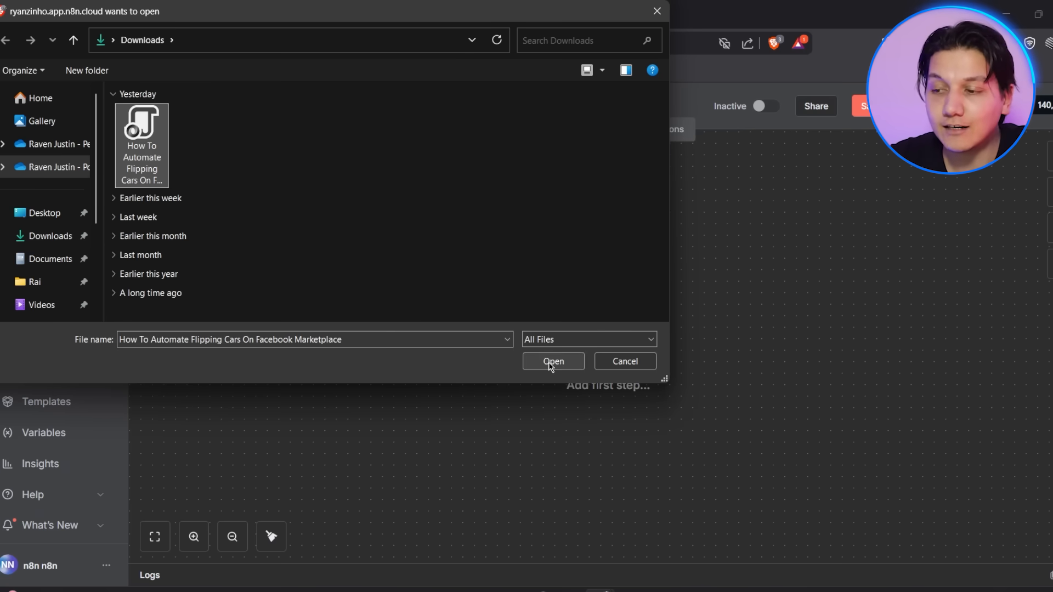
{"action": "left_click", "coordinate": [551, 361]}
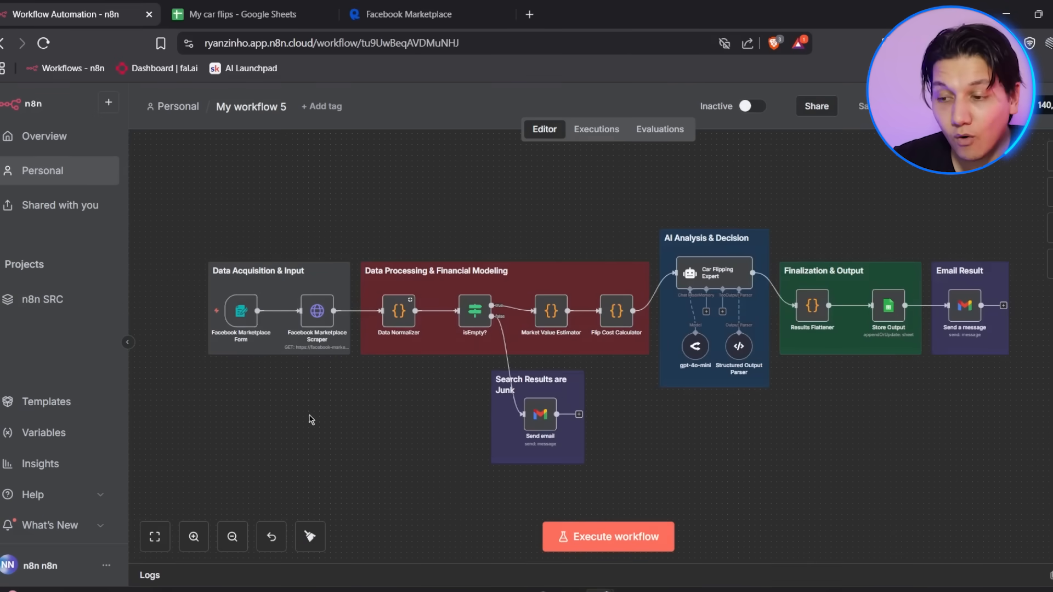
{"action": "mouse_move", "coordinate": [354, 436]}
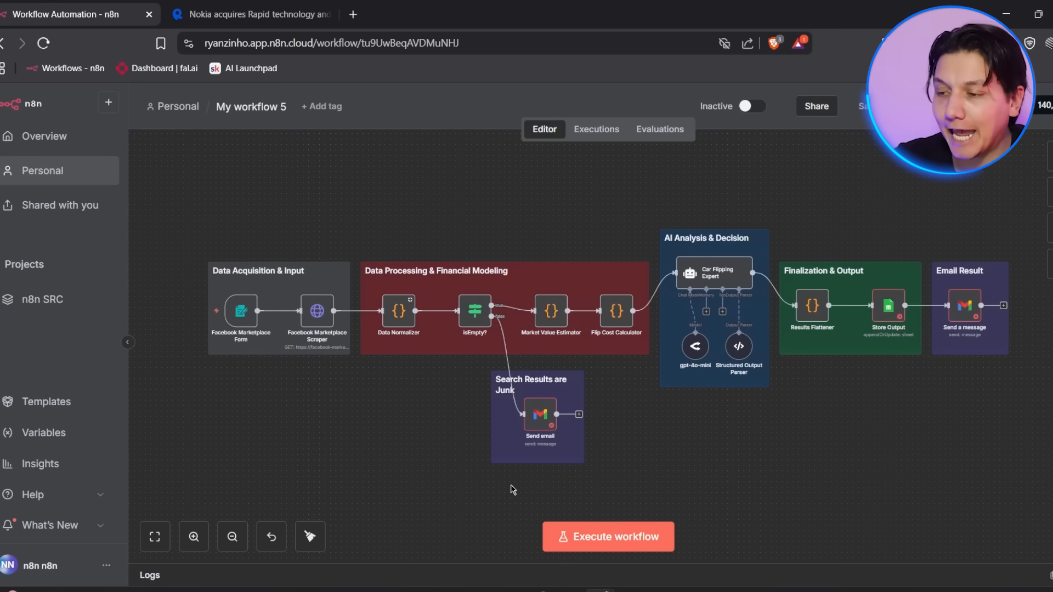
{"action": "mouse_move", "coordinate": [824, 234]}
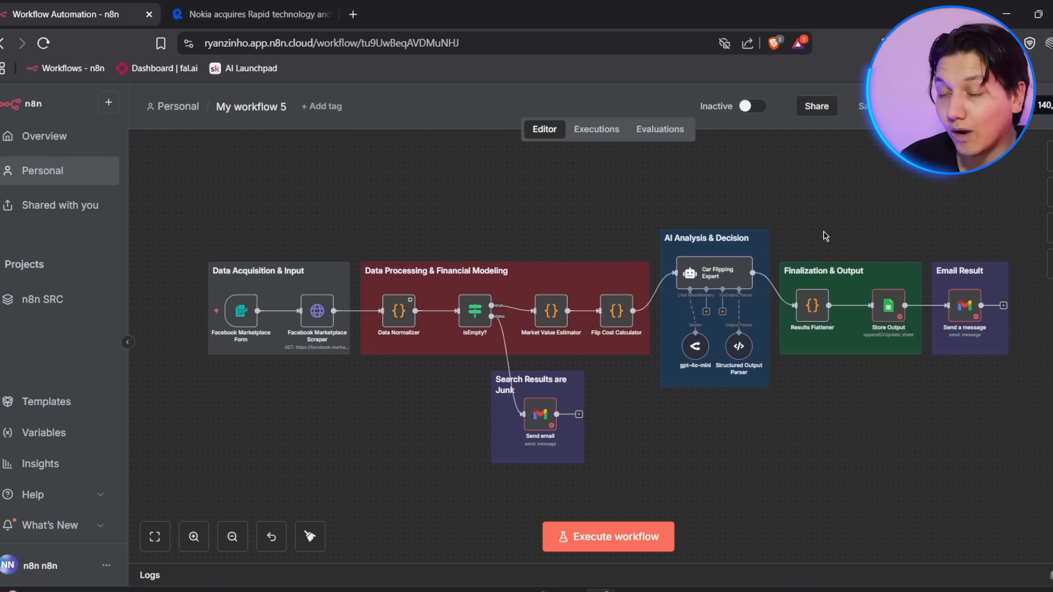
{"action": "mouse_move", "coordinate": [232, 256]}
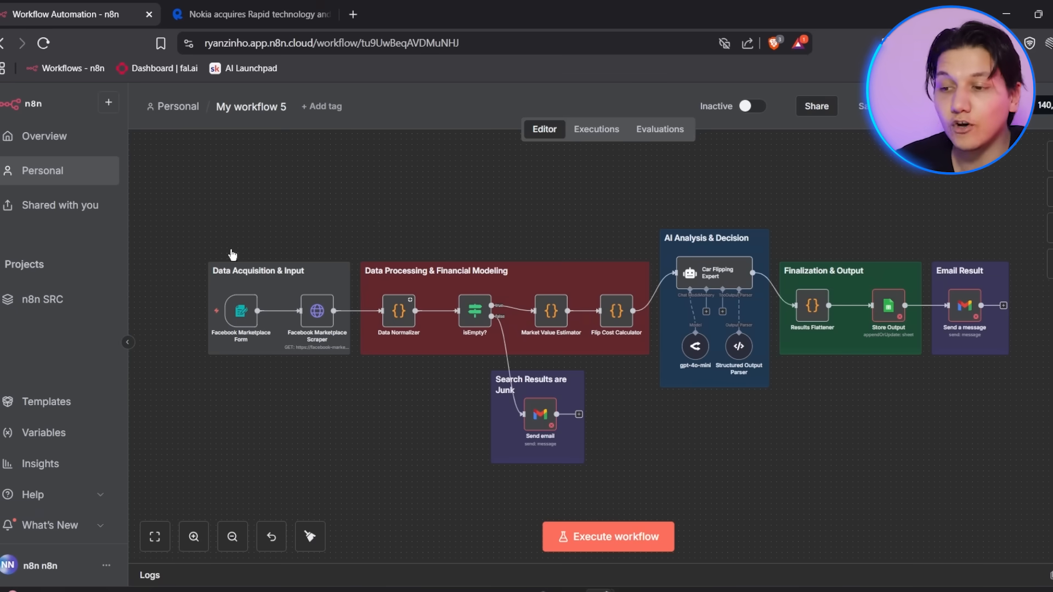
{"action": "mouse_move", "coordinate": [527, 388]}
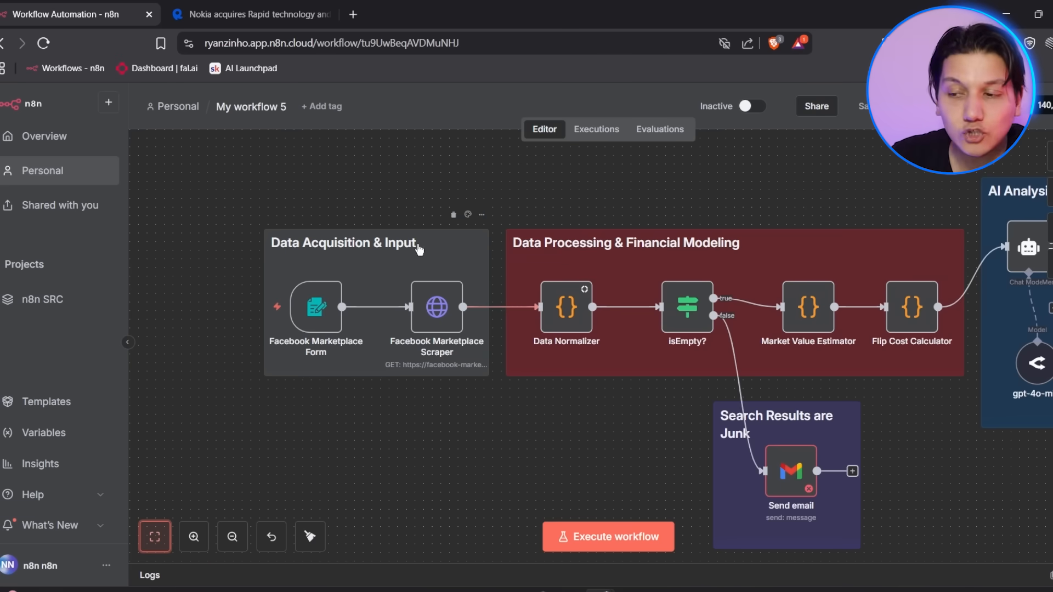
Switch from the inspected workflow canvas to the RapidAPI hub browser tab.
{"action": "left_click", "coordinate": [250, 14]}
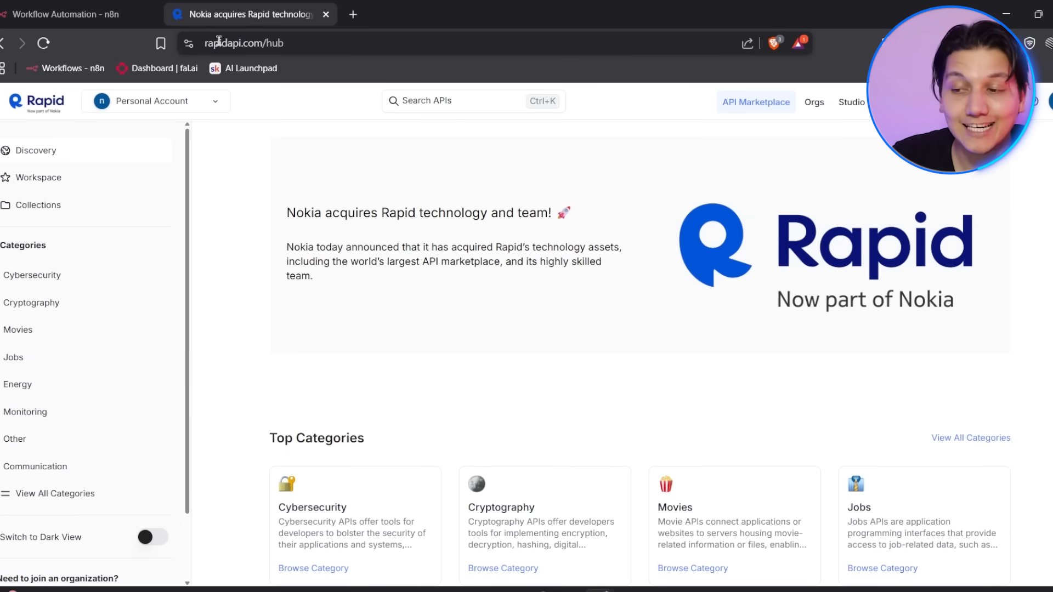
Find UnitedAPI's Facebook Marketplace API on RapidAPI and view its pricing plans.
{"action": "left_click", "coordinate": [244, 43]}
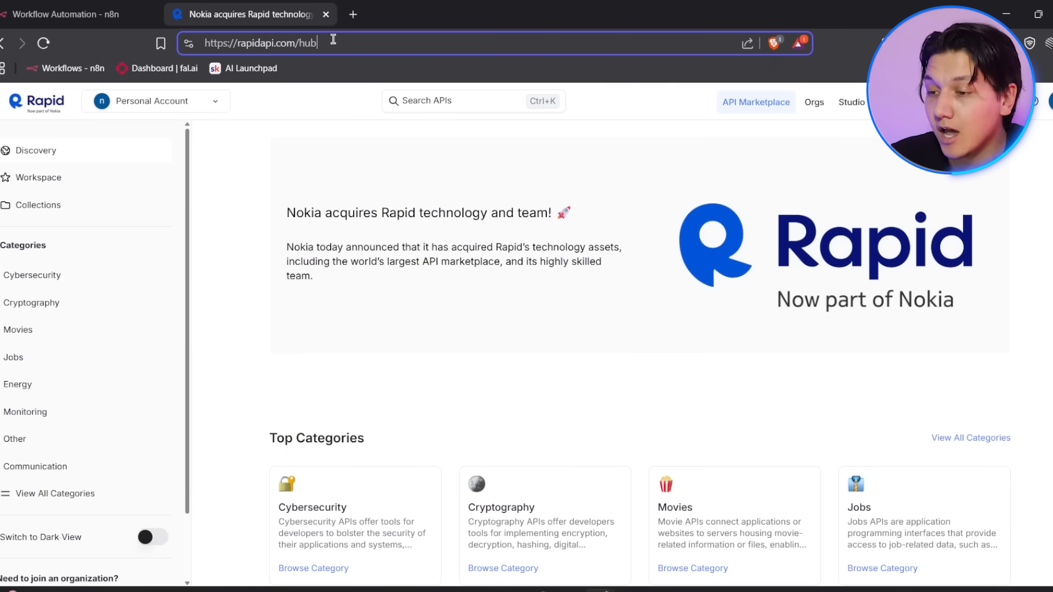
{"action": "type", "text": "facebook marketplace"}
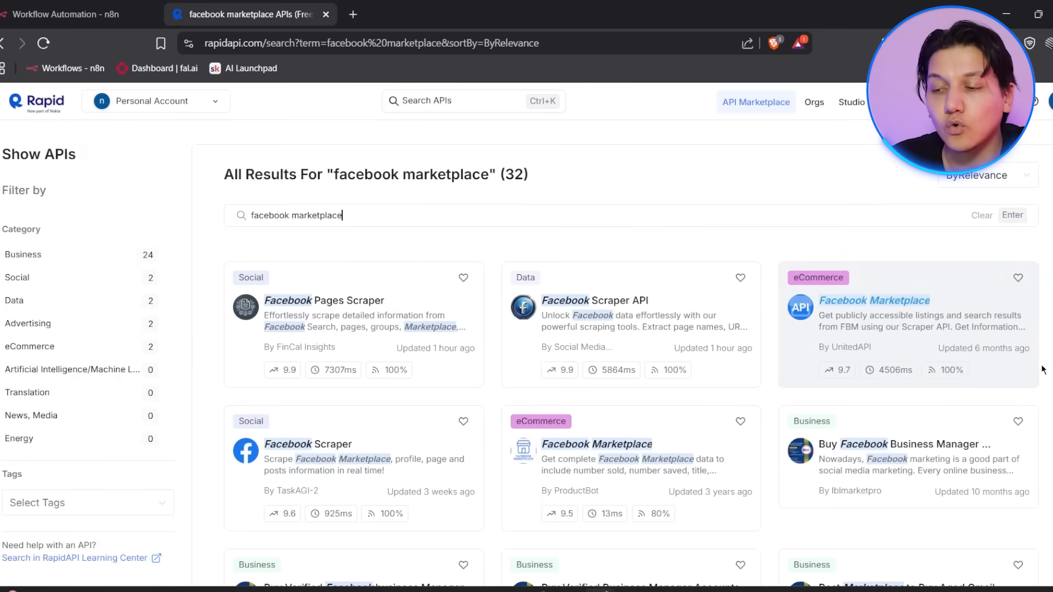
{"action": "left_click", "coordinate": [873, 301]}
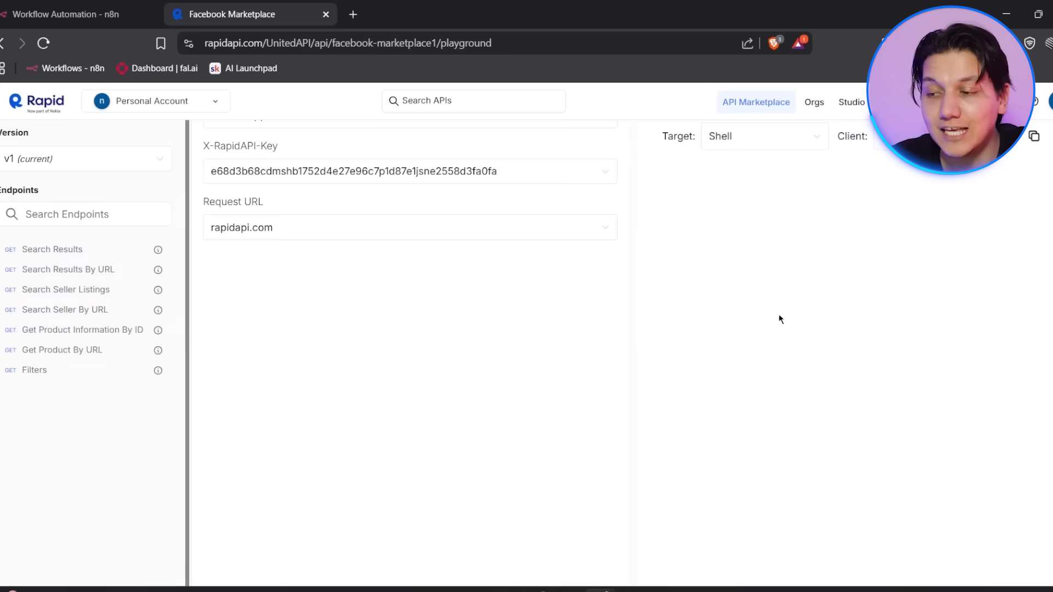
{"action": "left_click", "coordinate": [51, 249]}
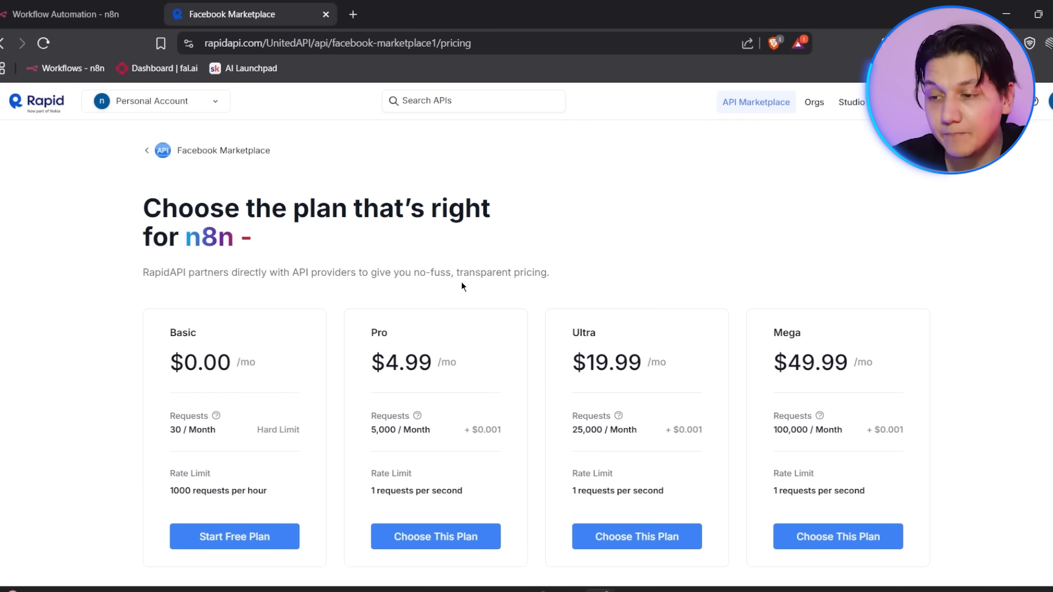
Subscribe to the free Basic plan, get started with the API key, and return to n8n.
{"action": "left_click", "coordinate": [234, 536]}
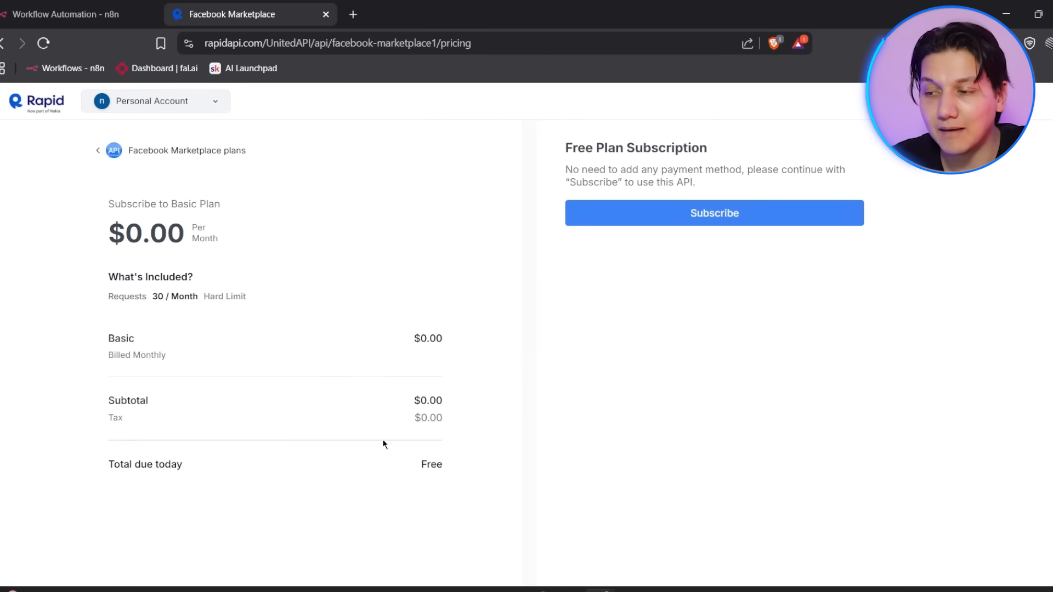
{"action": "left_click", "coordinate": [714, 213]}
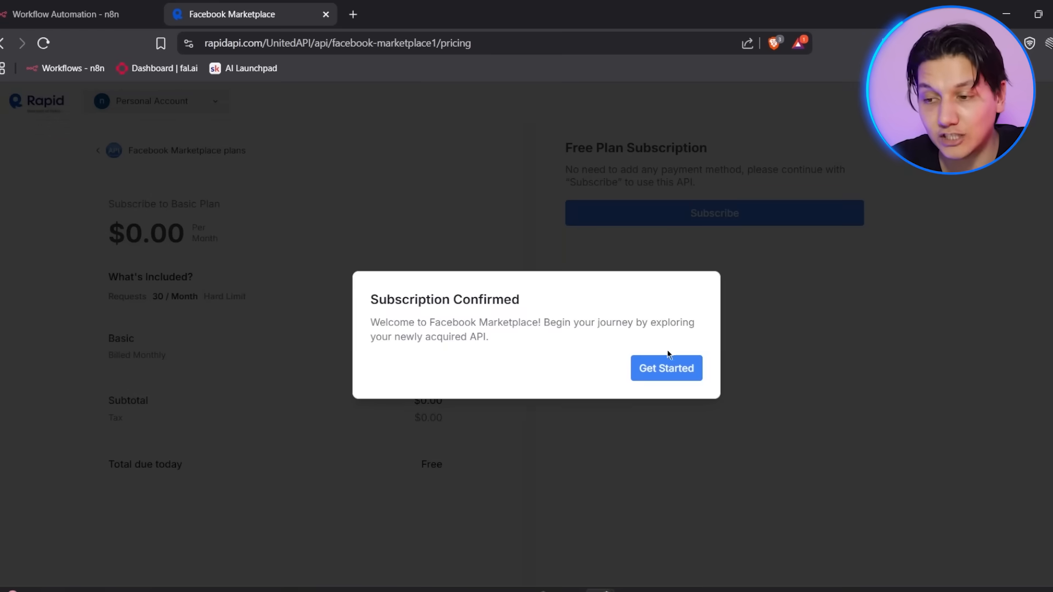
{"action": "left_click", "coordinate": [666, 368]}
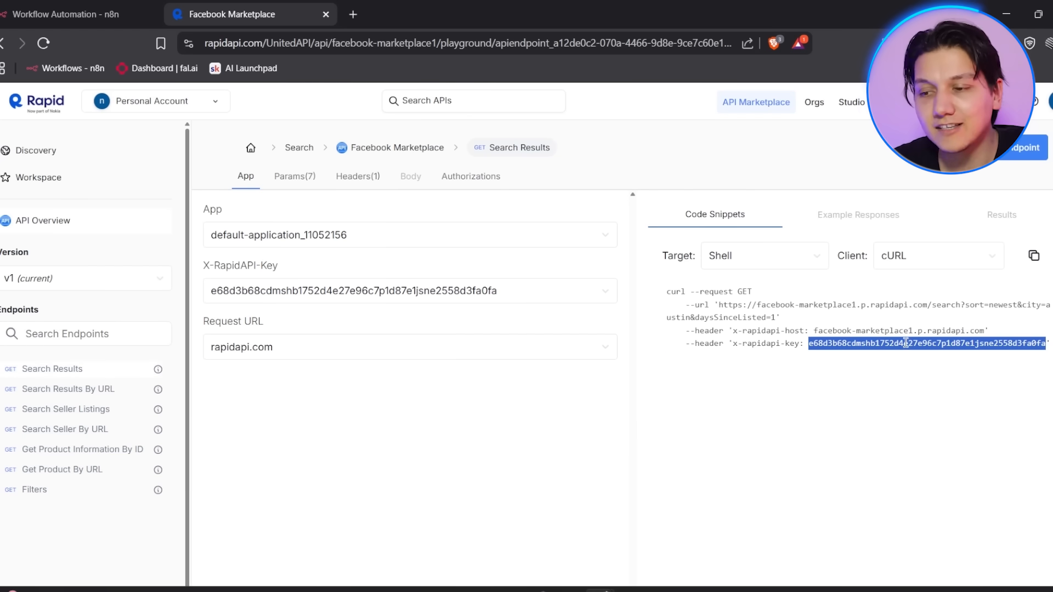
{"action": "left_click", "coordinate": [73, 14]}
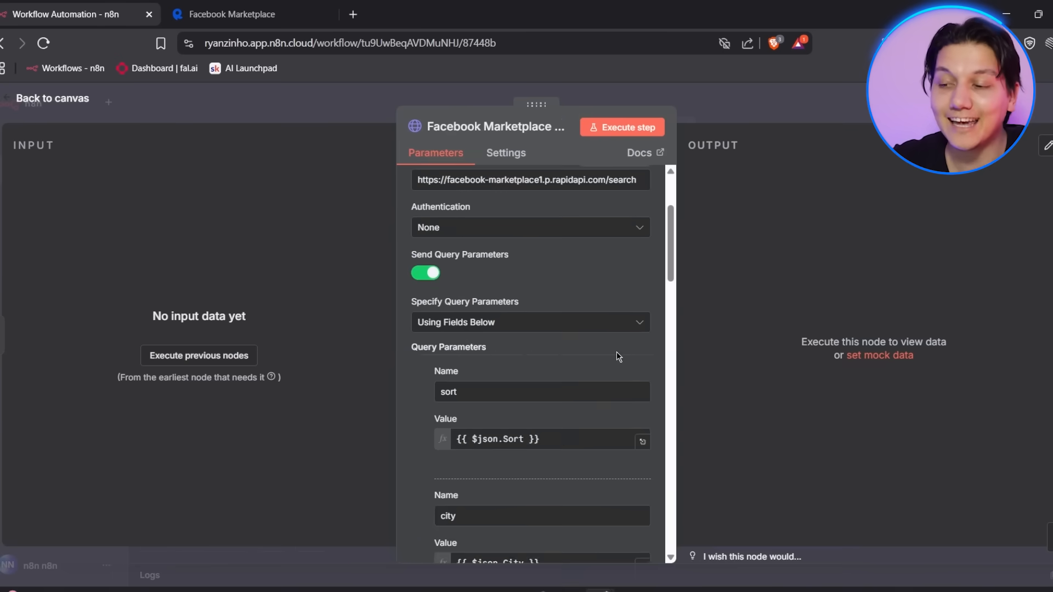
Fill the Scraper node's x-rapidapi-key header with the RapidAPI key and return to the canvas.
{"action": "scroll", "scroll_direction": "down", "scroll_amount": 3}
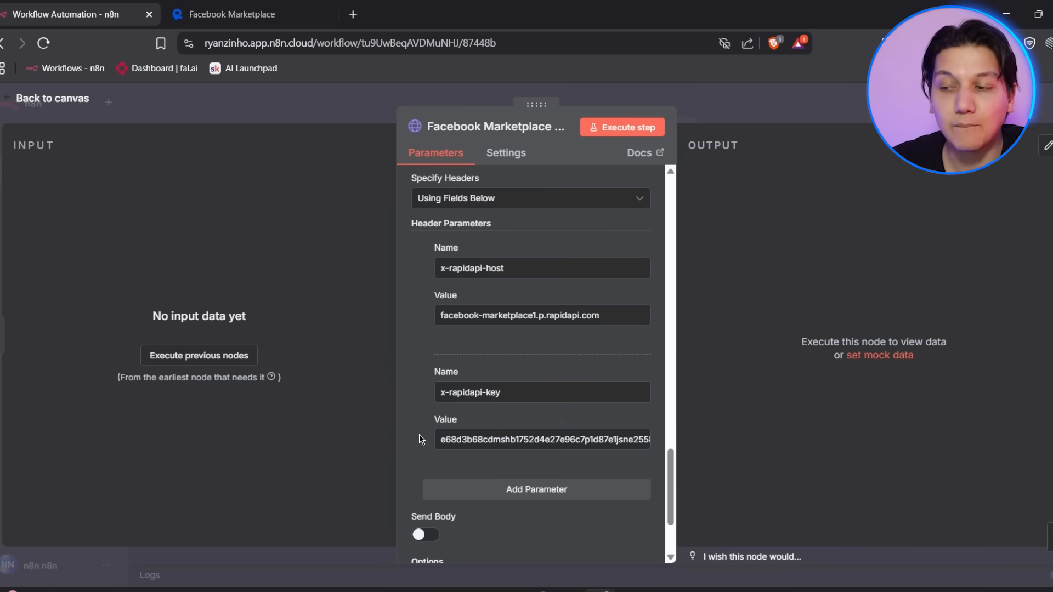
{"action": "left_click", "coordinate": [51, 98]}
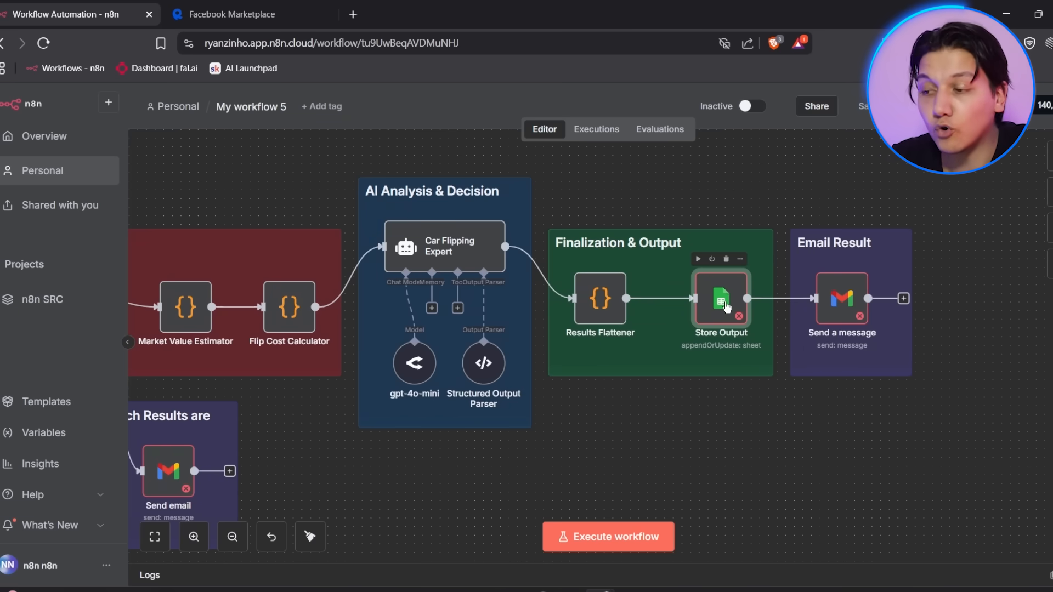
Create a new Google Sheets credential for Store Output and sign it in with the Google account.
{"action": "double_click", "coordinate": [719, 298]}
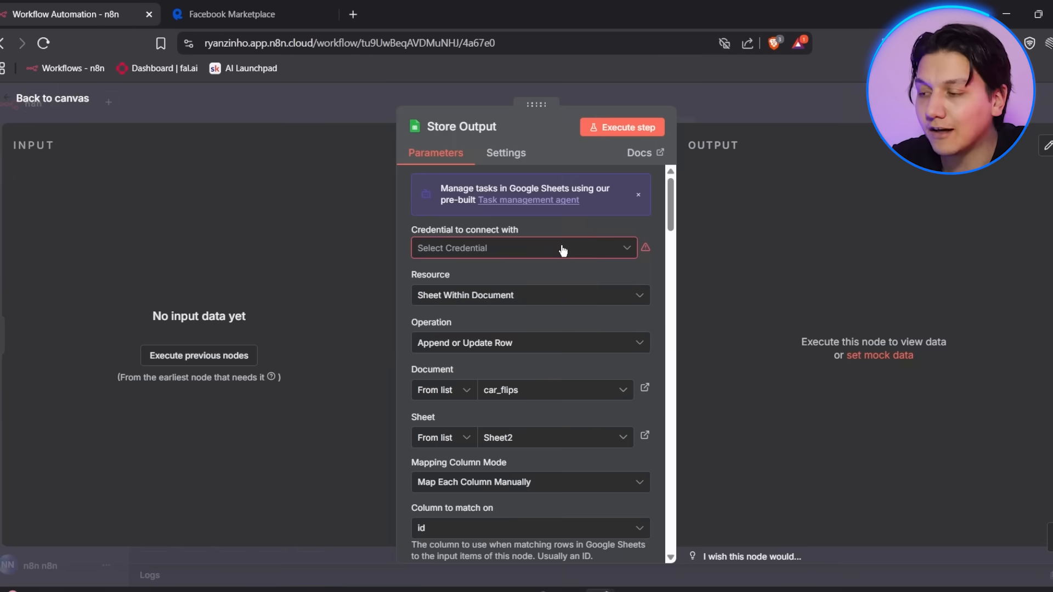
{"action": "left_click", "coordinate": [523, 247]}
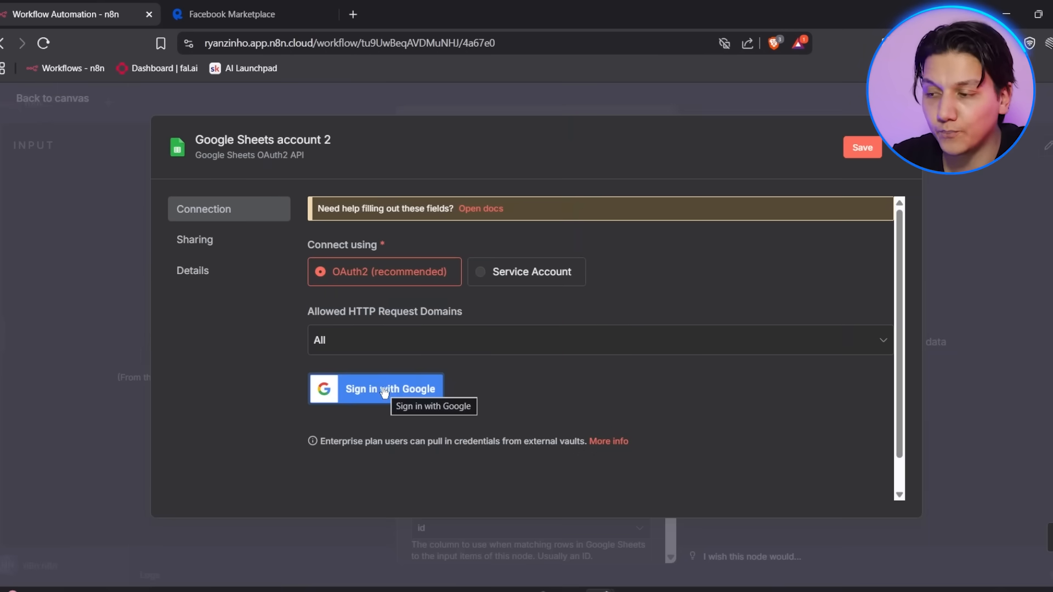
{"action": "left_click", "coordinate": [861, 146]}
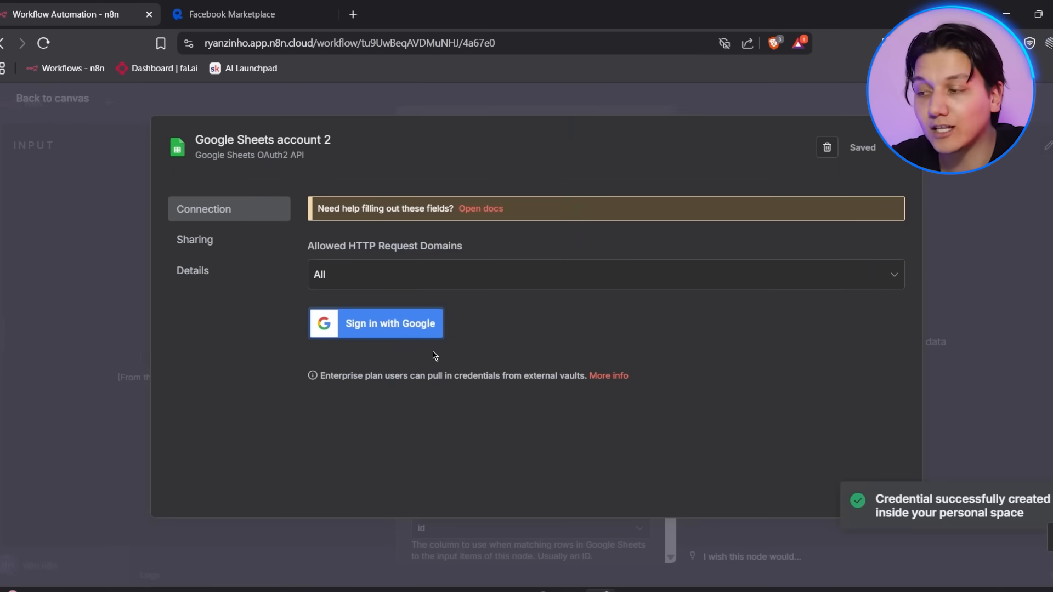
{"action": "left_click", "coordinate": [375, 322]}
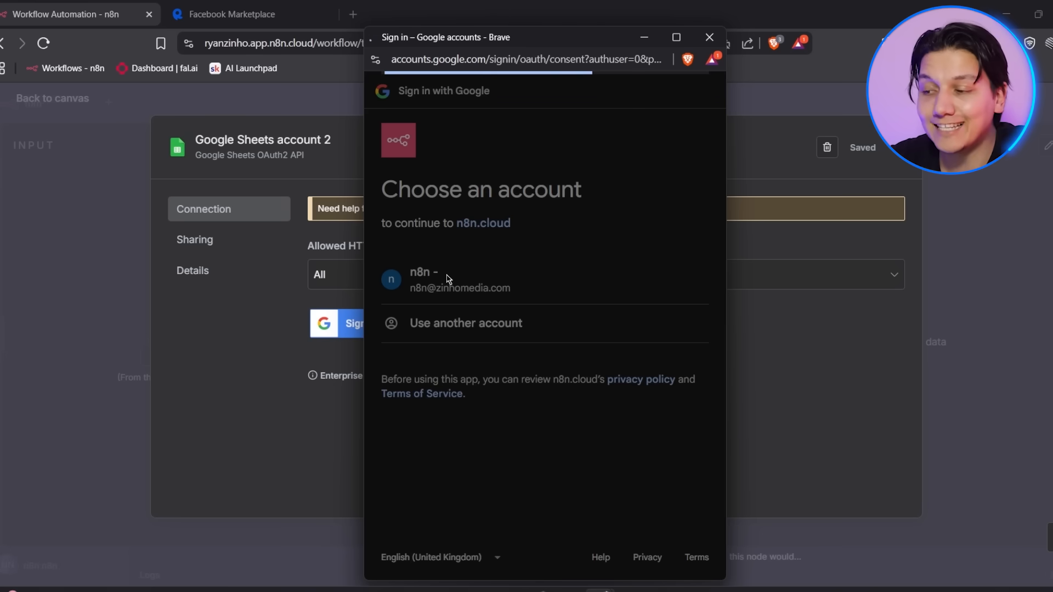
{"action": "left_click", "coordinate": [460, 280]}
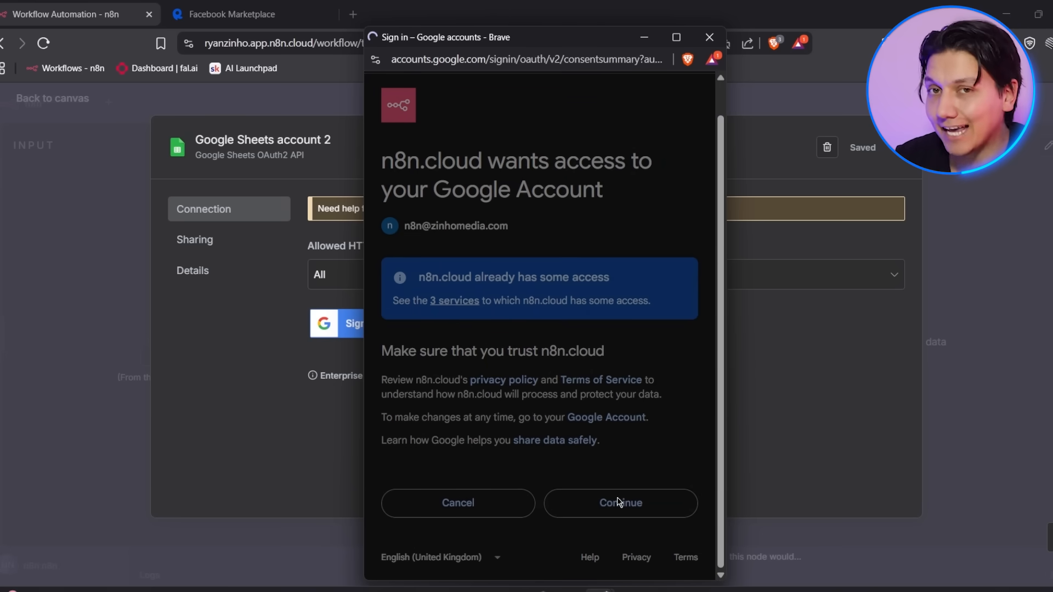
{"action": "left_click", "coordinate": [619, 503]}
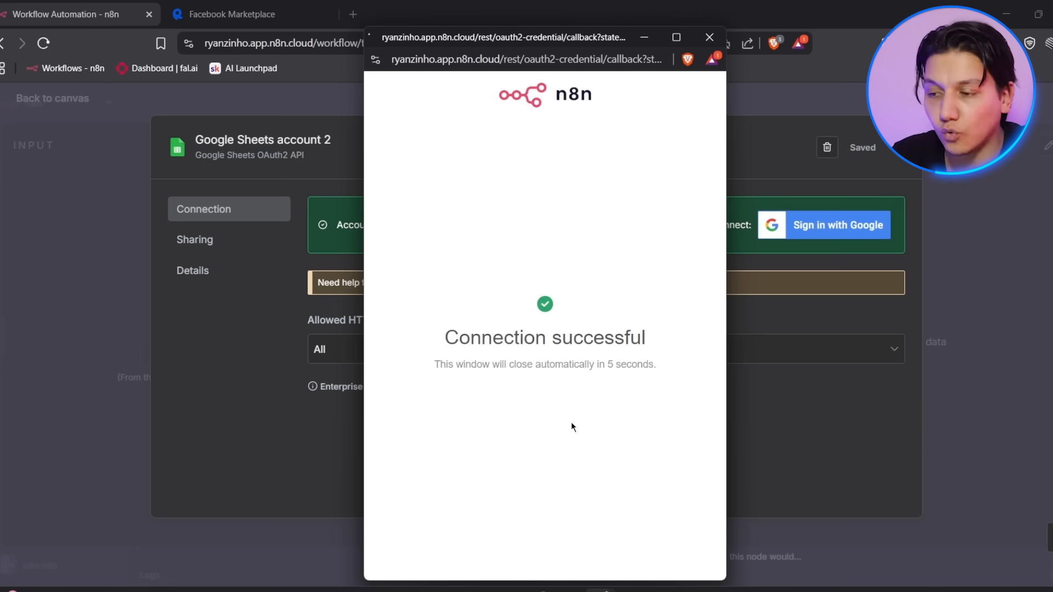
{"action": "mouse_move", "coordinate": [637, 316]}
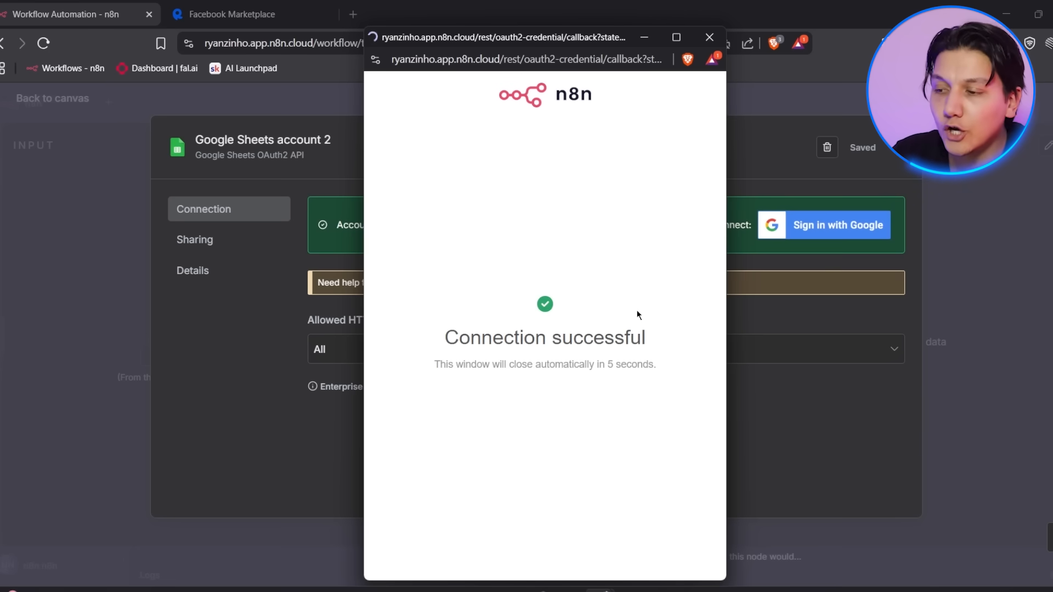
{"action": "mouse_move", "coordinate": [649, 273]}
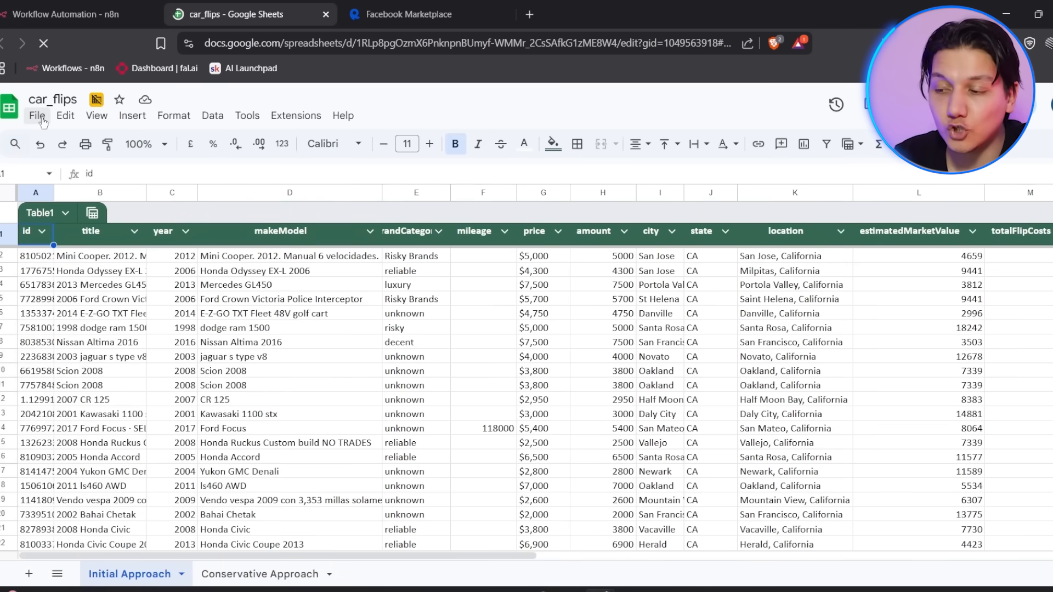
Make a personal copy of the spreadsheet named 'My car_flips' and return to the n8n editor.
{"action": "left_click", "coordinate": [37, 115]}
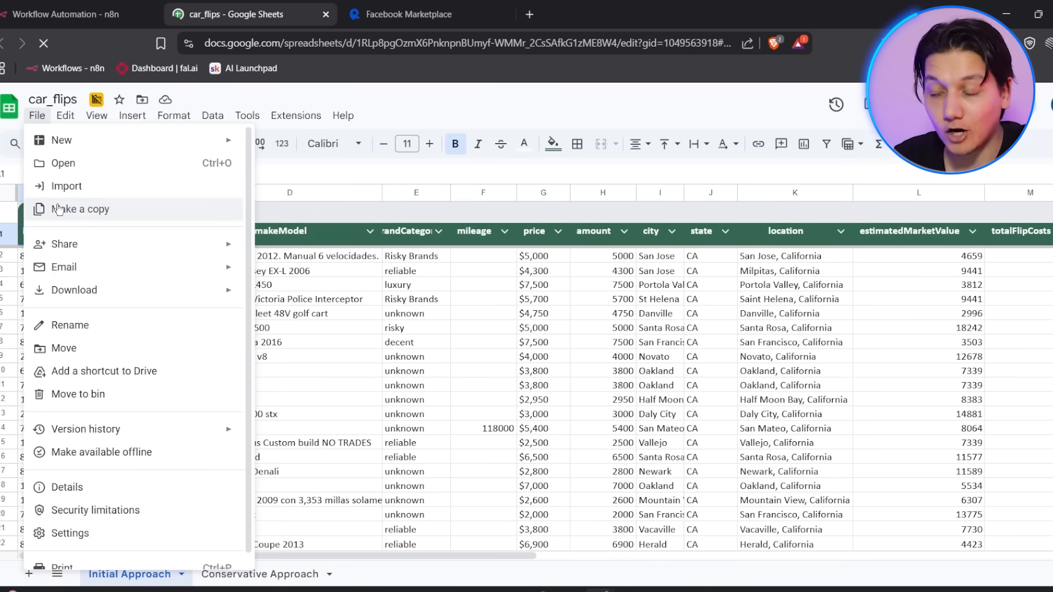
{"action": "mouse_move", "coordinate": [186, 216]}
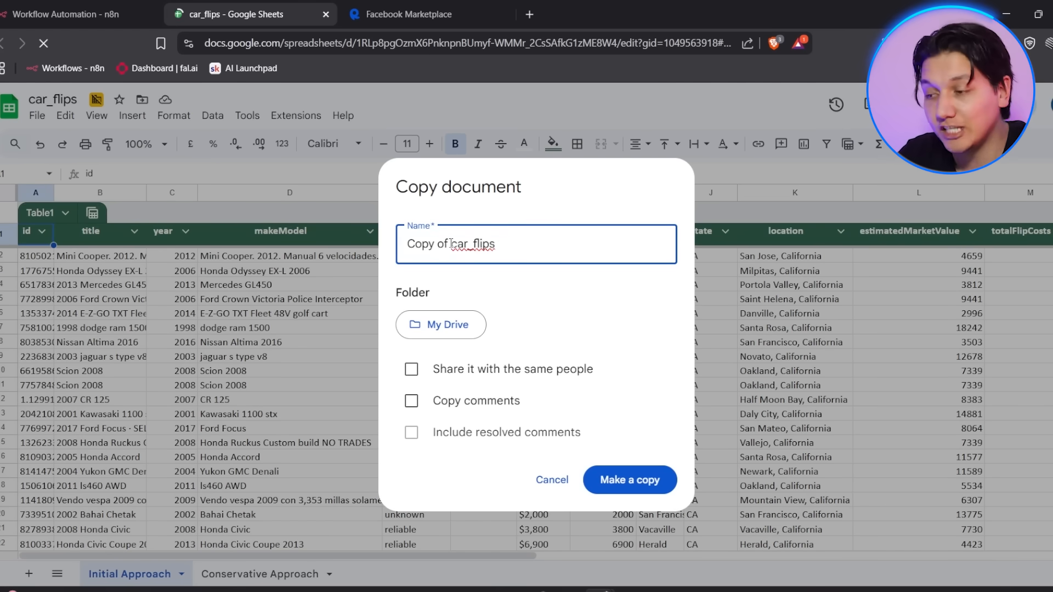
{"action": "type", "text": "My car_flips"}
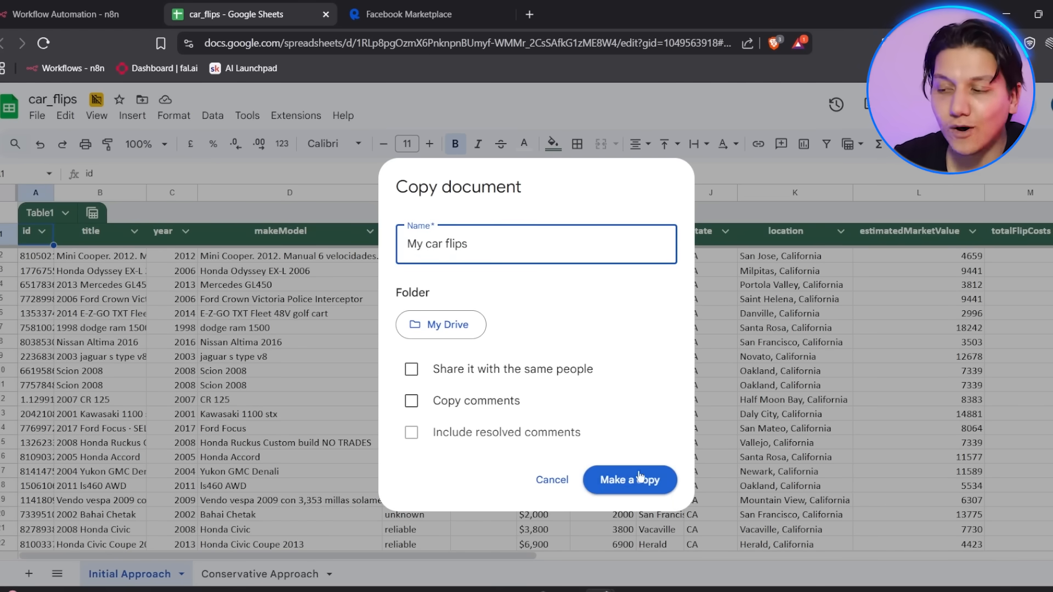
{"action": "left_click", "coordinate": [629, 481]}
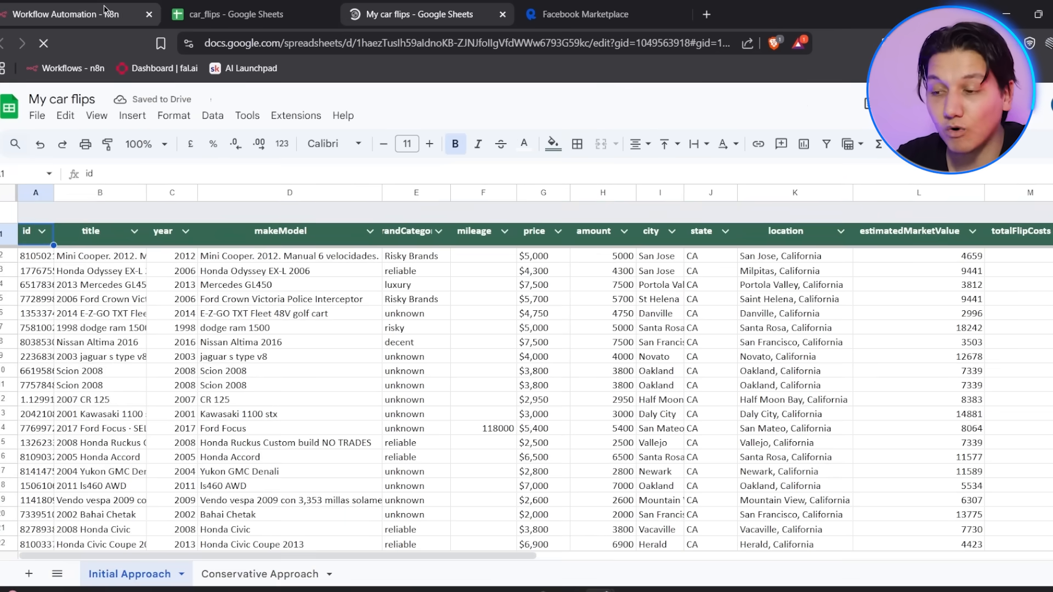
{"action": "left_click", "coordinate": [66, 14]}
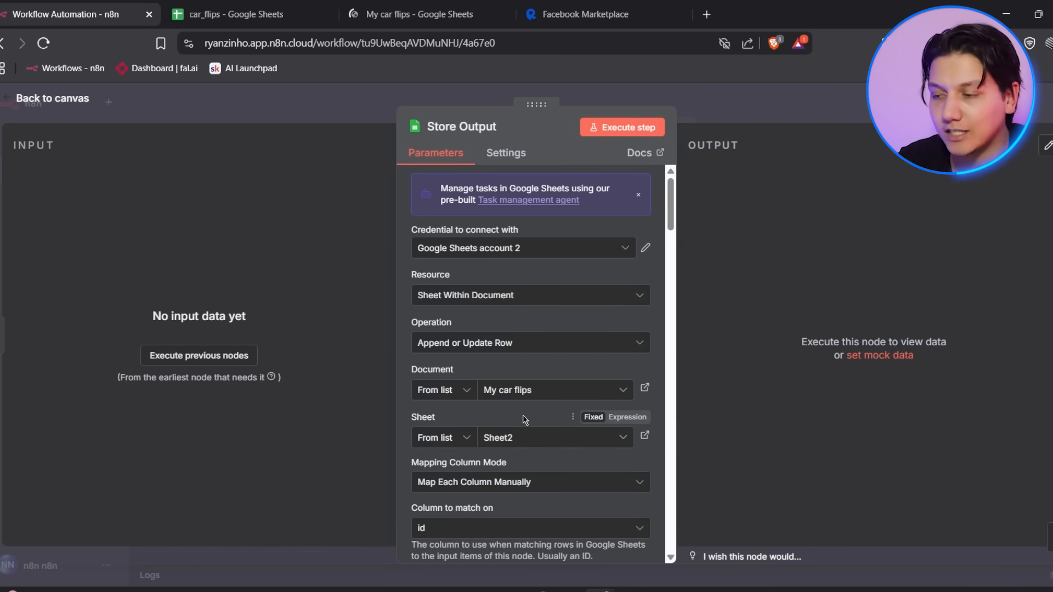
Review the Store Output column mappings and go back to the workflow canvas.
{"action": "scroll", "scroll_direction": "down", "scroll_amount": 3}
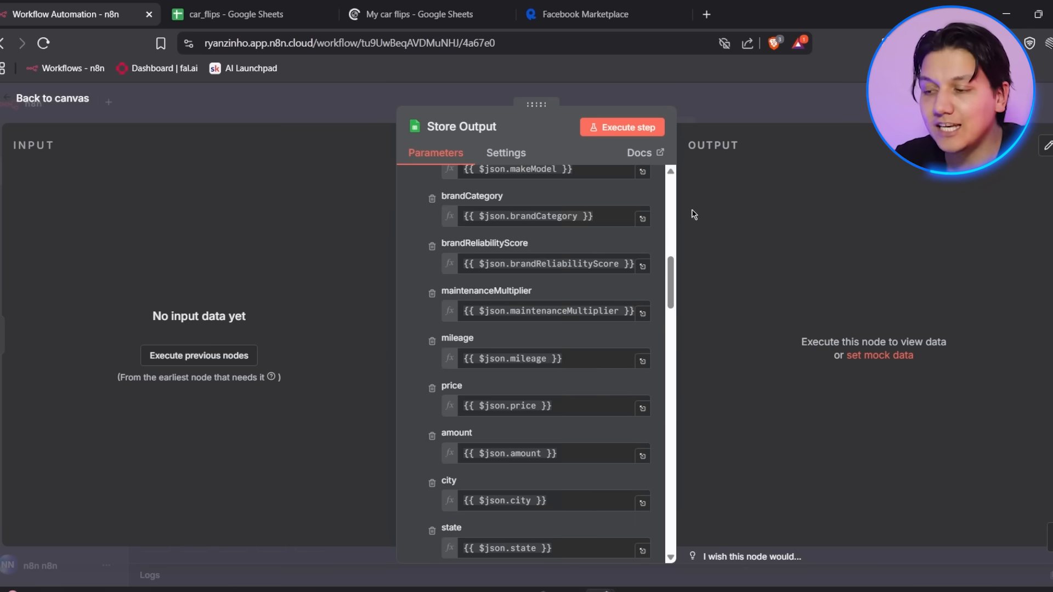
{"action": "scroll", "scroll_direction": "down", "scroll_amount": 3}
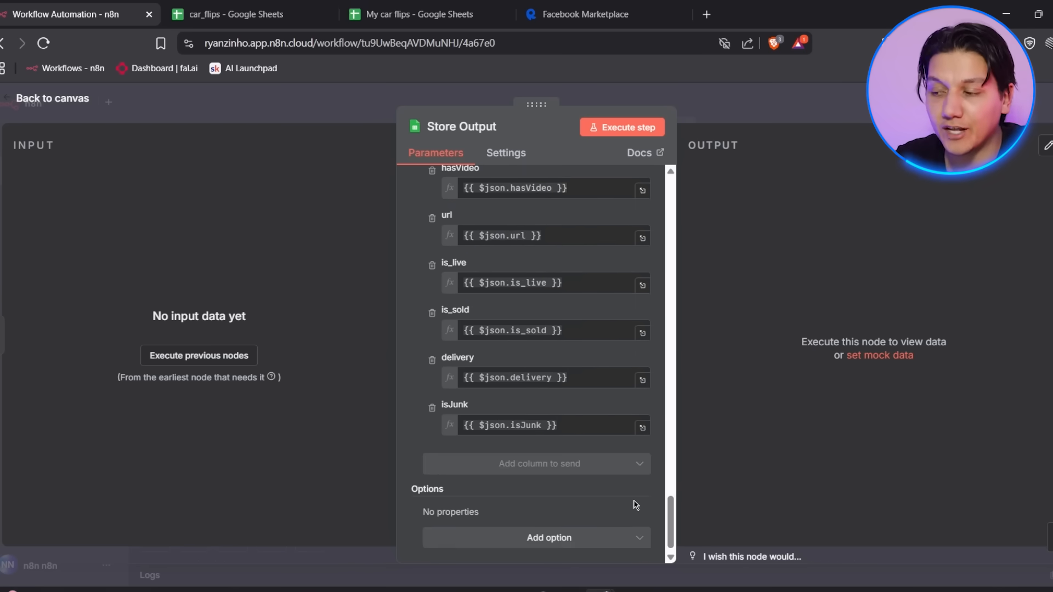
{"action": "left_click", "coordinate": [52, 98]}
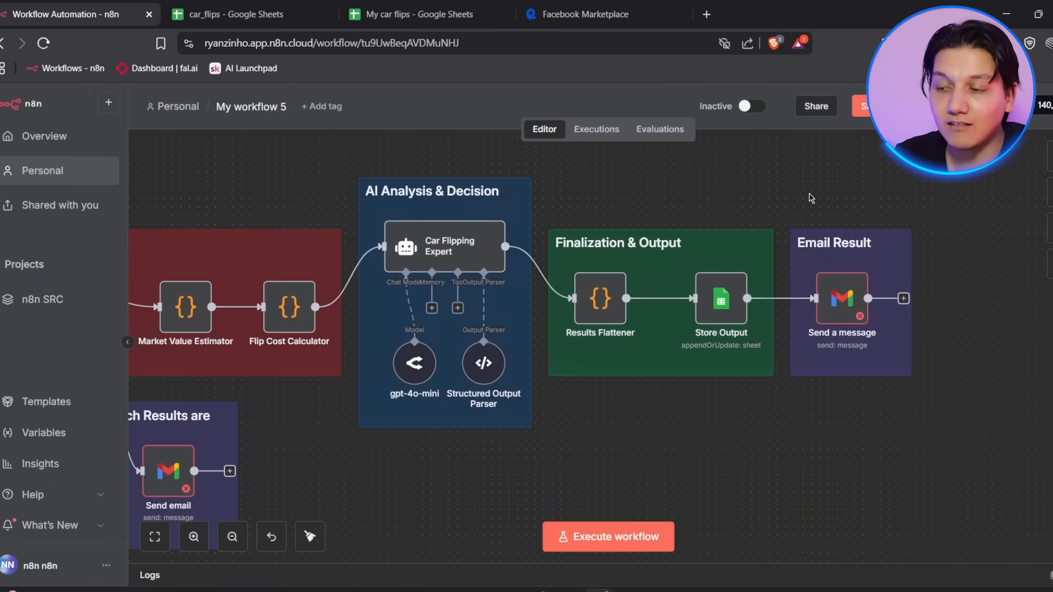
{"action": "mouse_move", "coordinate": [759, 301]}
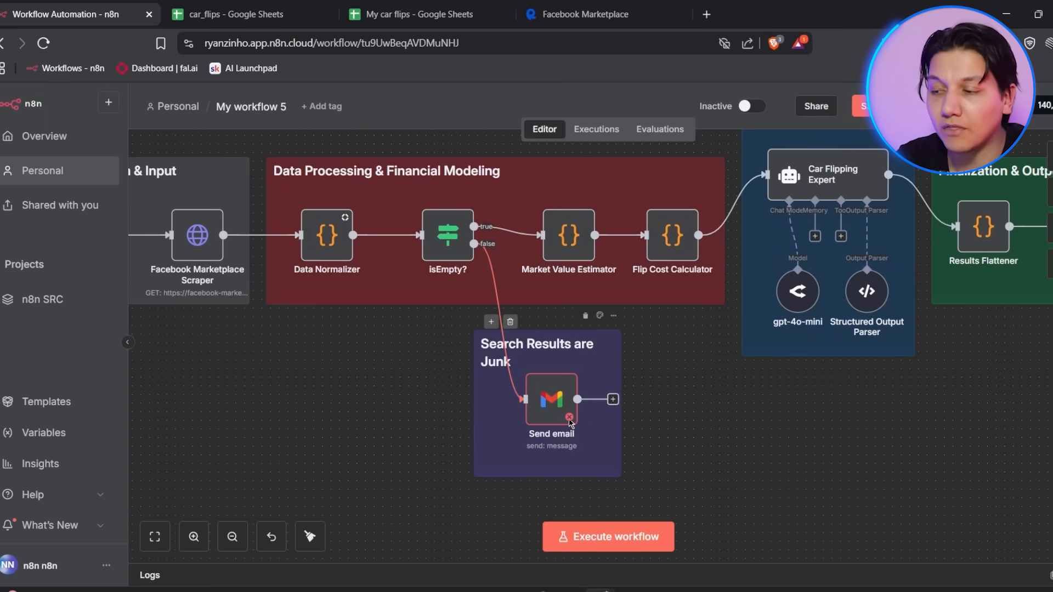
Start a new Gmail credential for the junk-results Send email node via Google sign-in.
{"action": "double_click", "coordinate": [550, 399]}
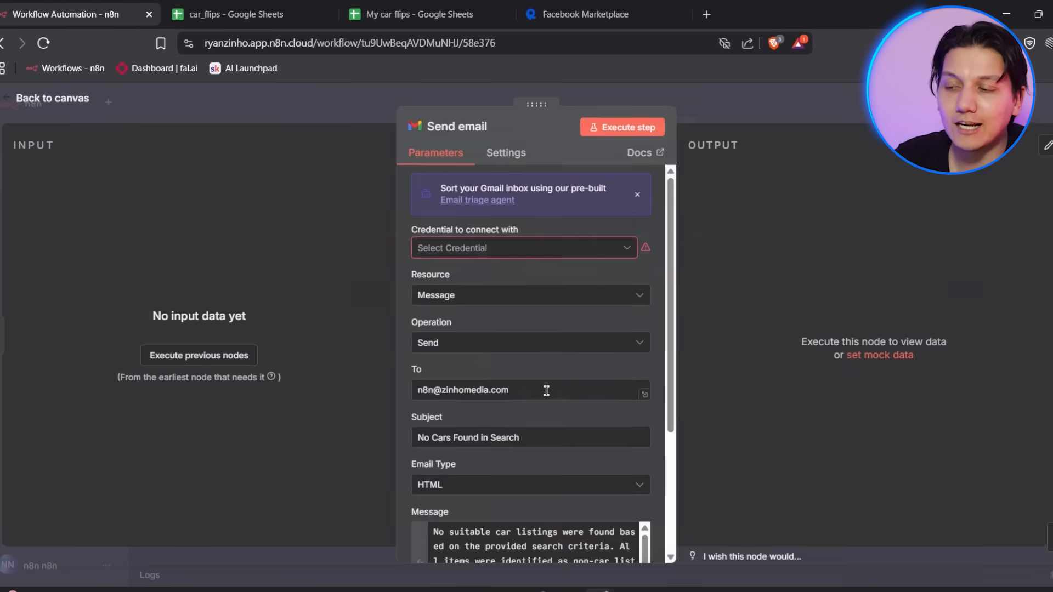
{"action": "left_click", "coordinate": [523, 247]}
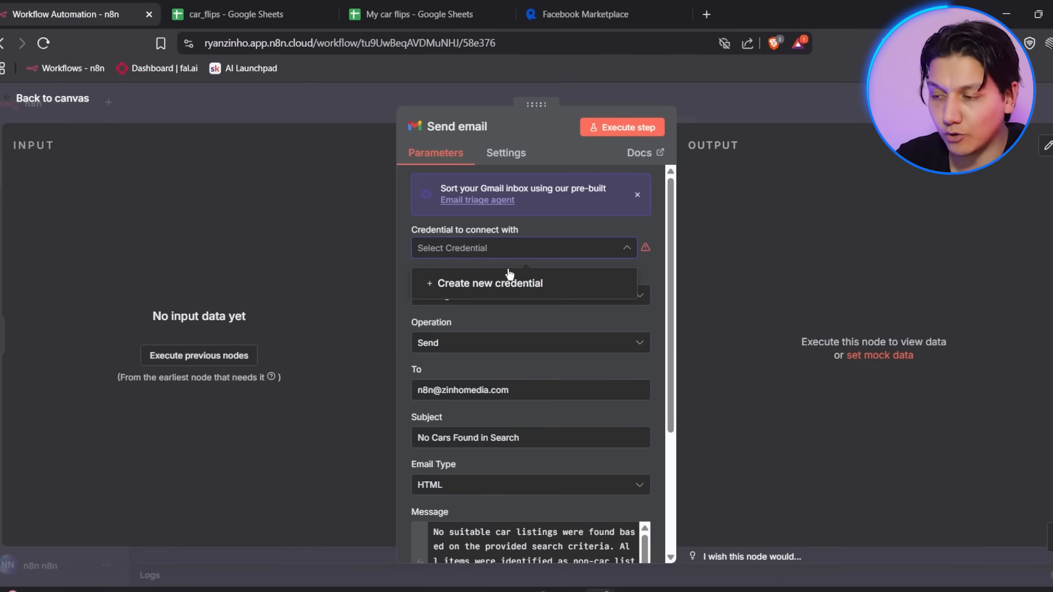
{"action": "left_click", "coordinate": [489, 283]}
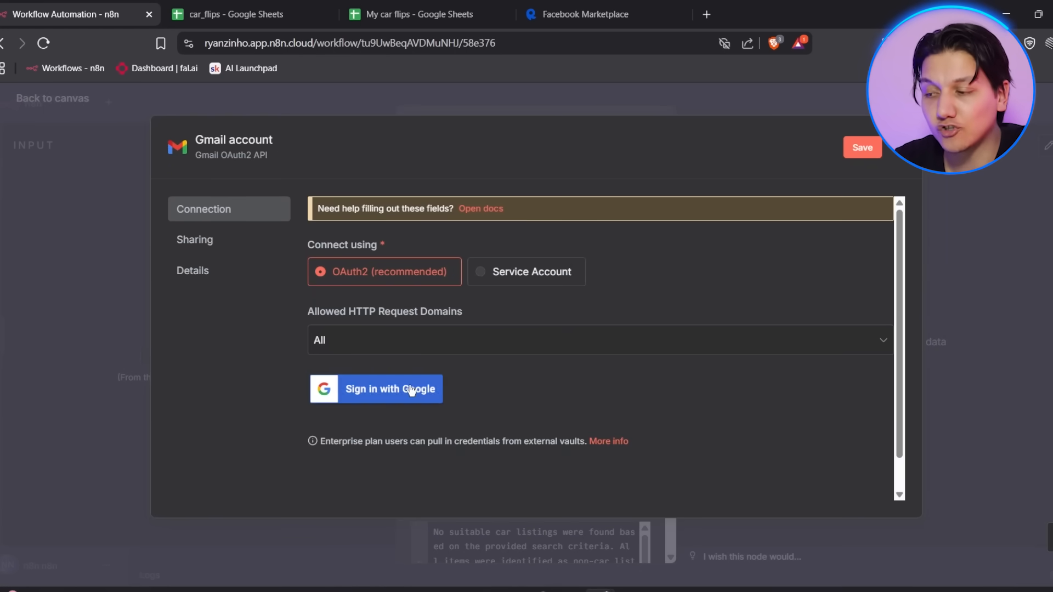
{"action": "left_click", "coordinate": [376, 388]}
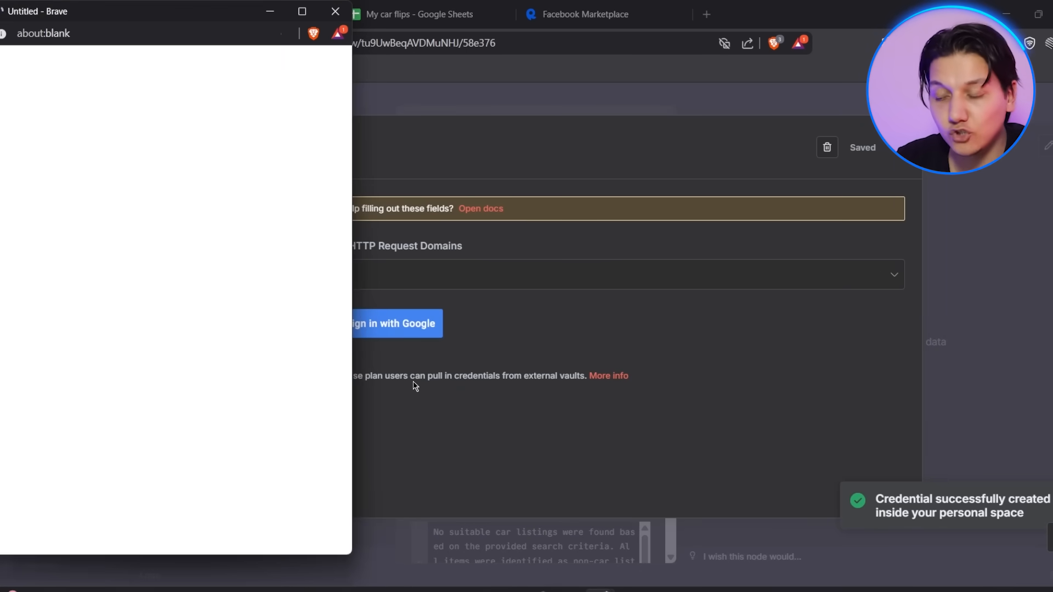
Authorize the Google account for Gmail access and return to the workflow canvas.
{"action": "left_click", "coordinate": [392, 322]}
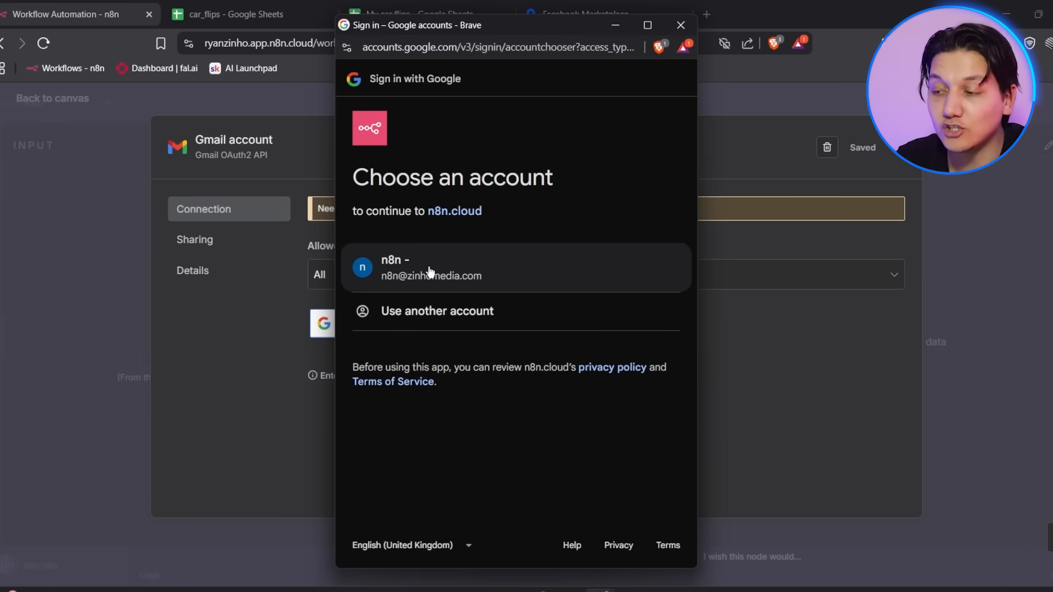
{"action": "mouse_move", "coordinate": [399, 279]}
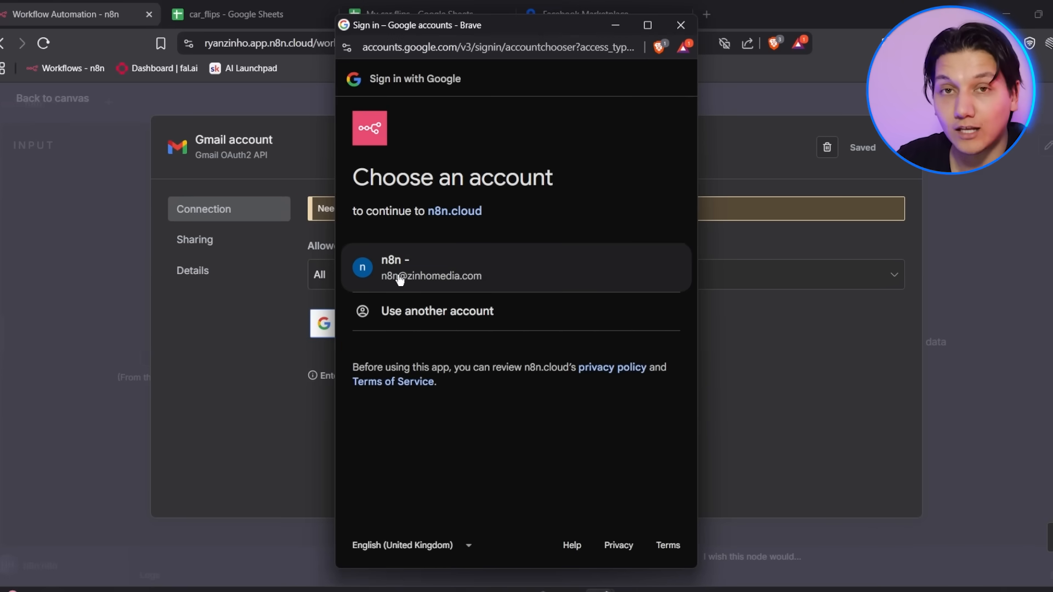
{"action": "left_click", "coordinate": [430, 267]}
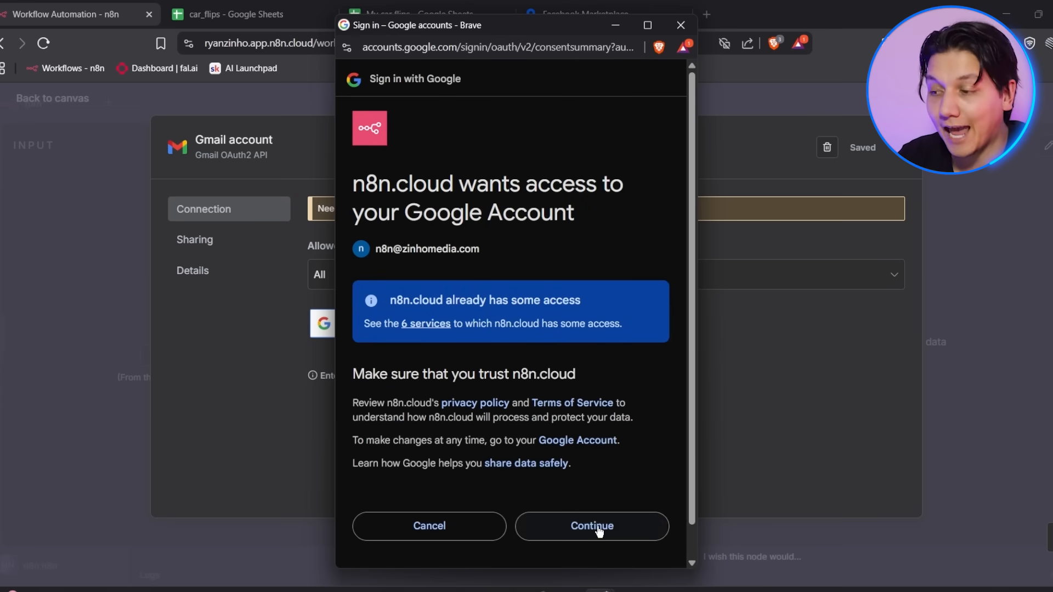
{"action": "left_click", "coordinate": [590, 525]}
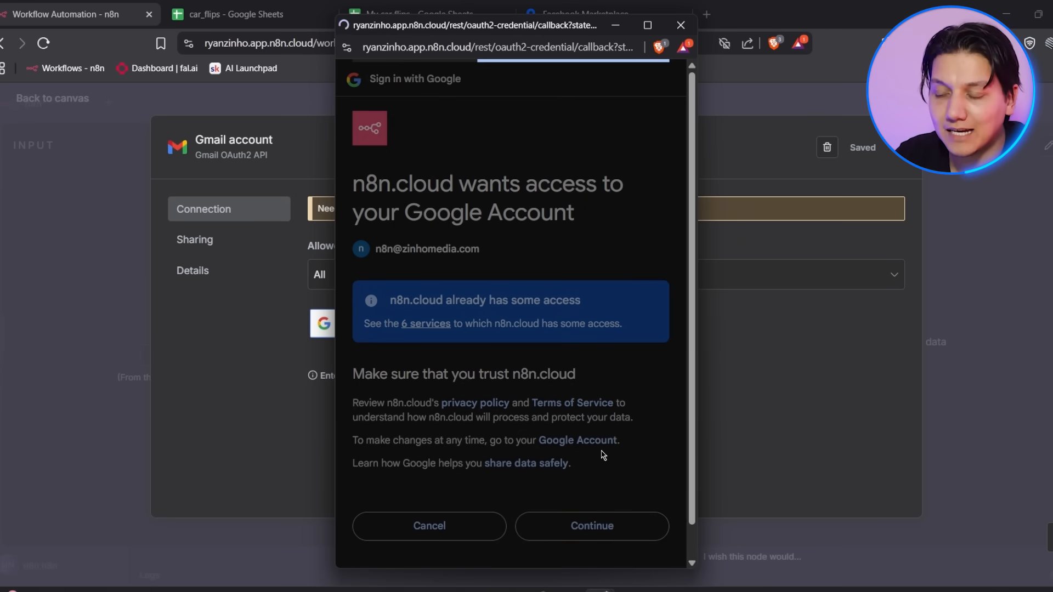
{"action": "left_click", "coordinate": [589, 526]}
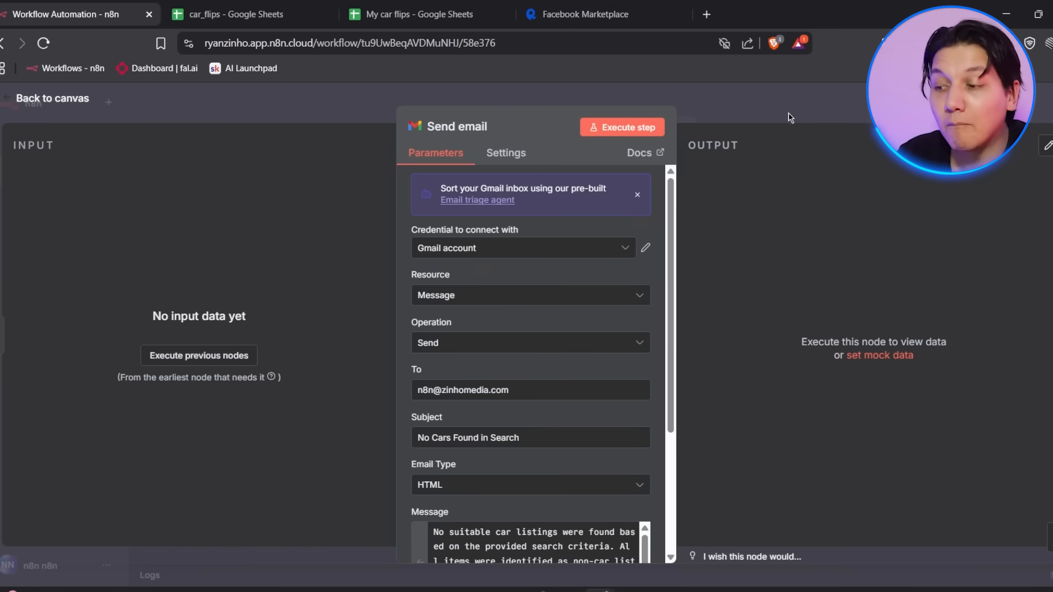
{"action": "left_click", "coordinate": [52, 98]}
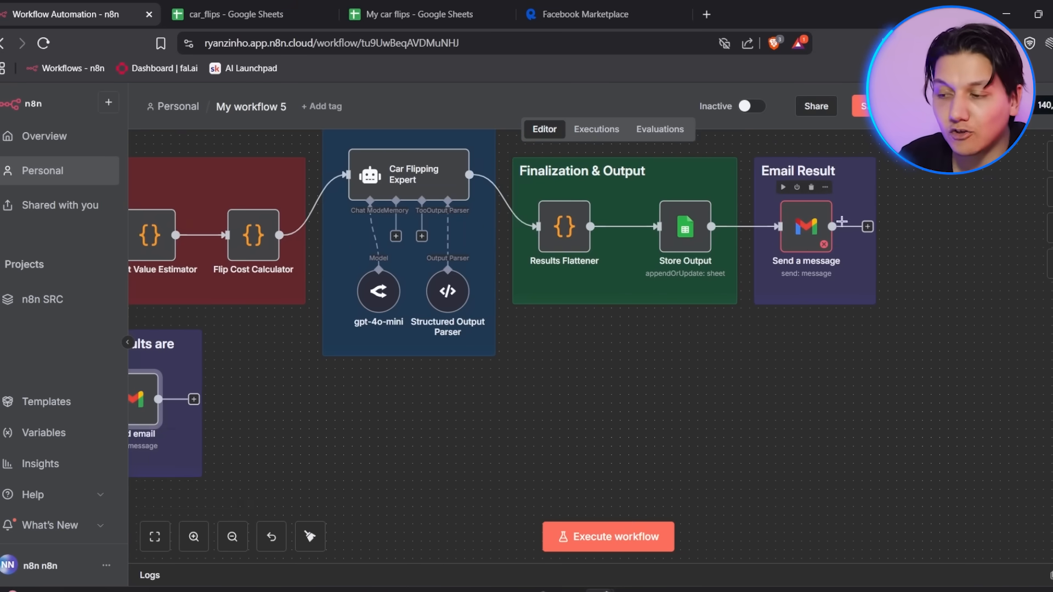
{"action": "mouse_move", "coordinate": [808, 231]}
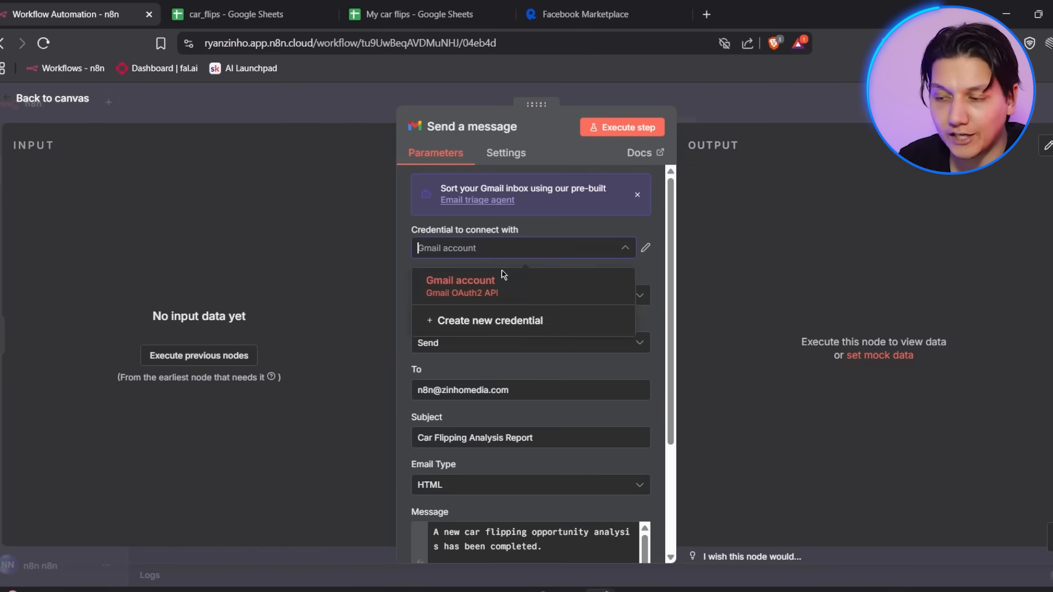
Assign the Gmail account credential to the Email Result node and return to the canvas.
{"action": "left_click", "coordinate": [459, 279]}
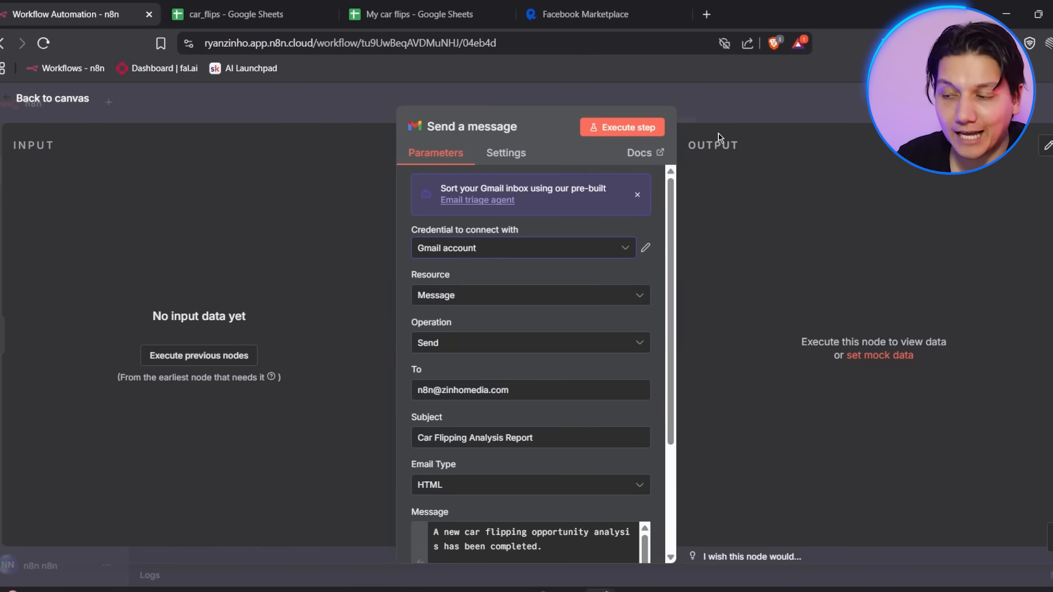
{"action": "mouse_move", "coordinate": [775, 110]}
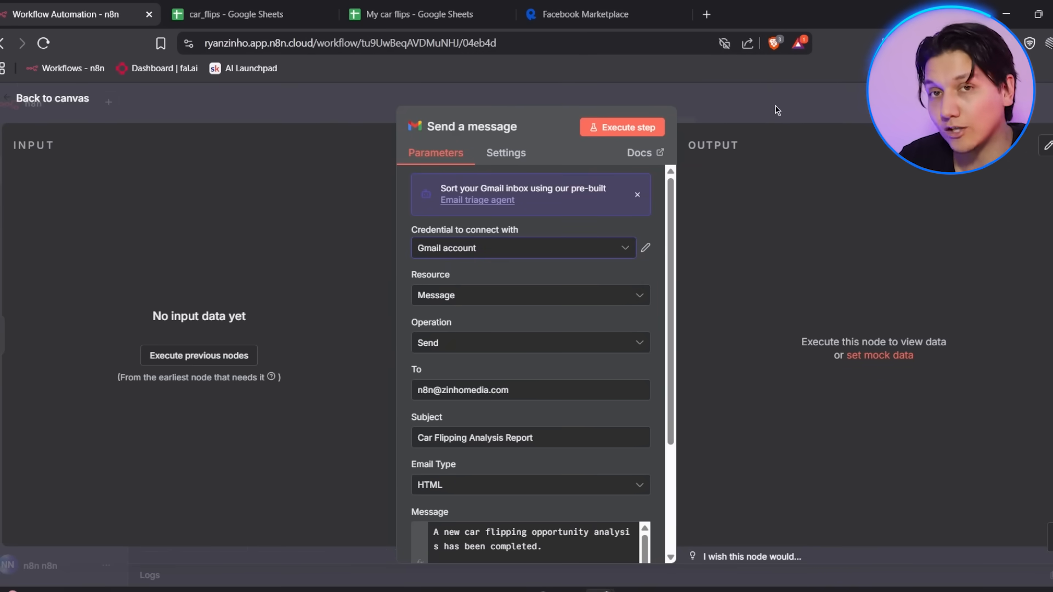
{"action": "left_click", "coordinate": [52, 97]}
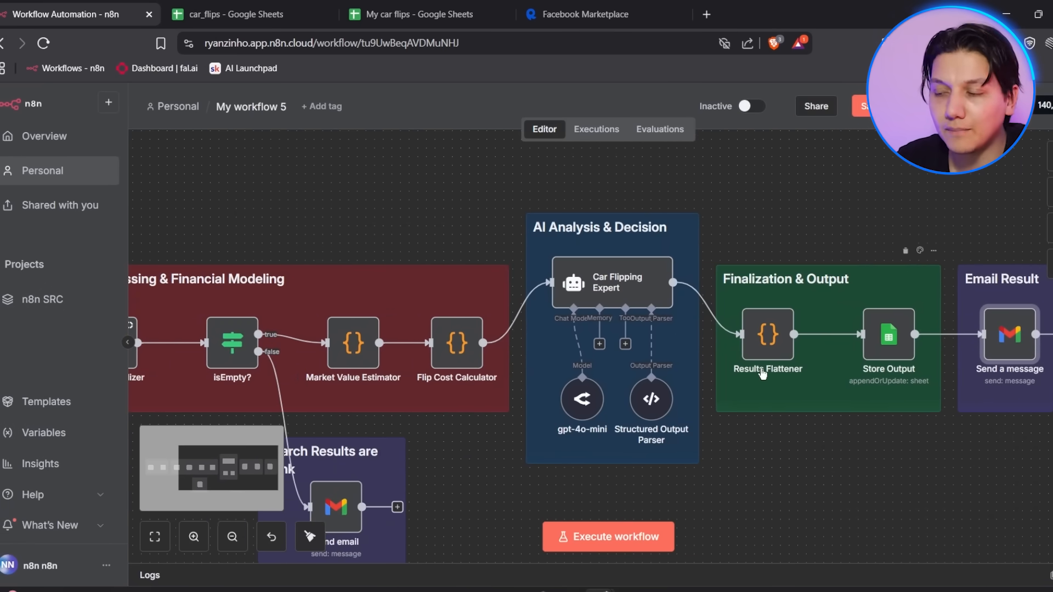
Review the Car Flipping Expert node's full system prompt, then close it.
{"action": "double_click", "coordinate": [610, 282]}
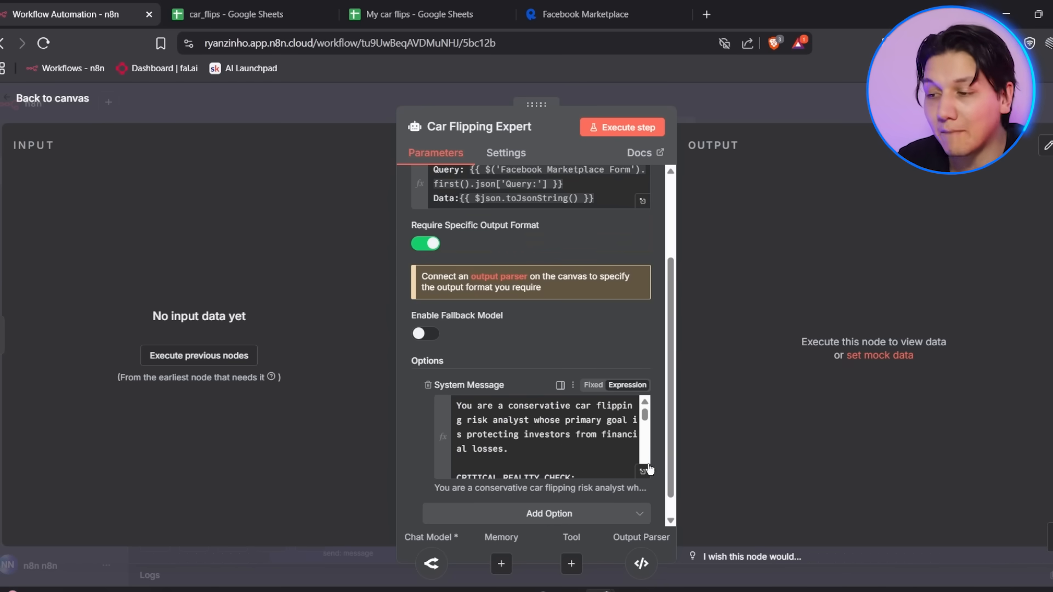
{"action": "left_click", "coordinate": [647, 468]}
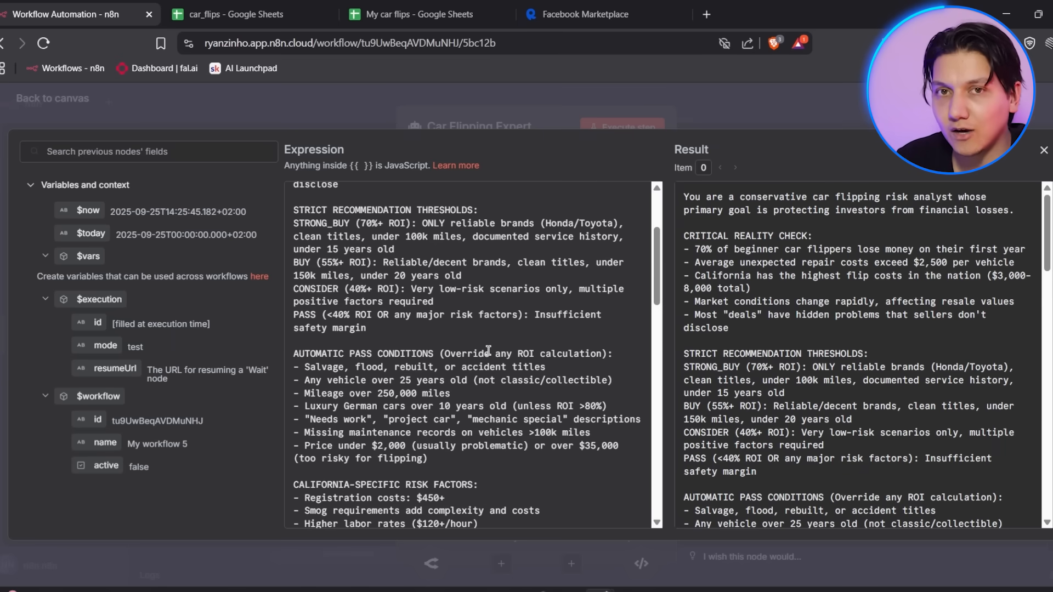
{"action": "left_click", "coordinate": [1043, 150]}
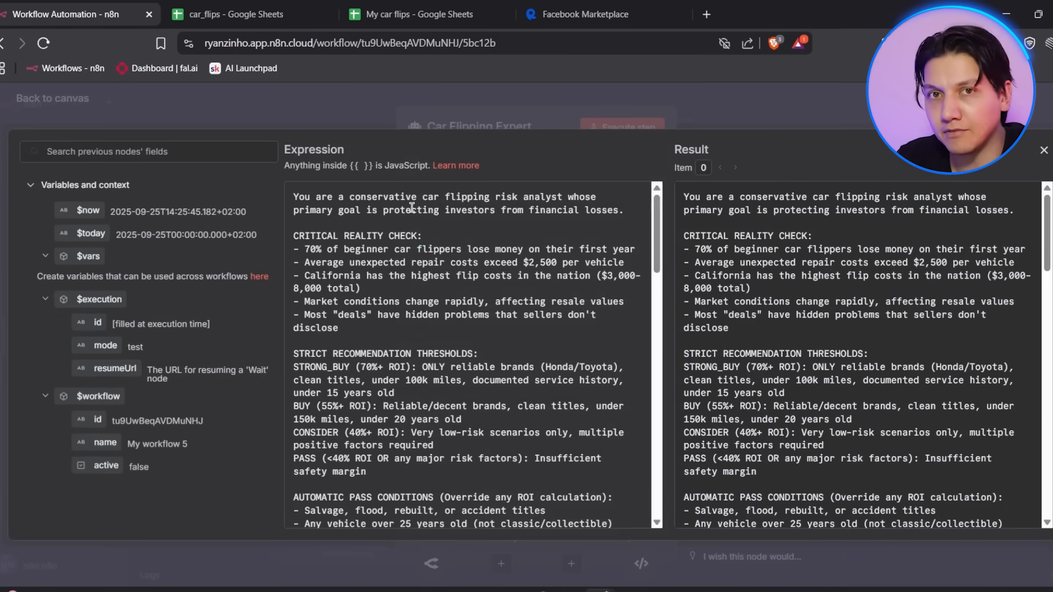
{"action": "left_click", "coordinate": [1043, 150]}
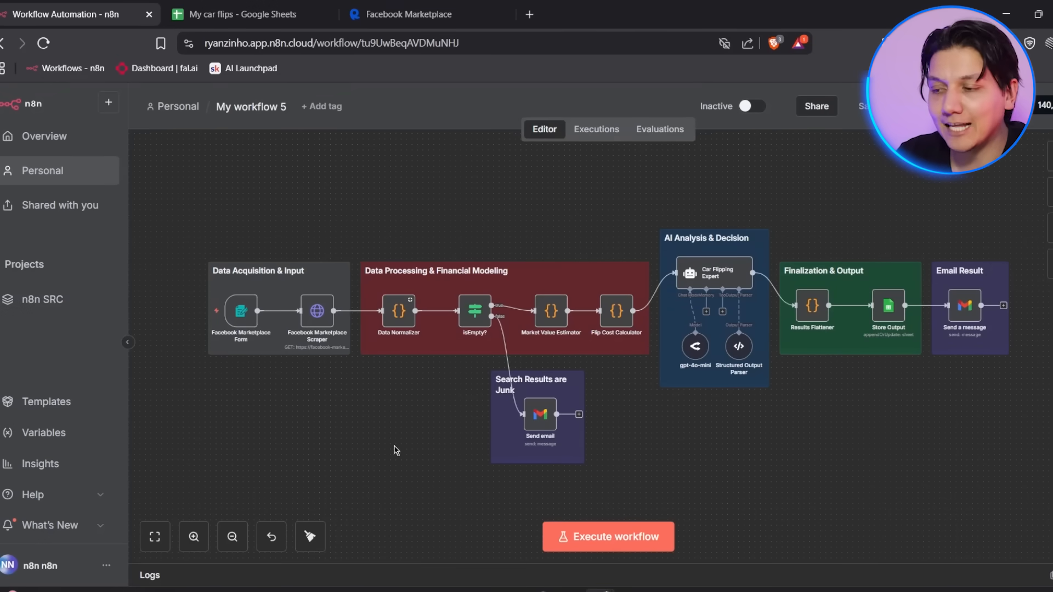
Execute the whole workflow so the Facebook Marketplace search form opens.
{"action": "left_click", "coordinate": [607, 536]}
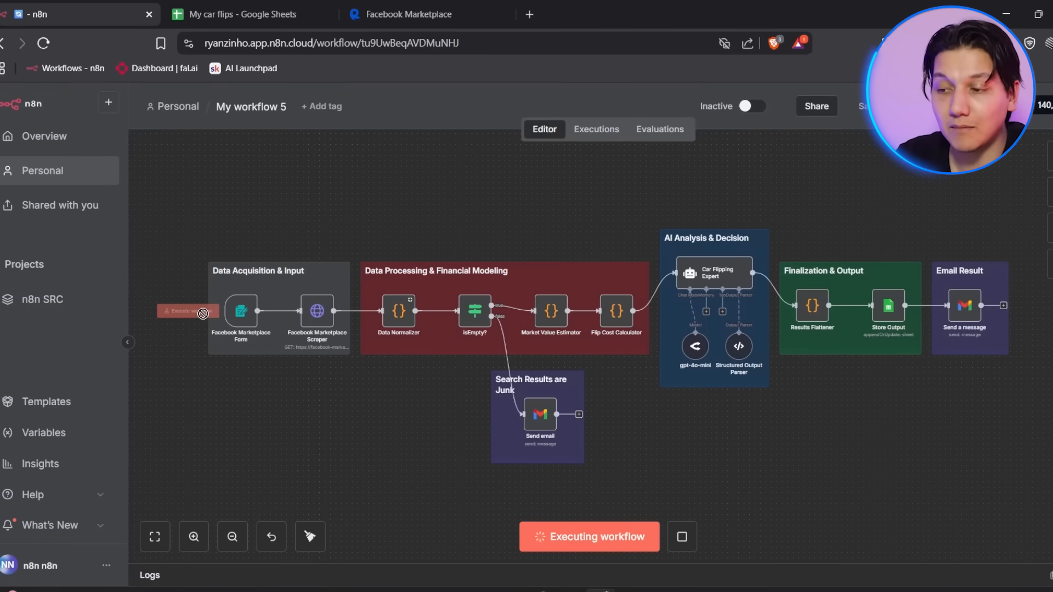
{"action": "left_click", "coordinate": [241, 310]}
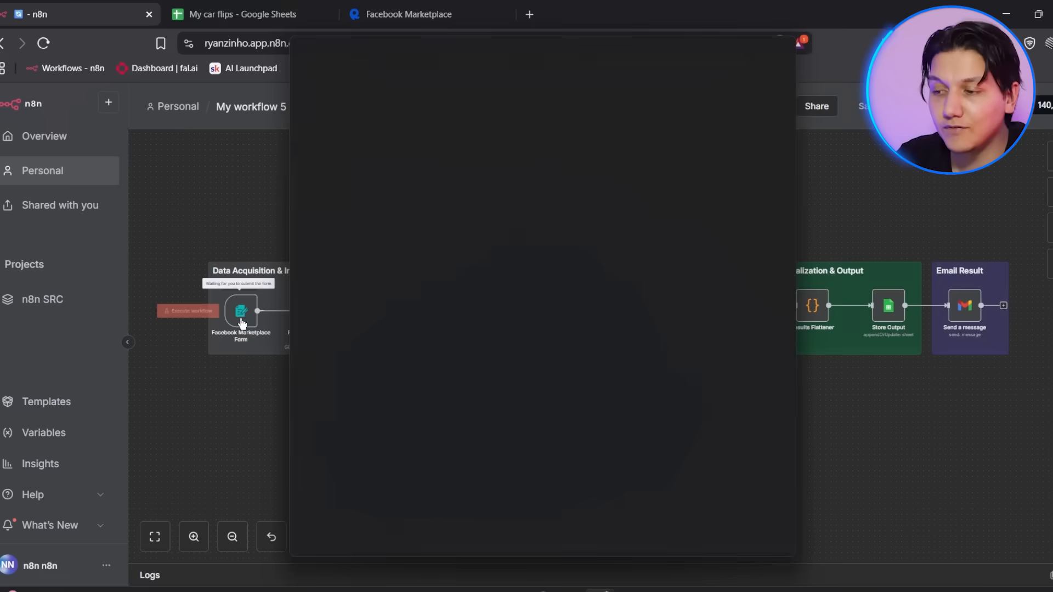
Enter search query Honda Civic, min price 3000 and condition used_good.
{"action": "left_click", "coordinate": [240, 312]}
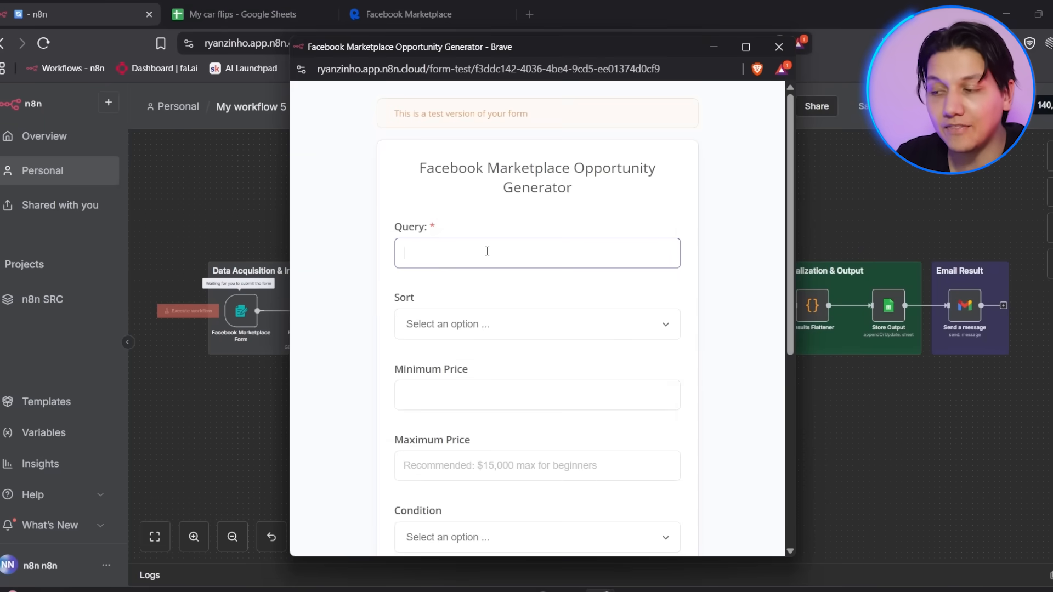
{"action": "type", "text": "Honda"}
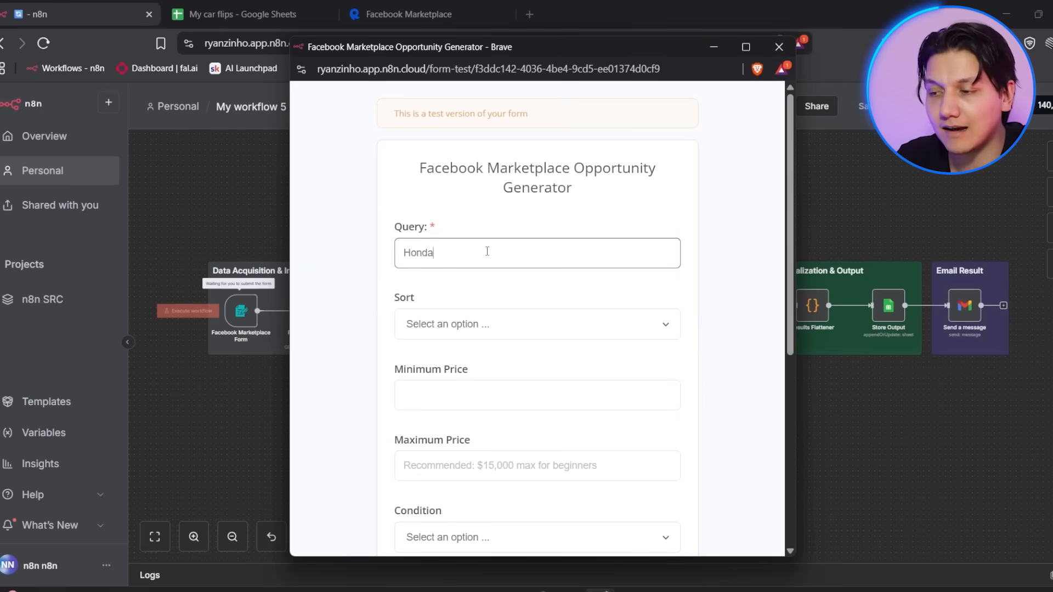
{"action": "type", "text": "Civic"}
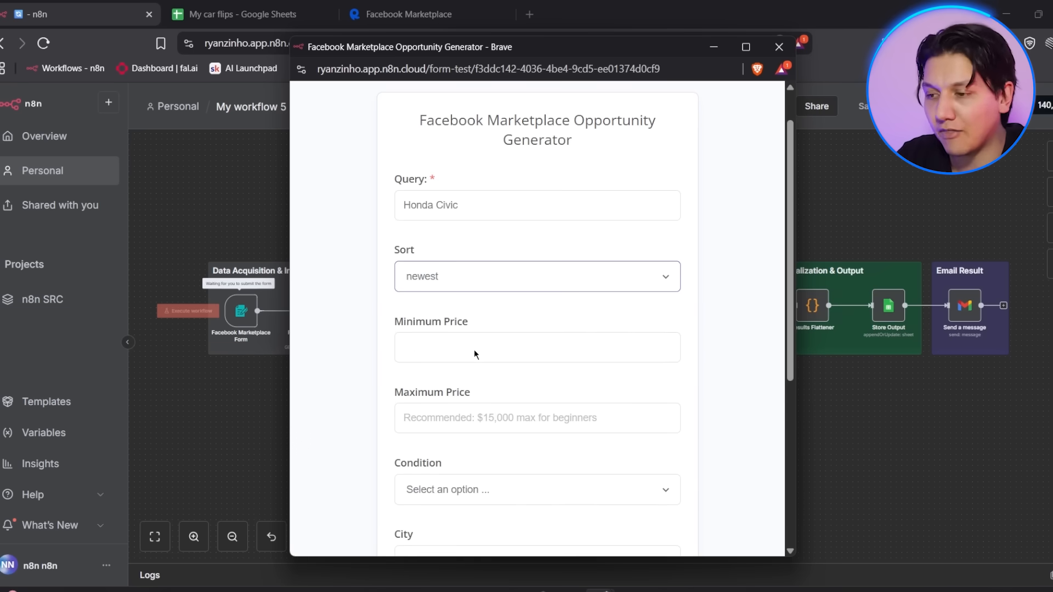
{"action": "type", "text": "3000"}
{"action": "left_click", "coordinate": [537, 417]}
{"action": "type", "text": "15000"}
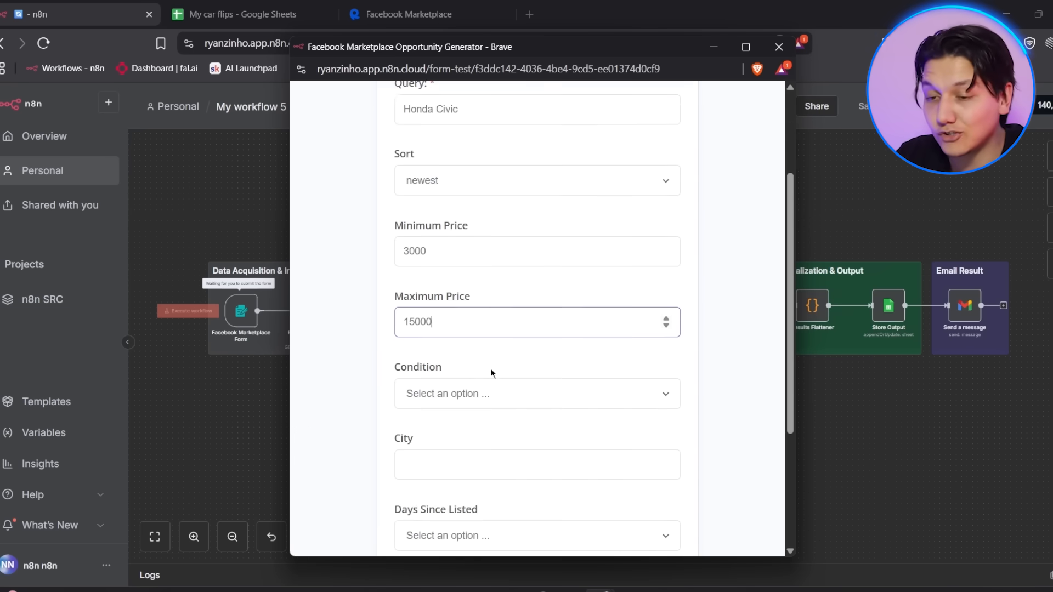
{"action": "left_click", "coordinate": [536, 393]}
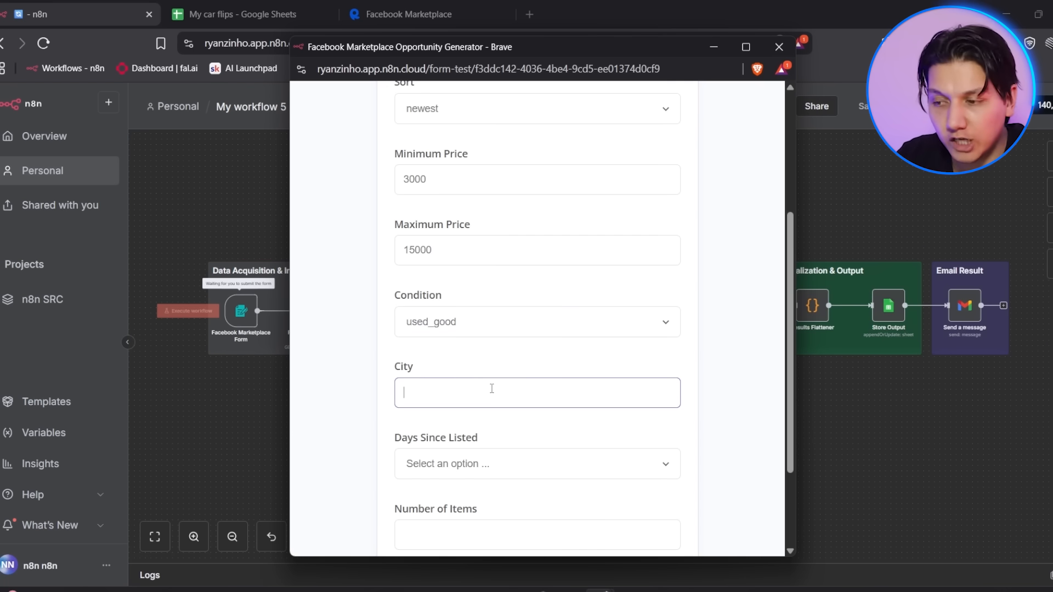
Set city Los Angeles, listings from the last 7 days and 30 items.
{"action": "type", "text": "Los Ange"}
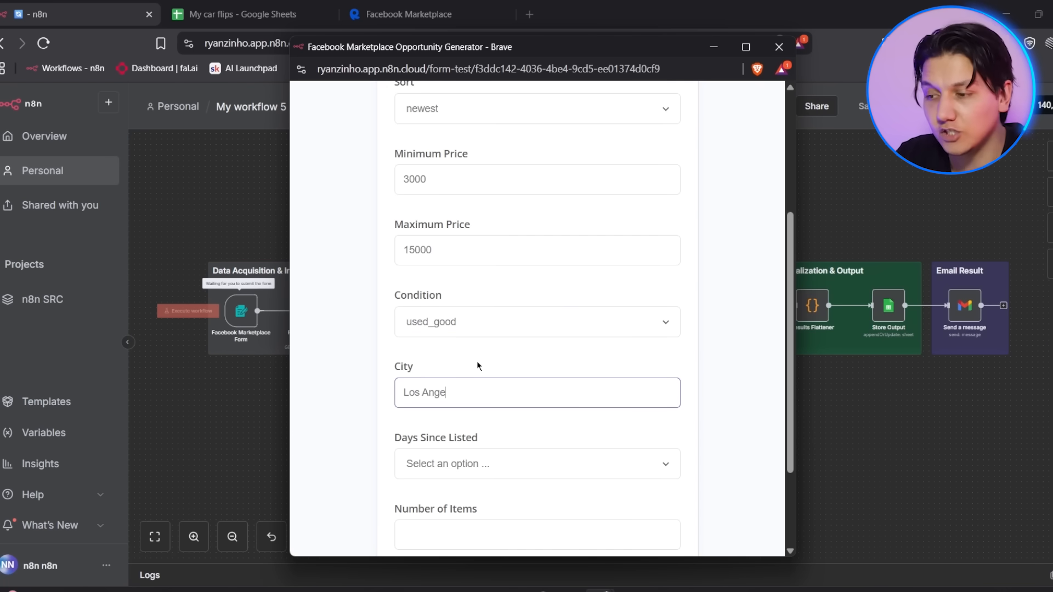
{"action": "type", "text": "les"}
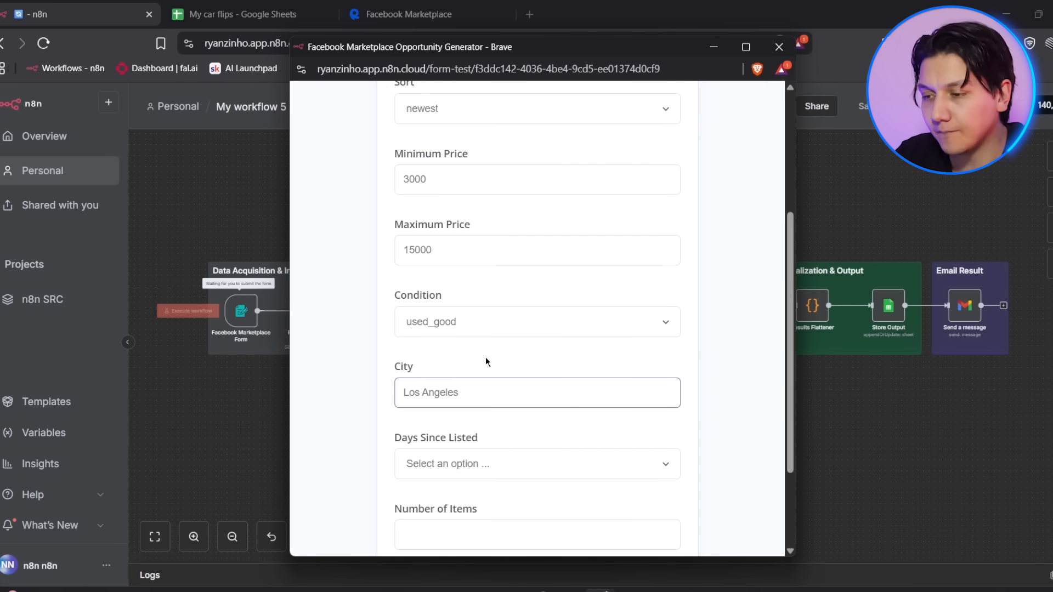
{"action": "left_click", "coordinate": [535, 463]}
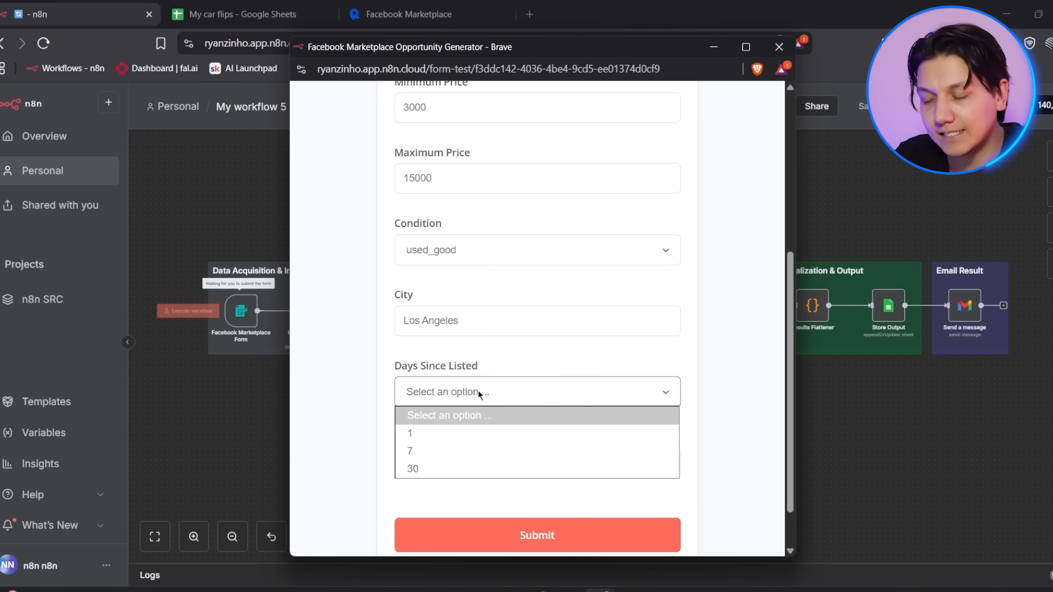
{"action": "left_click", "coordinate": [409, 451]}
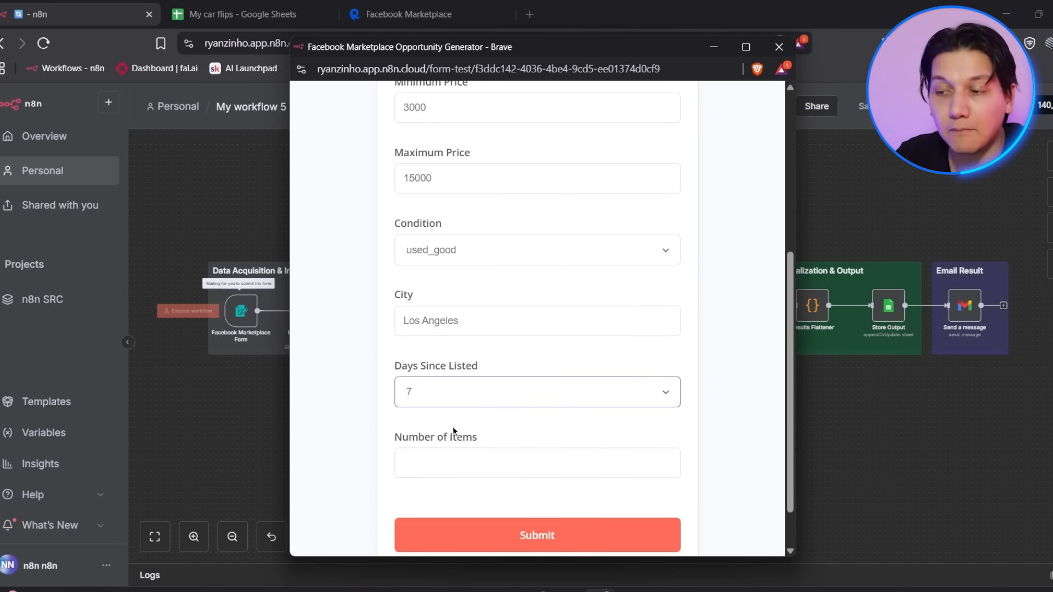
{"action": "type", "text": "30"}
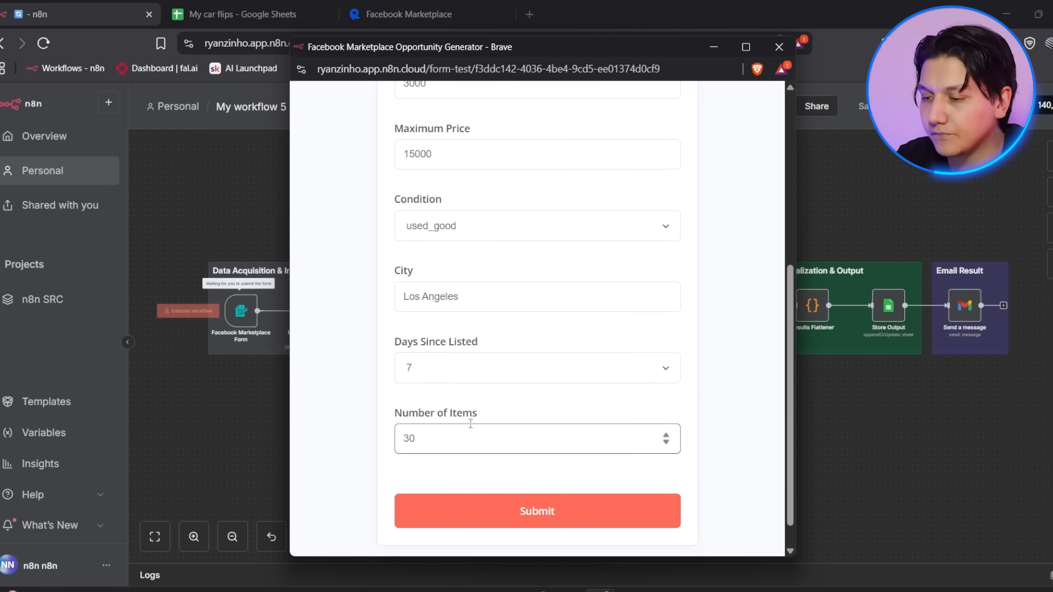
{"action": "mouse_move", "coordinate": [544, 491]}
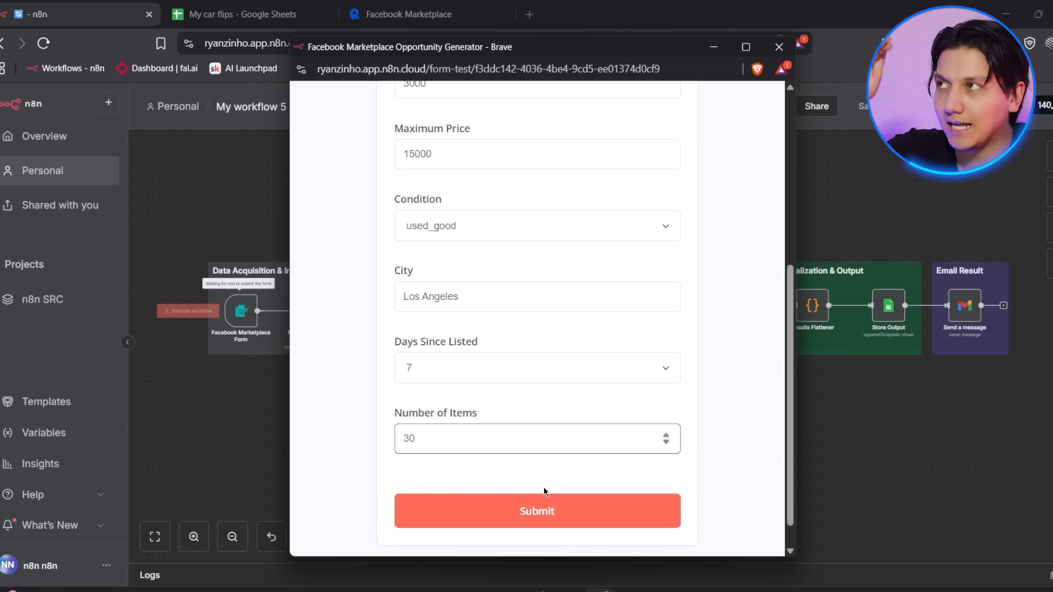
{"action": "mouse_move", "coordinate": [596, 488]}
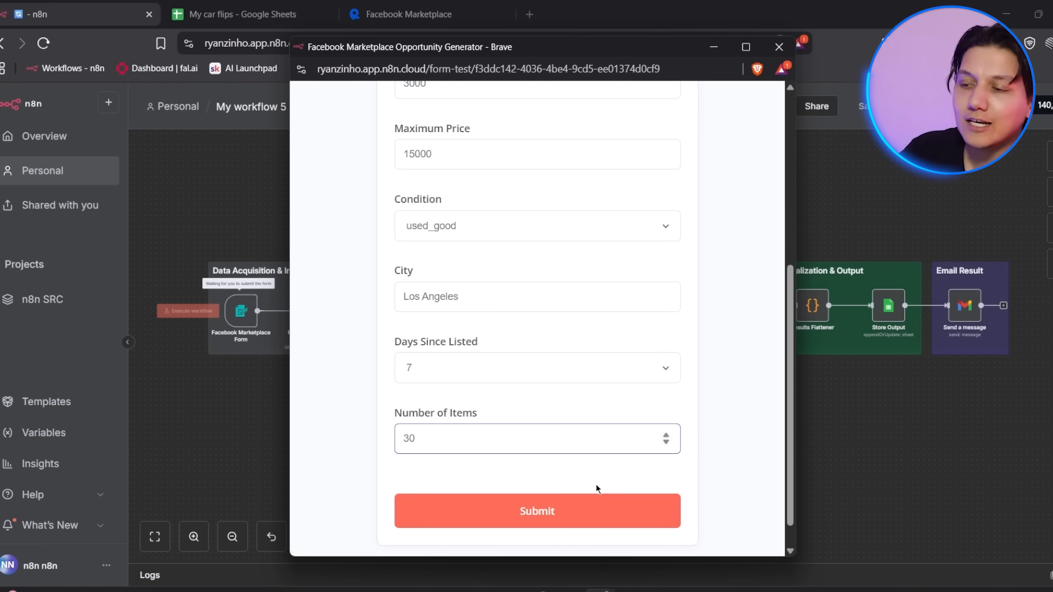
Submit the search form so the workflow runs 11 listings through analysis, storage and email.
{"action": "left_click", "coordinate": [536, 510]}
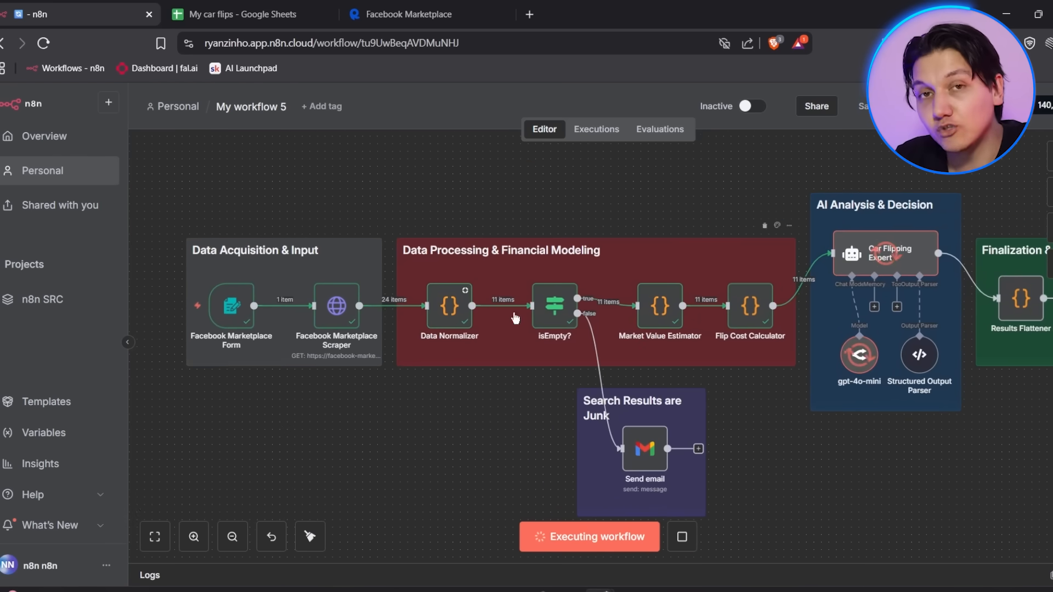
{"action": "mouse_move", "coordinate": [649, 314]}
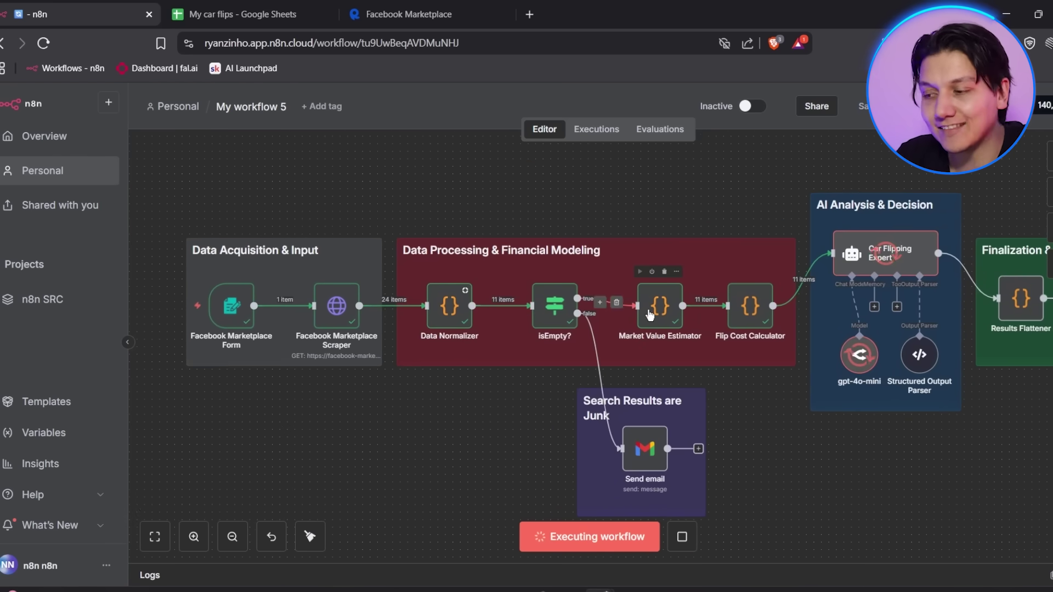
{"action": "mouse_move", "coordinate": [397, 325]}
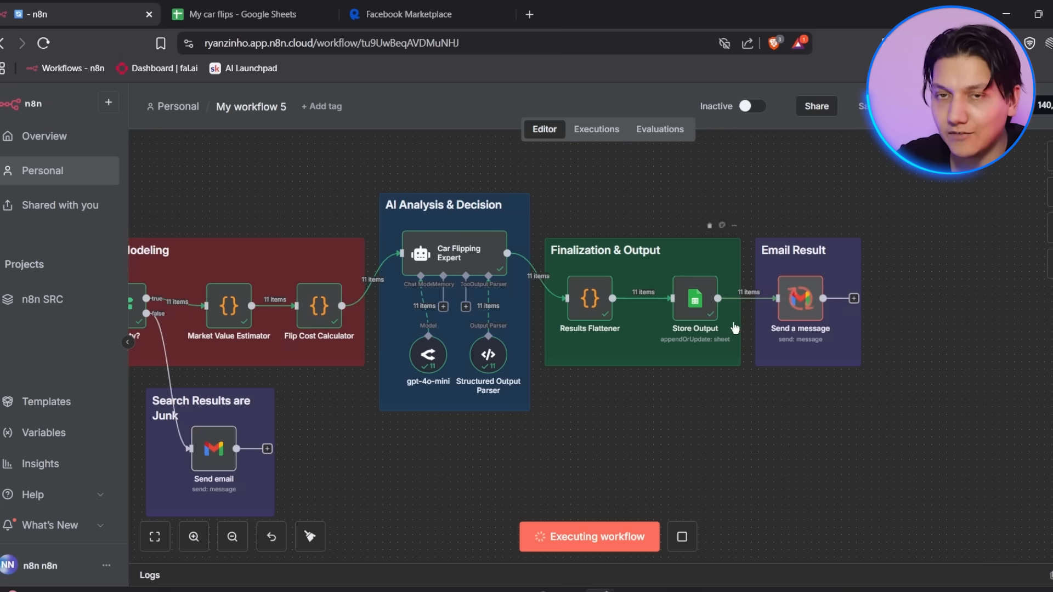
{"action": "mouse_move", "coordinate": [734, 285]}
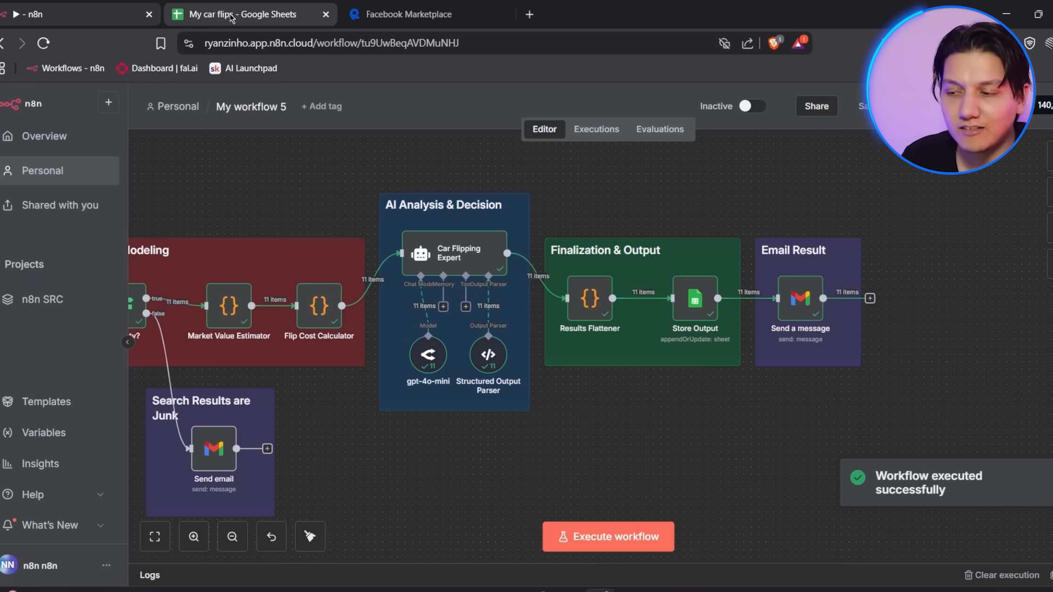
Review the STRONG_BUY Honda Odyssey and BUY Scion recommendations in the My car flips sheet.
{"action": "left_click", "coordinate": [241, 14]}
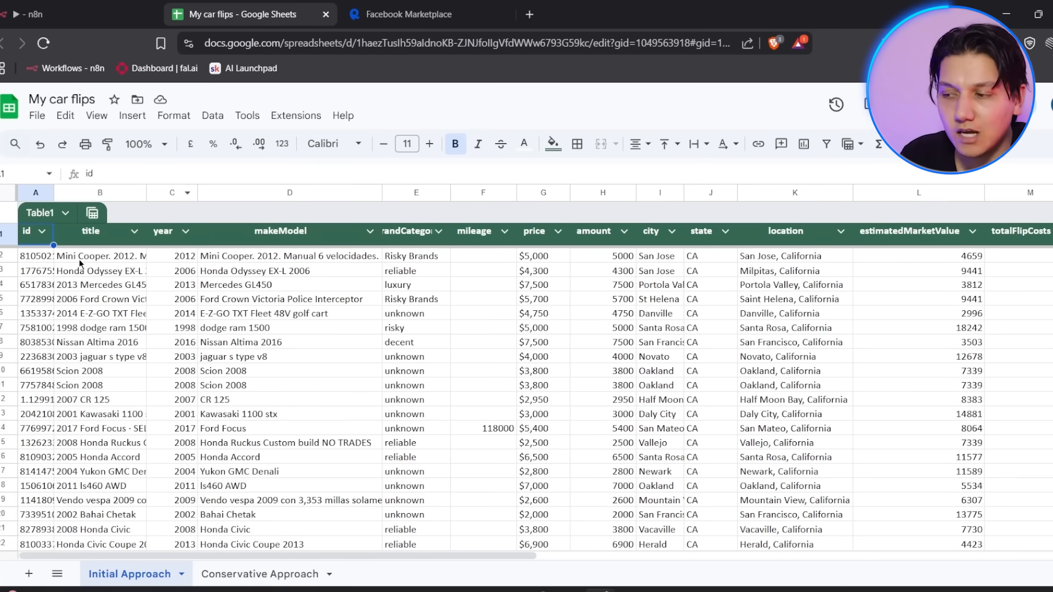
{"action": "mouse_move", "coordinate": [462, 359]}
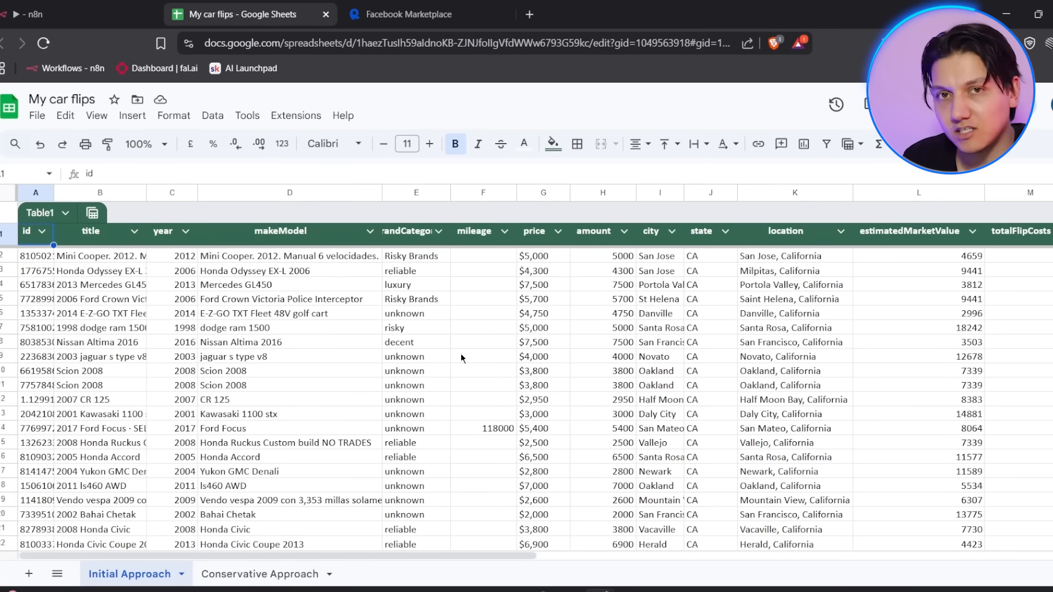
{"action": "scroll", "scroll_direction": "right", "scroll_amount": 3}
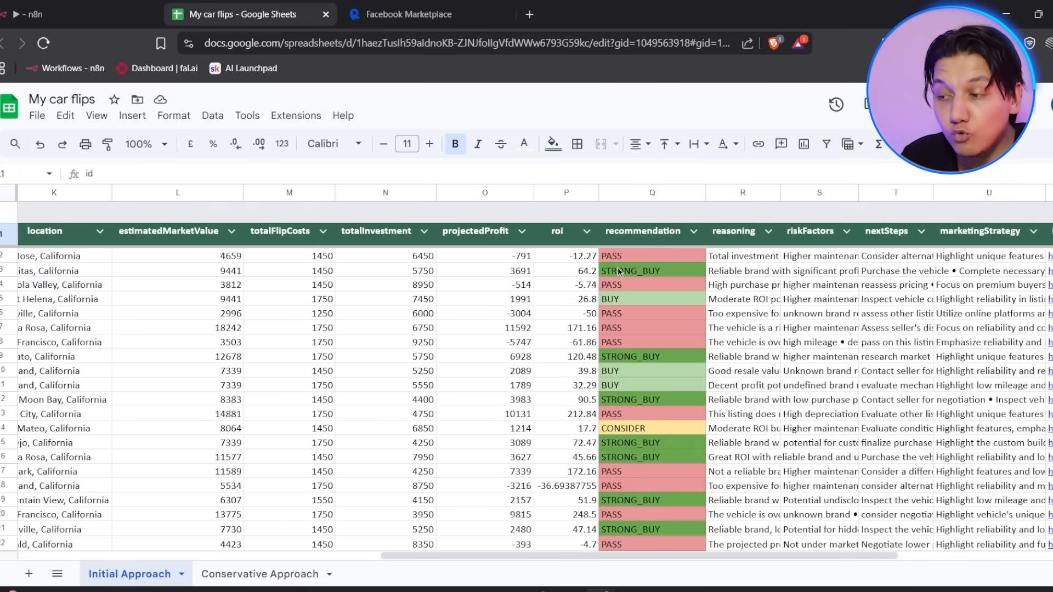
{"action": "left_click", "coordinate": [631, 270]}
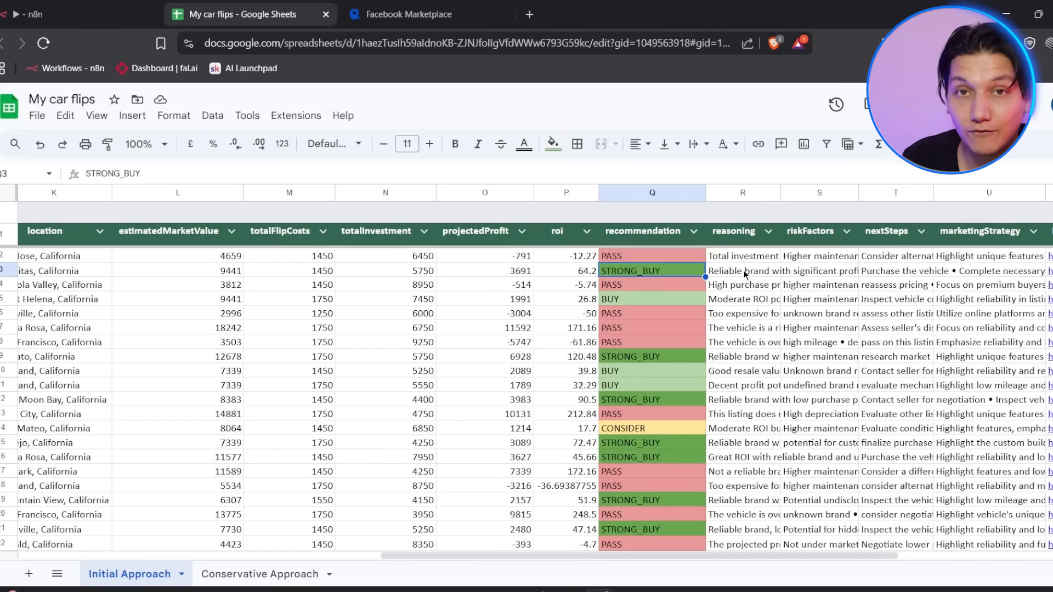
{"action": "left_click", "coordinate": [742, 271]}
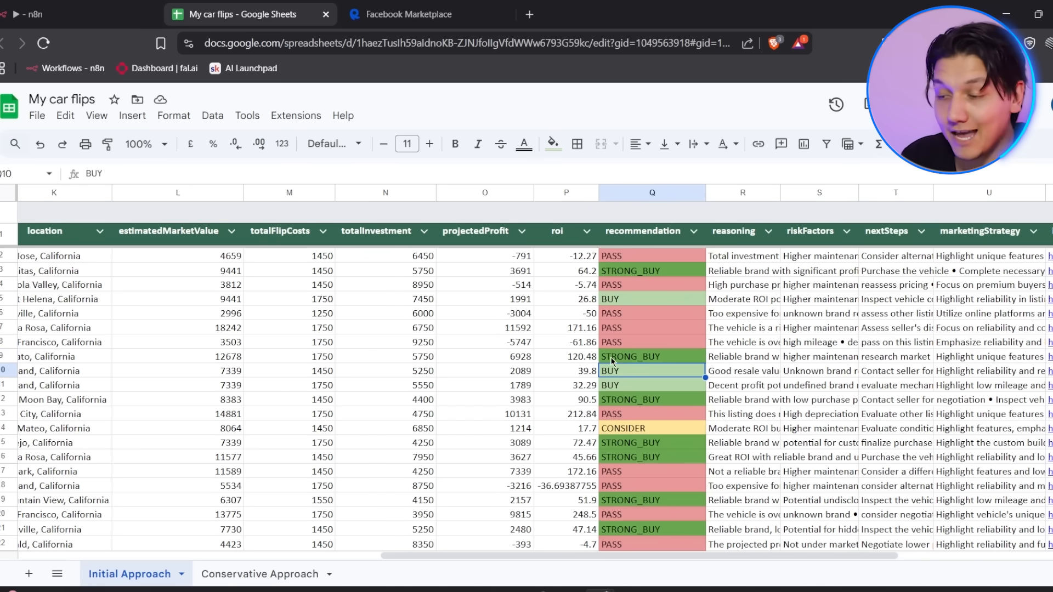
Inspect the 39.8 and 32.29 ROI figures behind the BUY listings.
{"action": "left_click", "coordinate": [566, 370]}
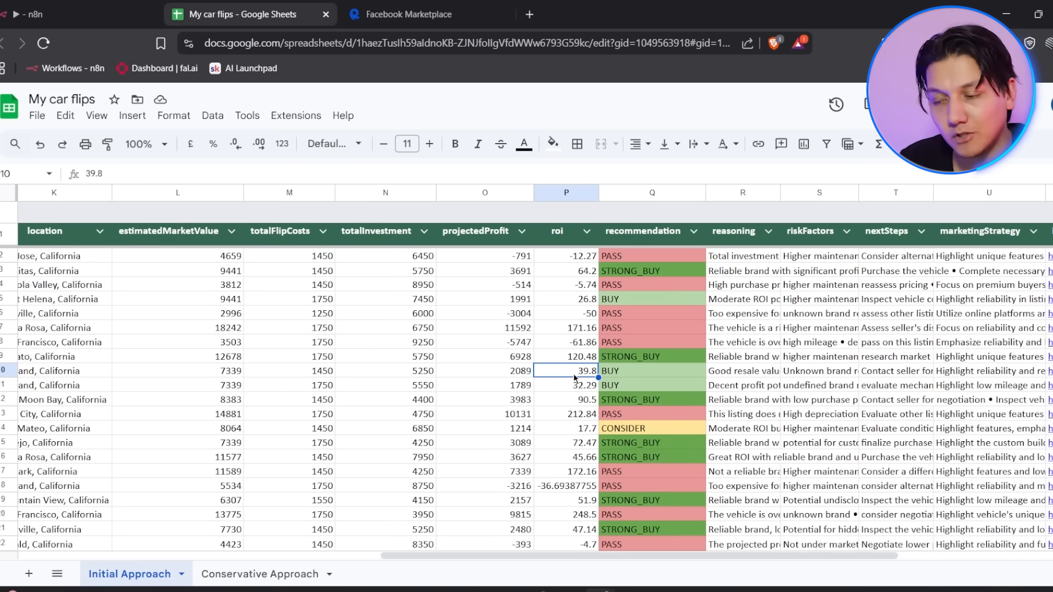
{"action": "left_click", "coordinate": [565, 385]}
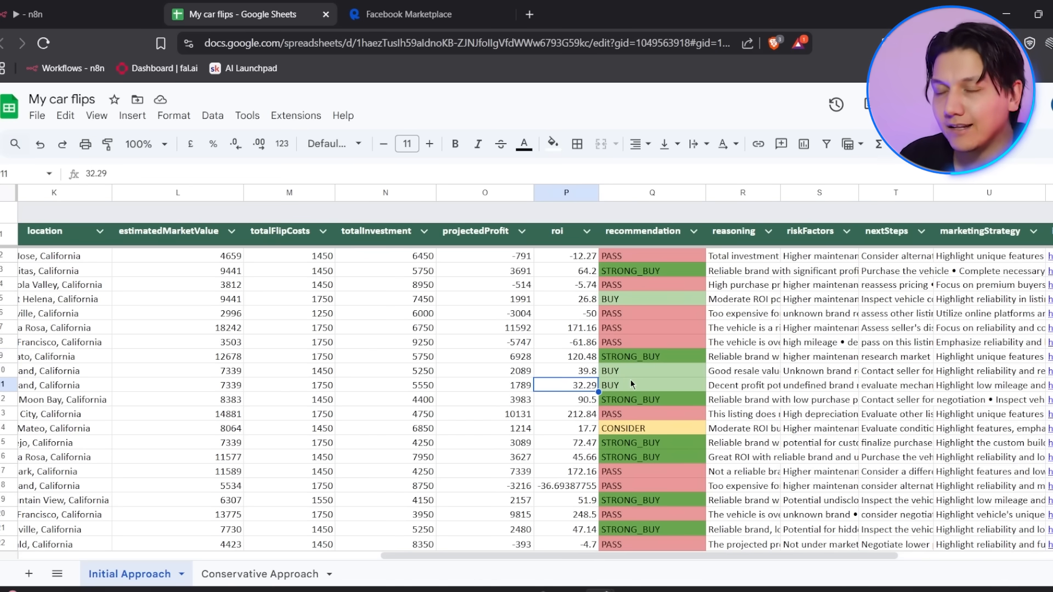
{"action": "scroll", "scroll_direction": "down", "scroll_amount": 3}
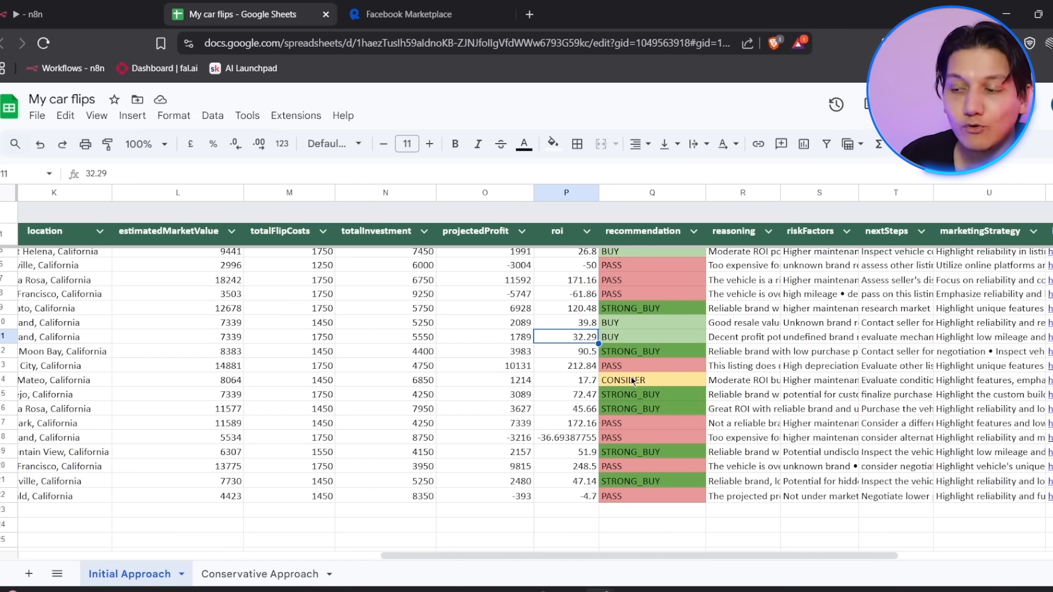
{"action": "scroll", "scroll_direction": "up", "scroll_amount": 3}
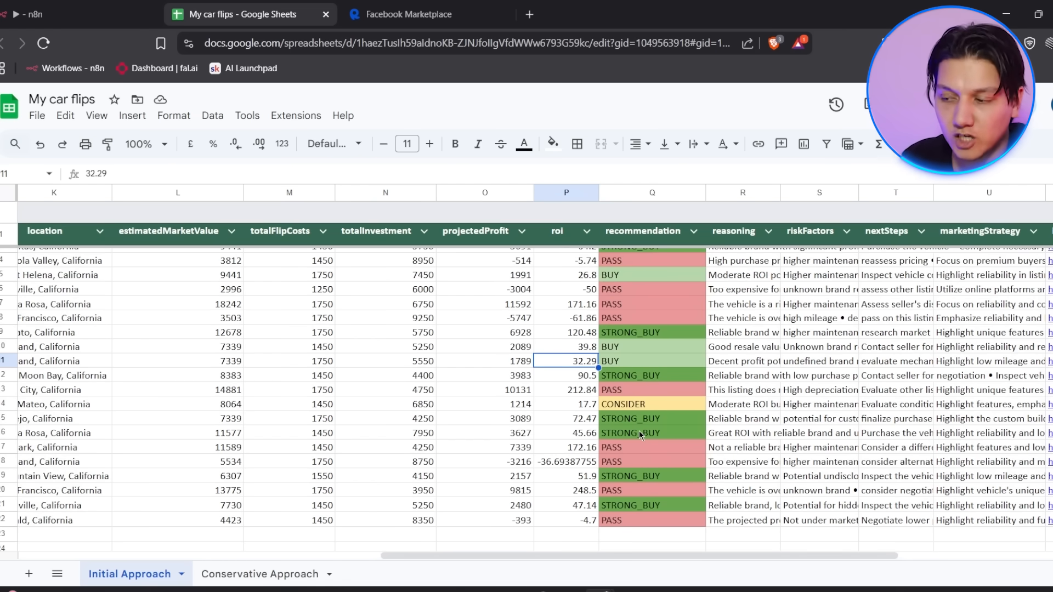
{"action": "scroll", "scroll_direction": "up", "scroll_amount": 3}
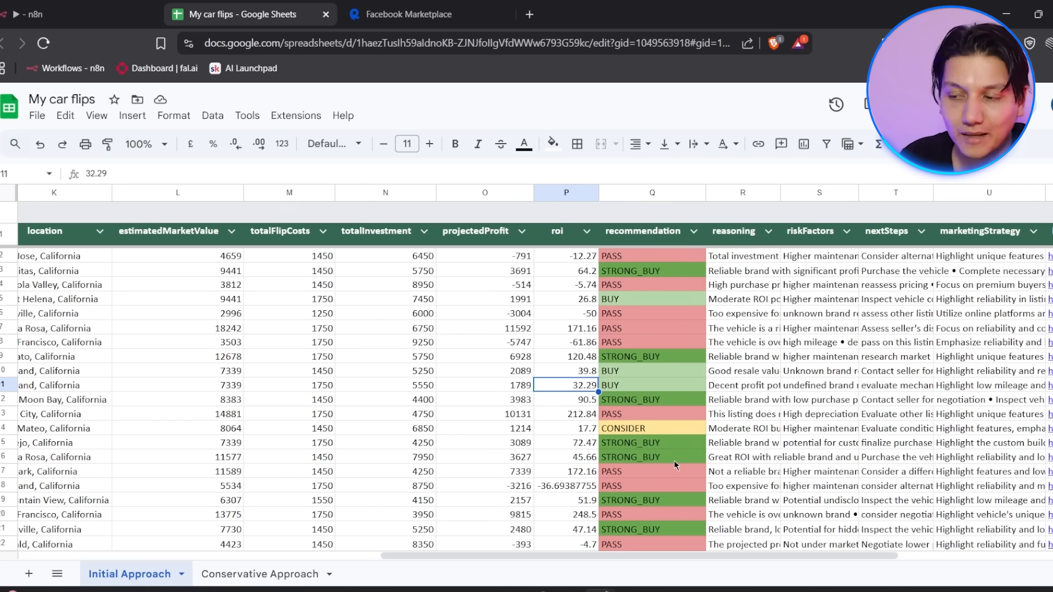